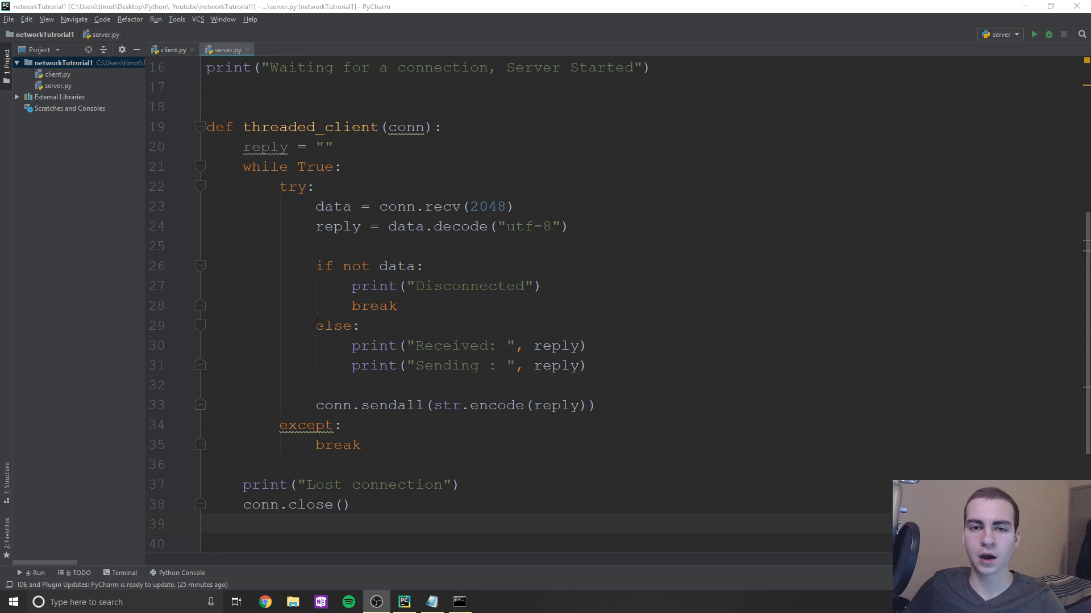
- Flip between server.py and client.py, scrolling down to the Player class in client.py
left_click(173, 50)
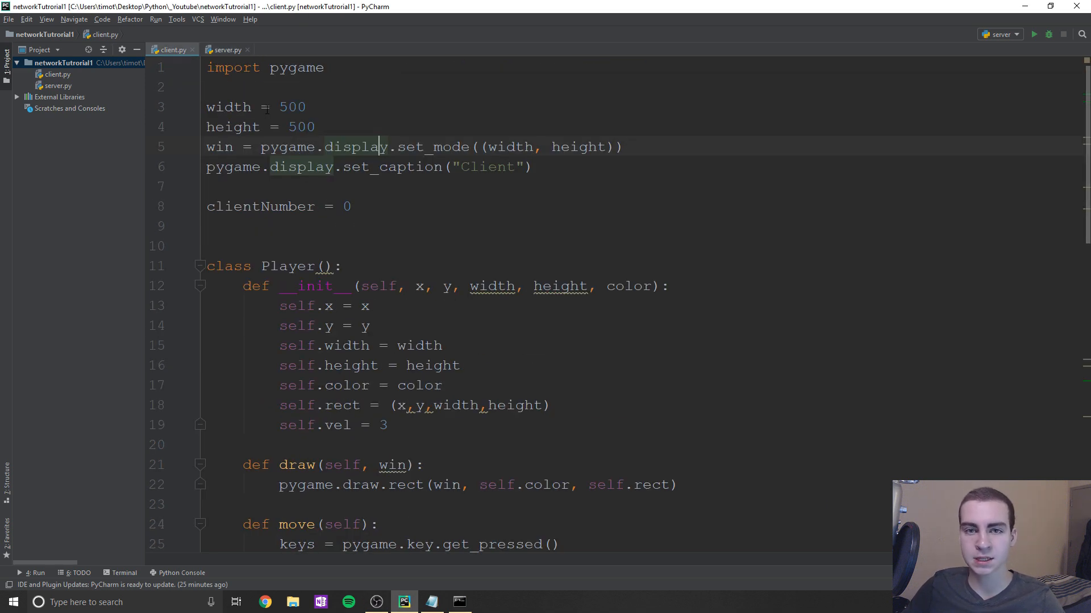
left_click(225, 50)
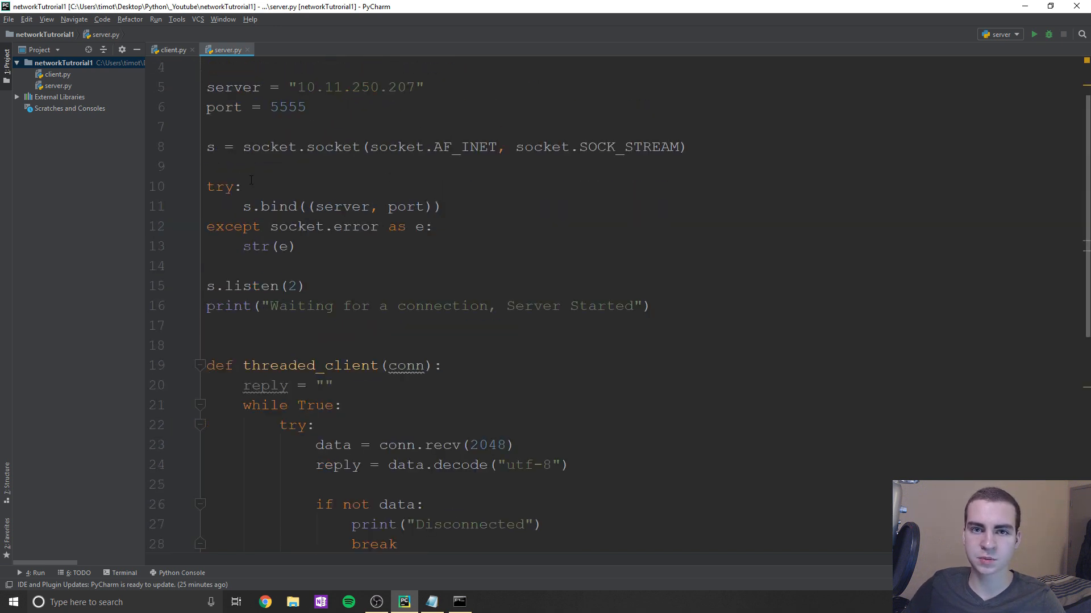
scroll("down", 3)
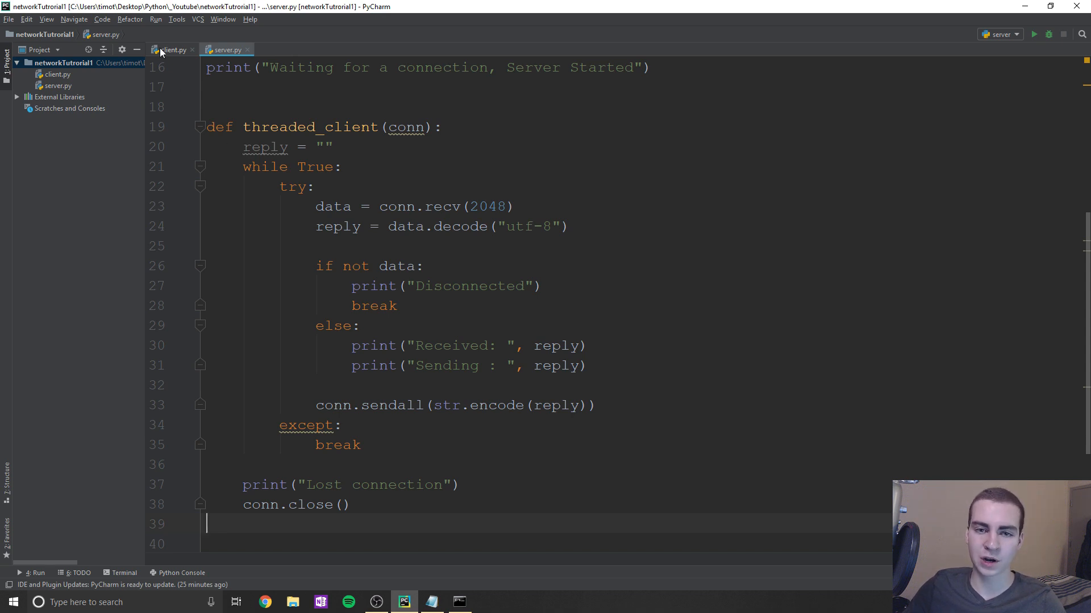
left_click(171, 49)
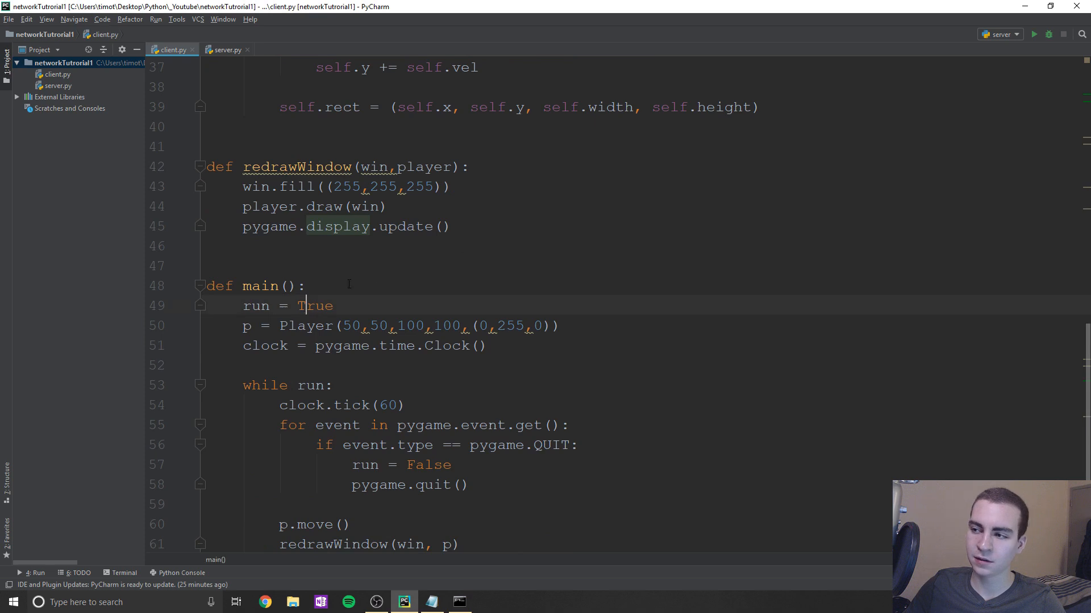
scroll("down", 3)
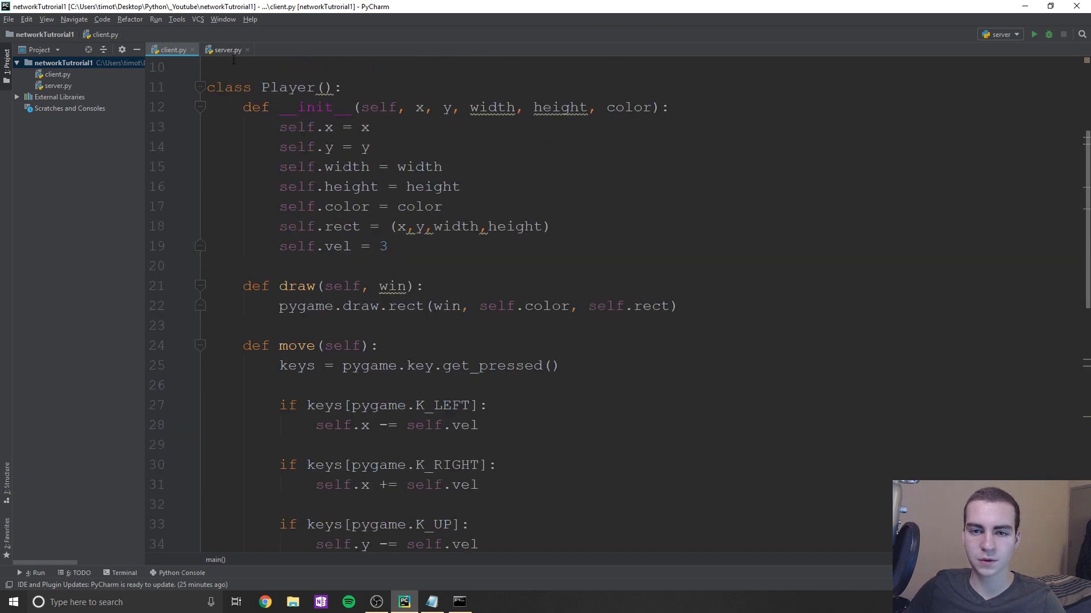
- Review server.py's threaded_client handler, placing the caret after conn.close()
left_click(225, 49)
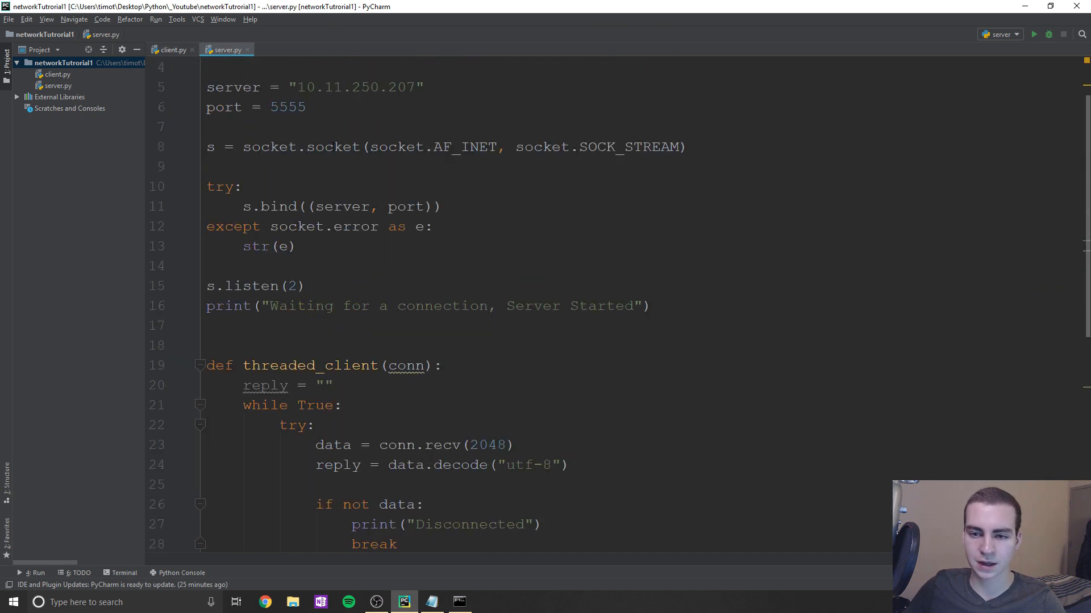
scroll("down", 3)
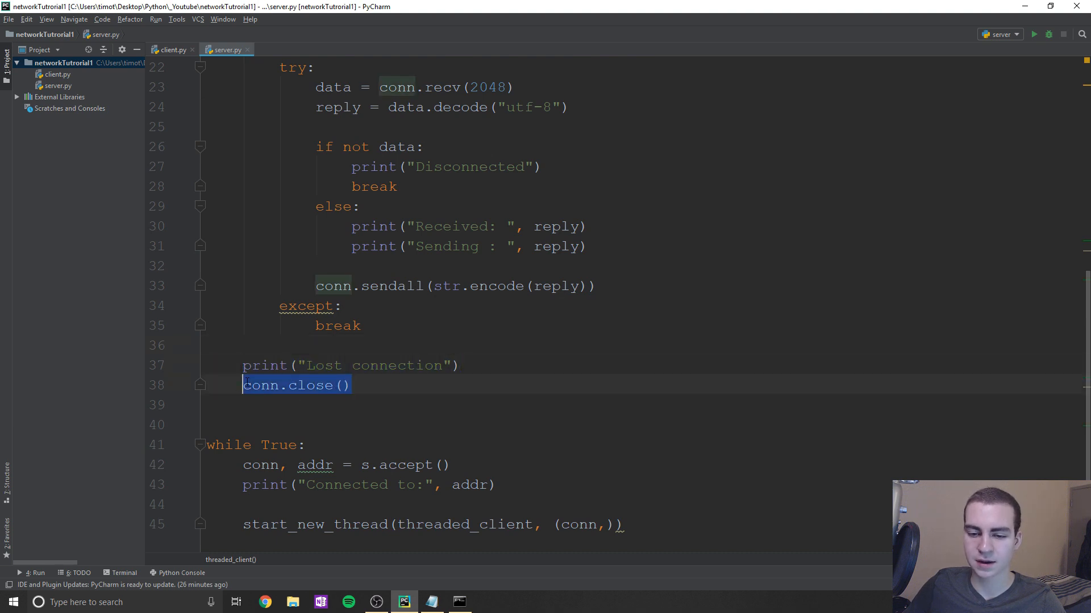
scroll("up", 3)
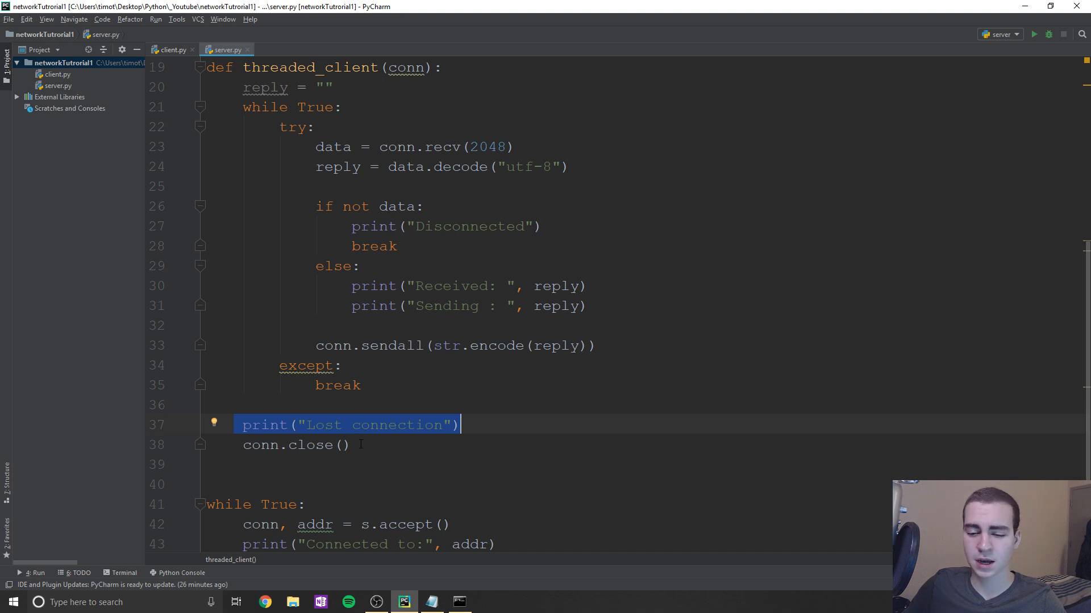
left_click(350, 445)
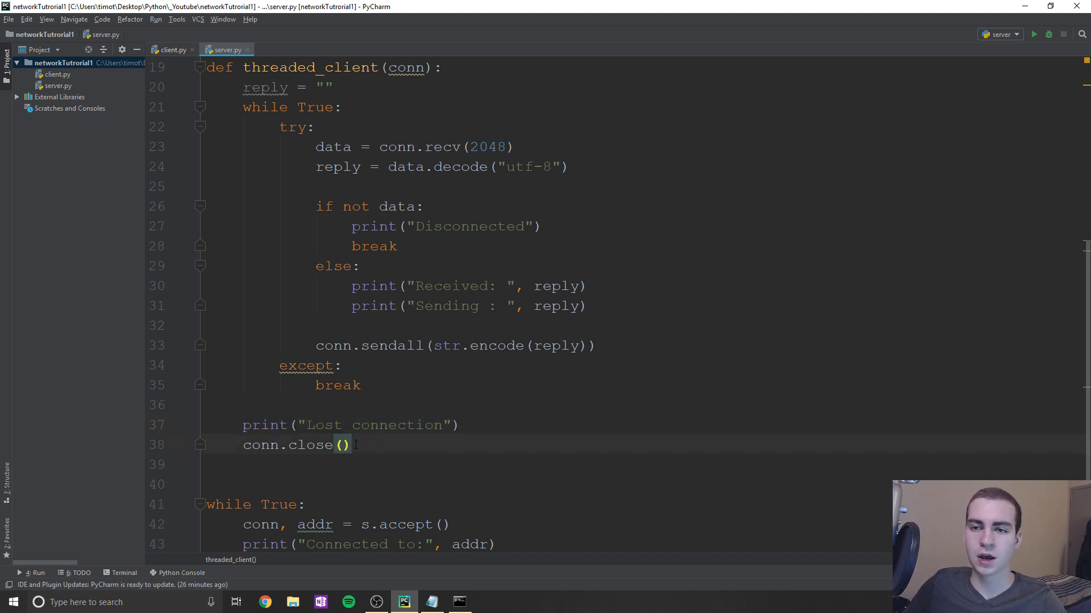
scroll("up", 3)
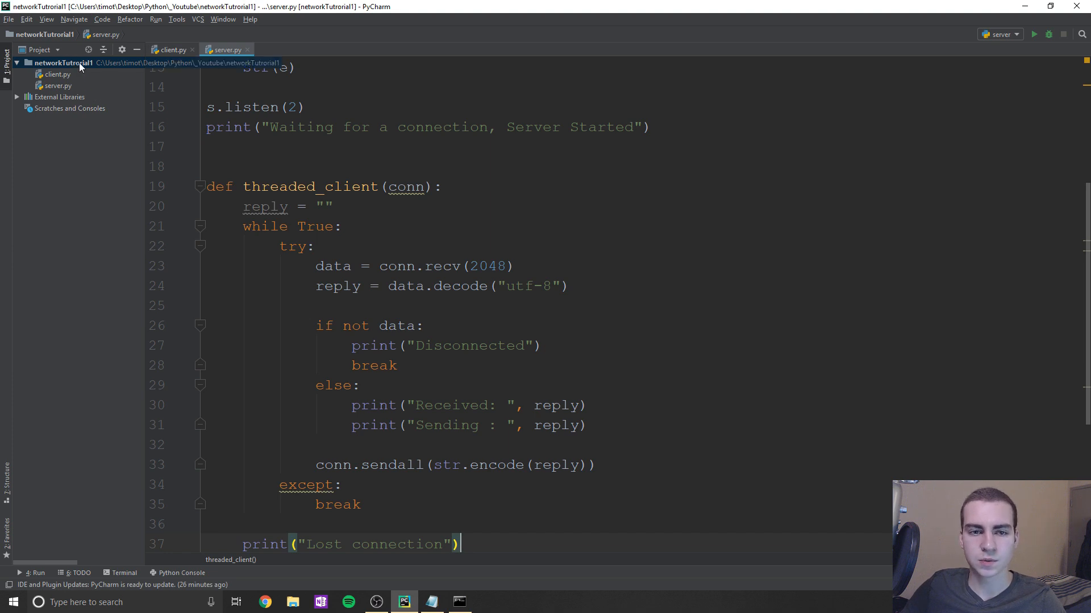
- Create a new Python file named network in the project folder
right_click(80, 63)
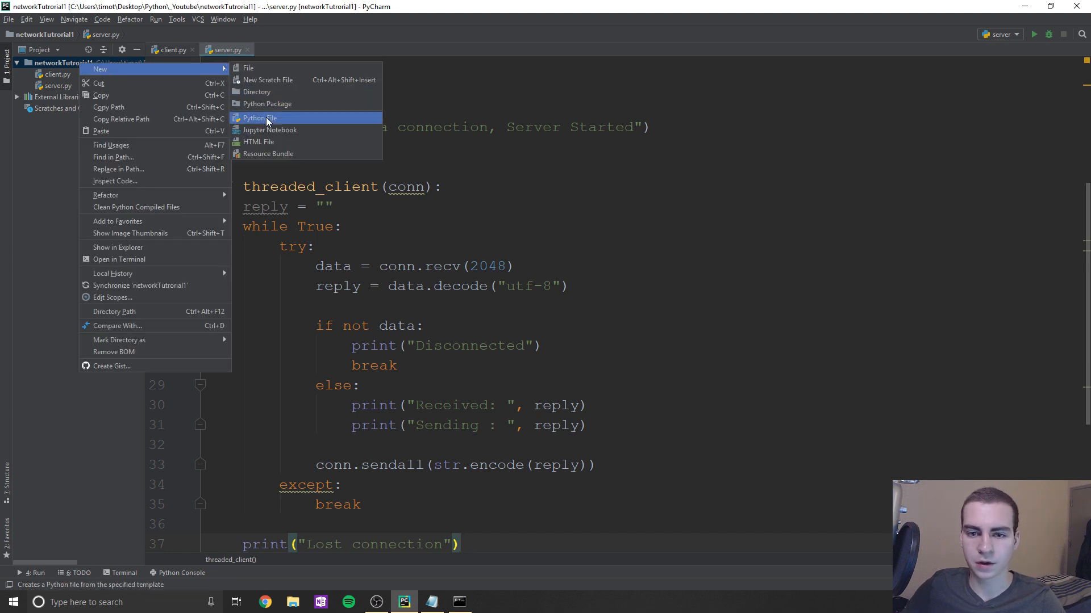
left_click(257, 117)
type("network")
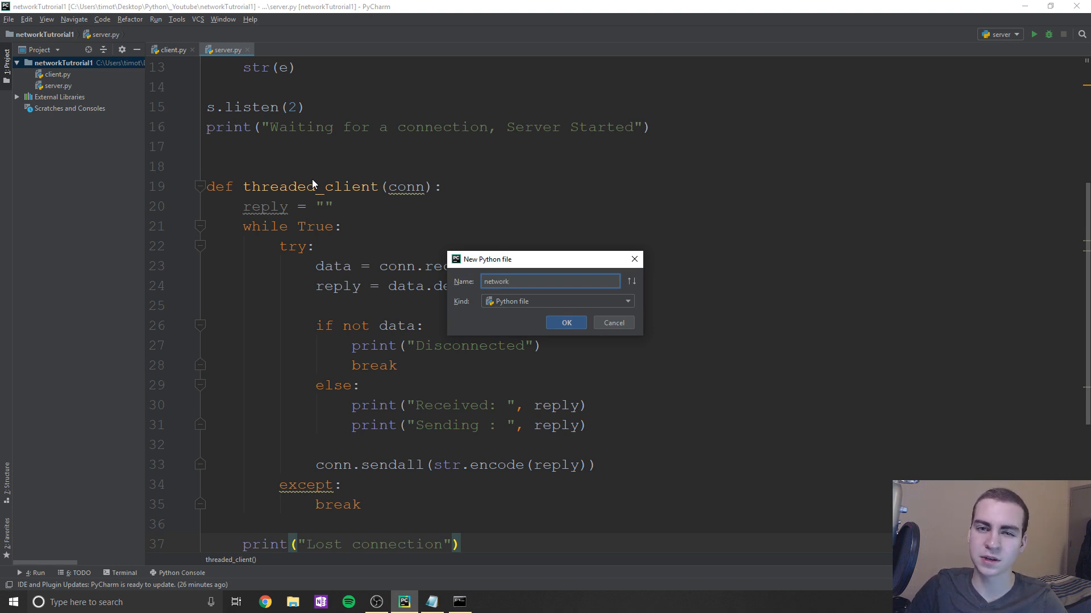
left_click(566, 323)
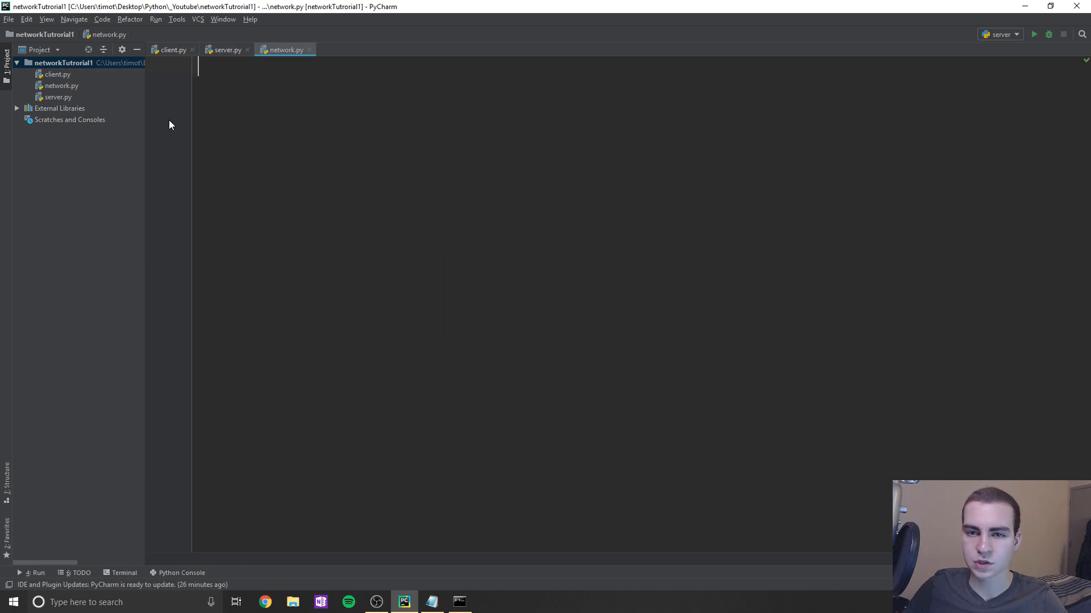
- Import socket and declare class Network with a def __init__(self) header
type("import s")
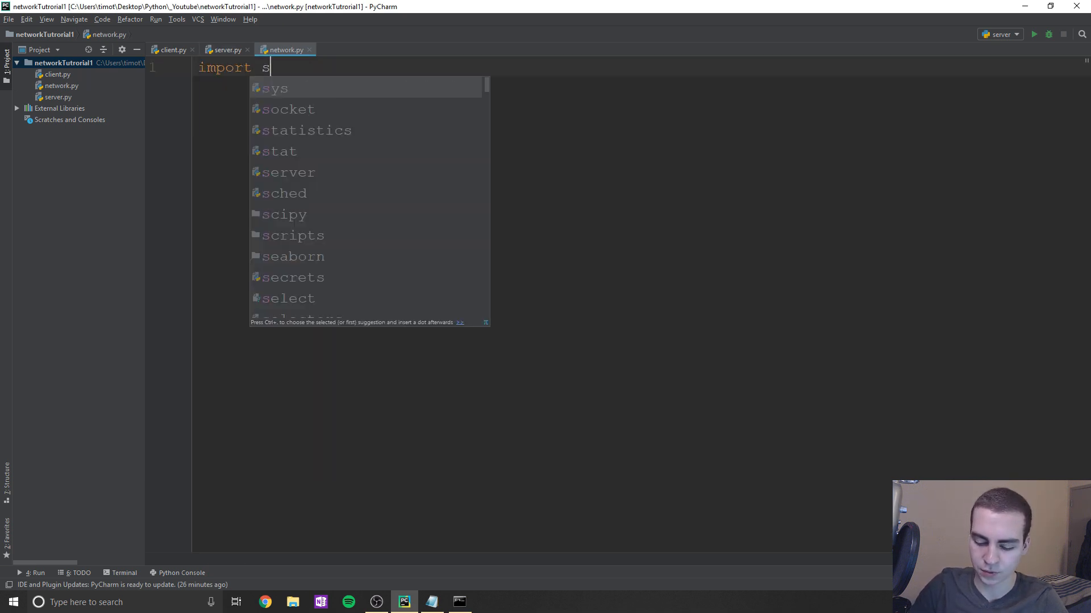
type("ocket")
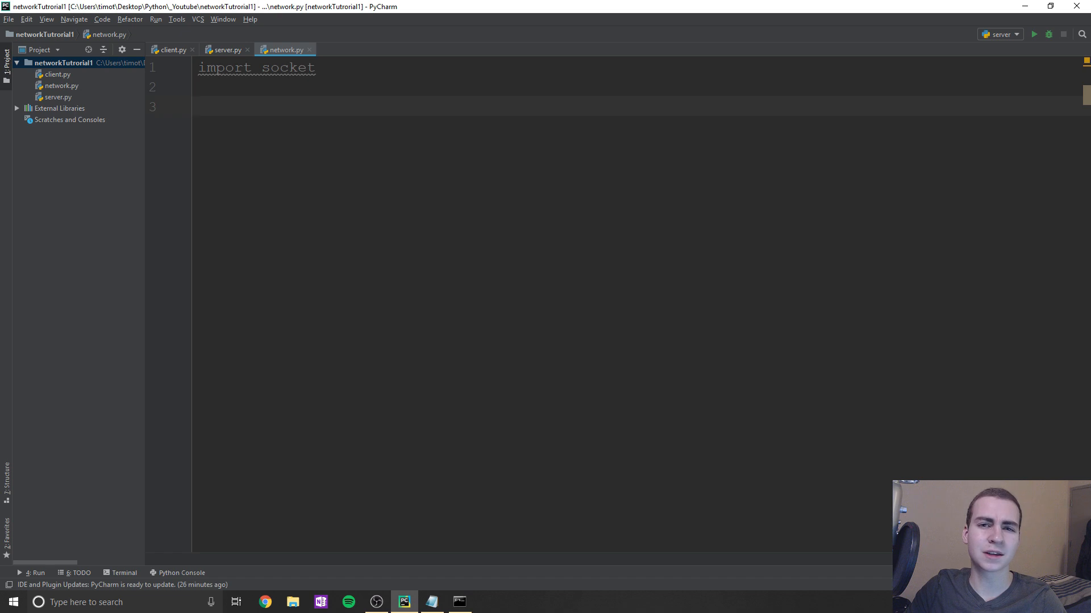
type("c")
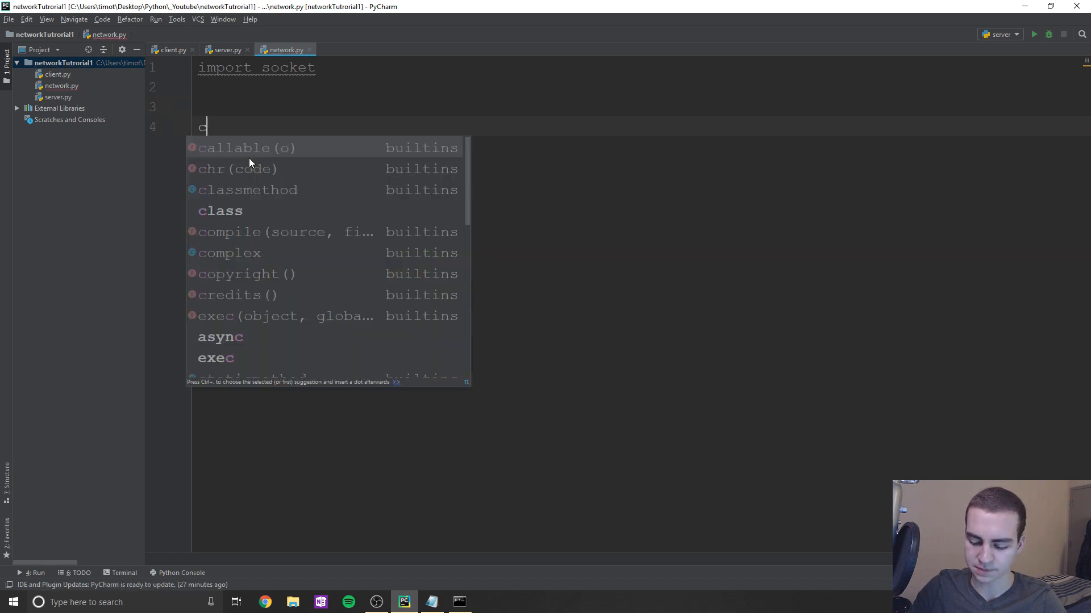
type("lass Network:")
type("d")
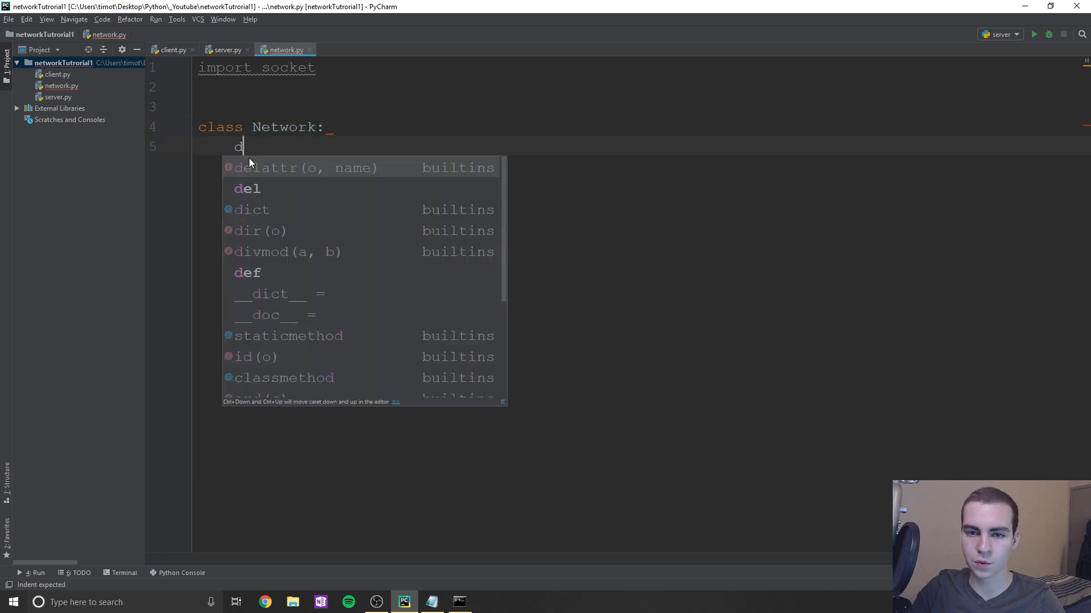
type("ef __init__(self):")
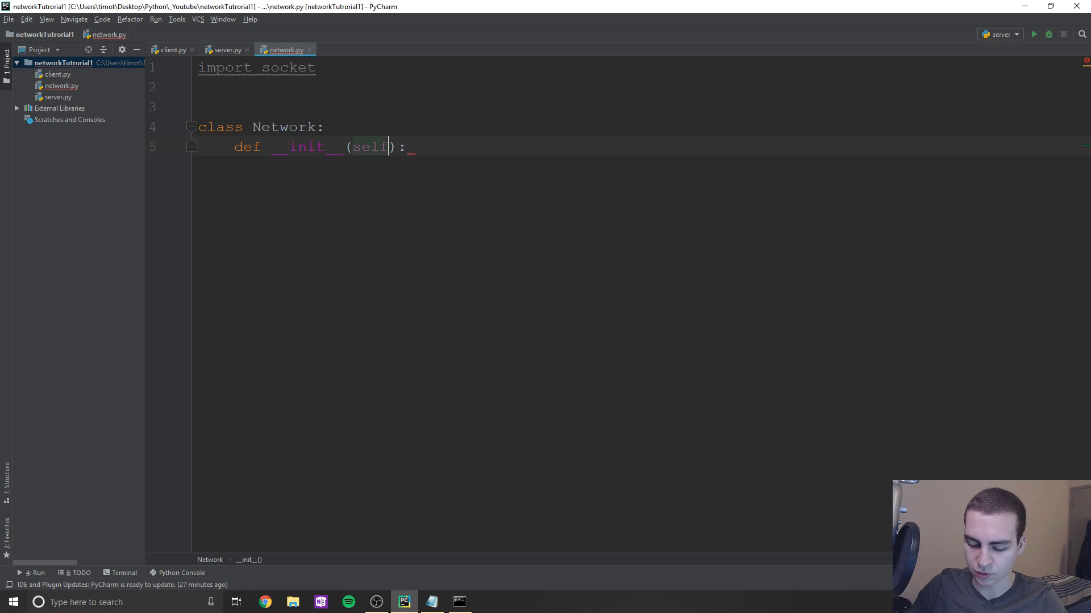
type(",")
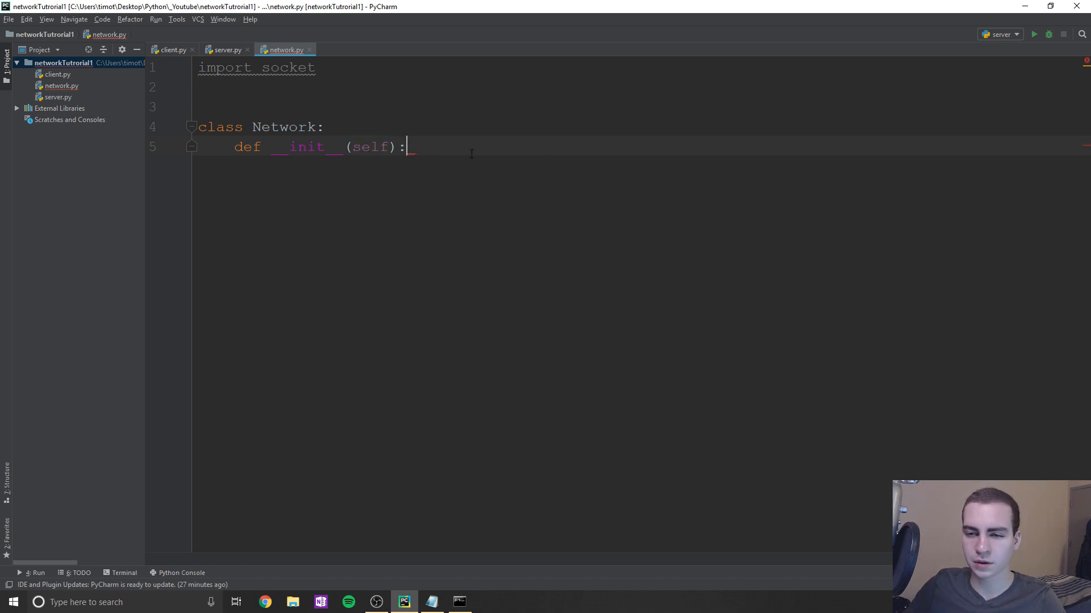
- Assign self.client = socket.socket(socket.AF_INET, socket.SOCK_STREAM), correcting a mistyped AF_INET
type("self.clie")
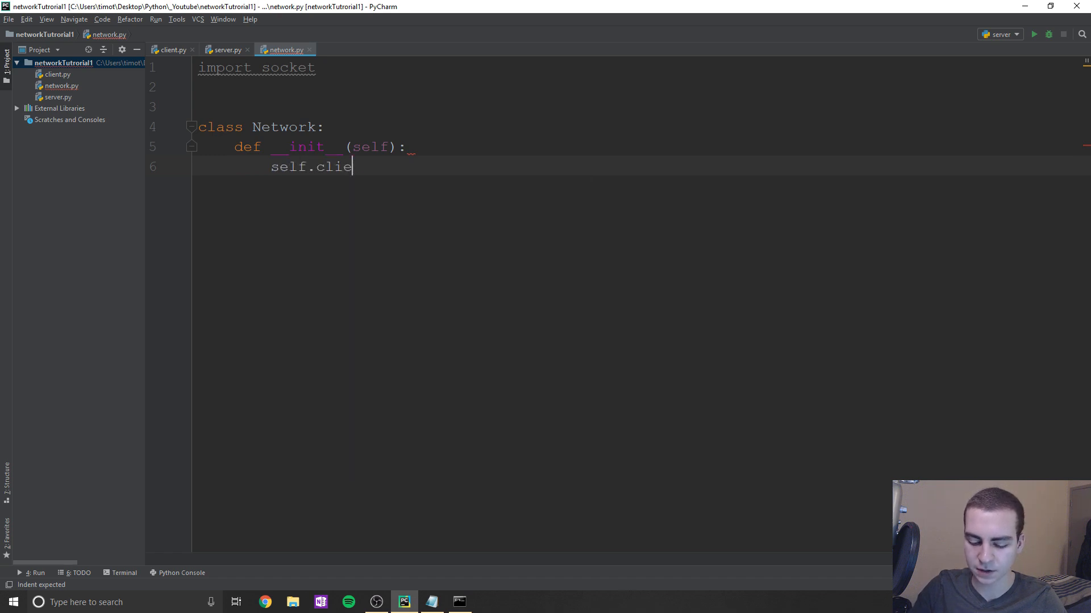
type("nt = socket.socket(")
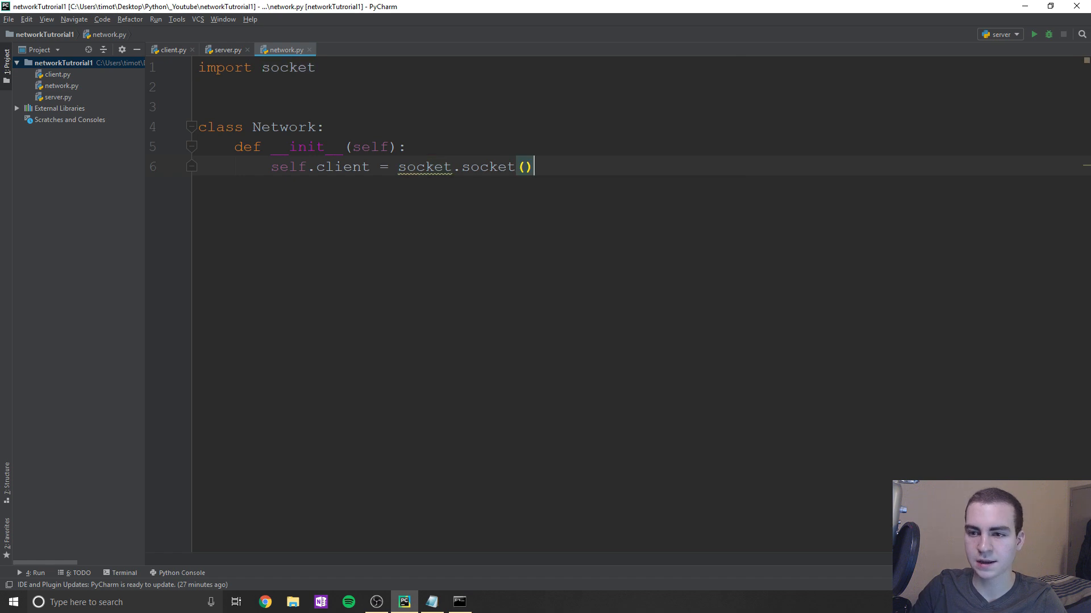
type("so")
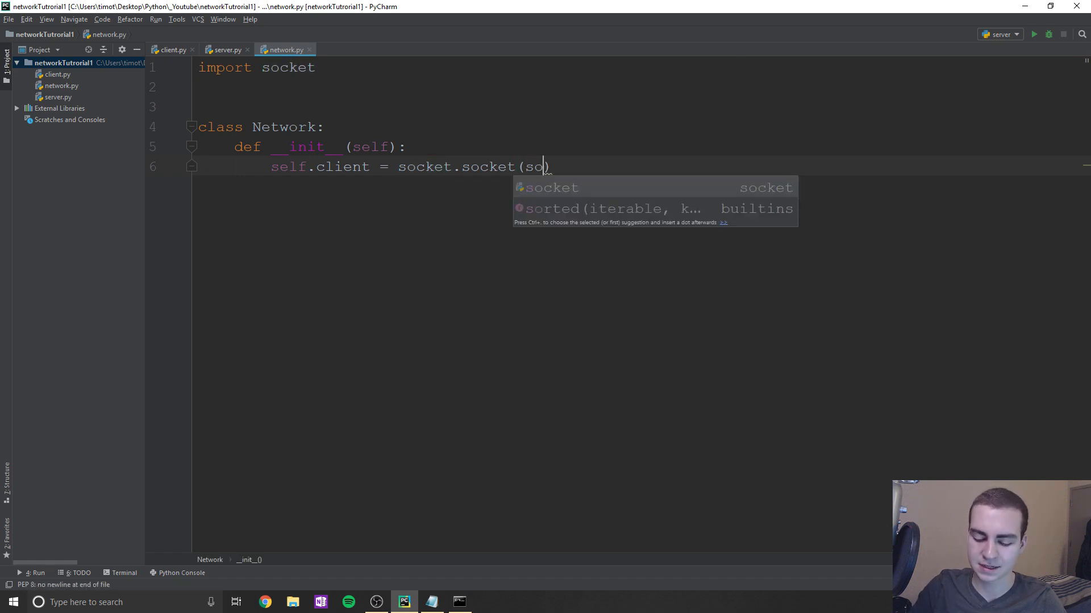
type("socket.IF")
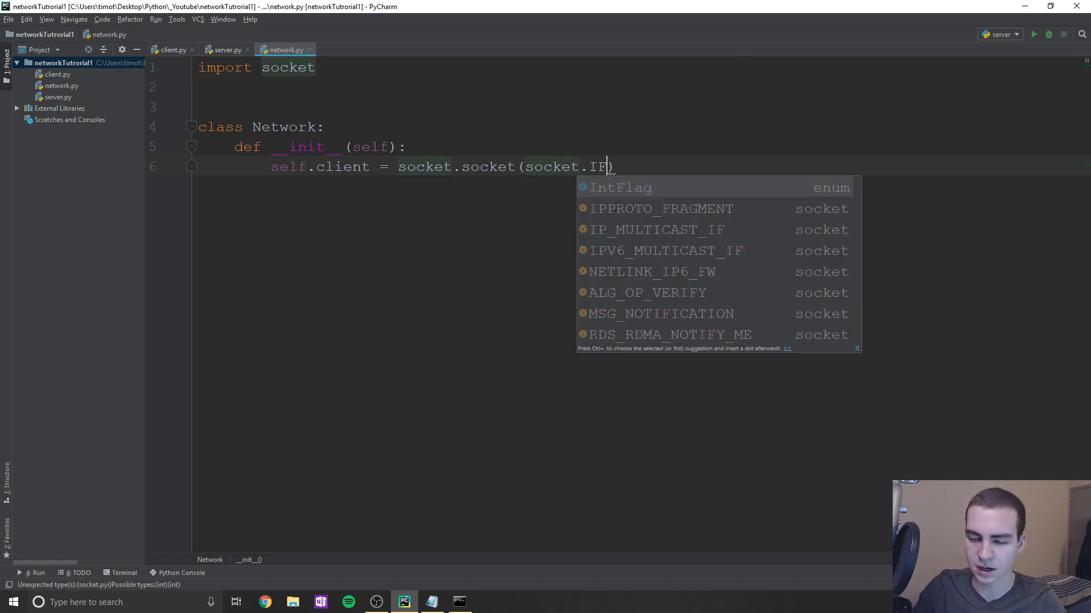
key("BackSpace")
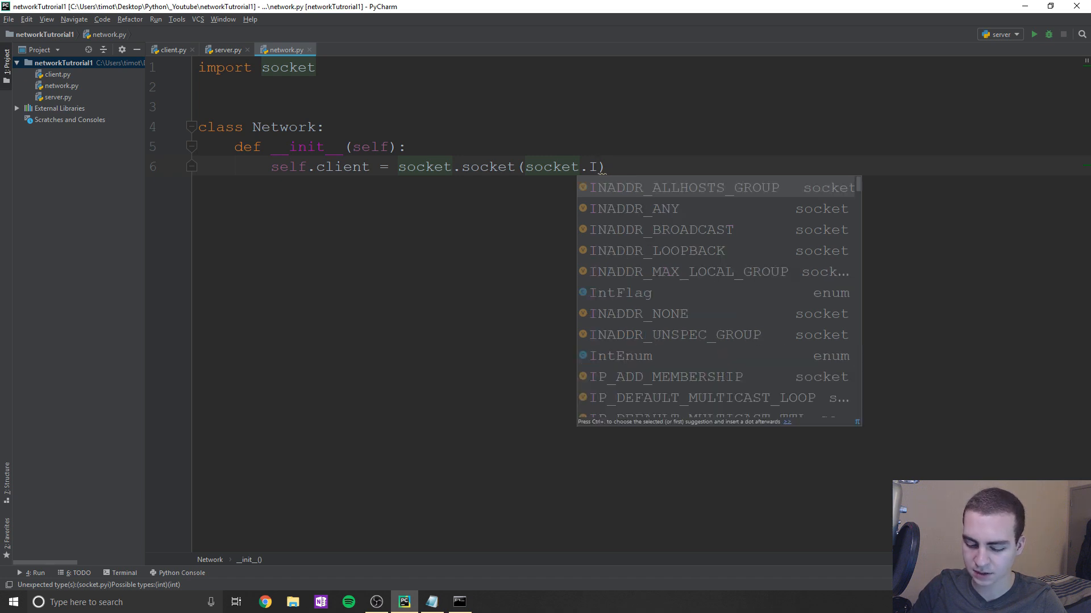
type("F")
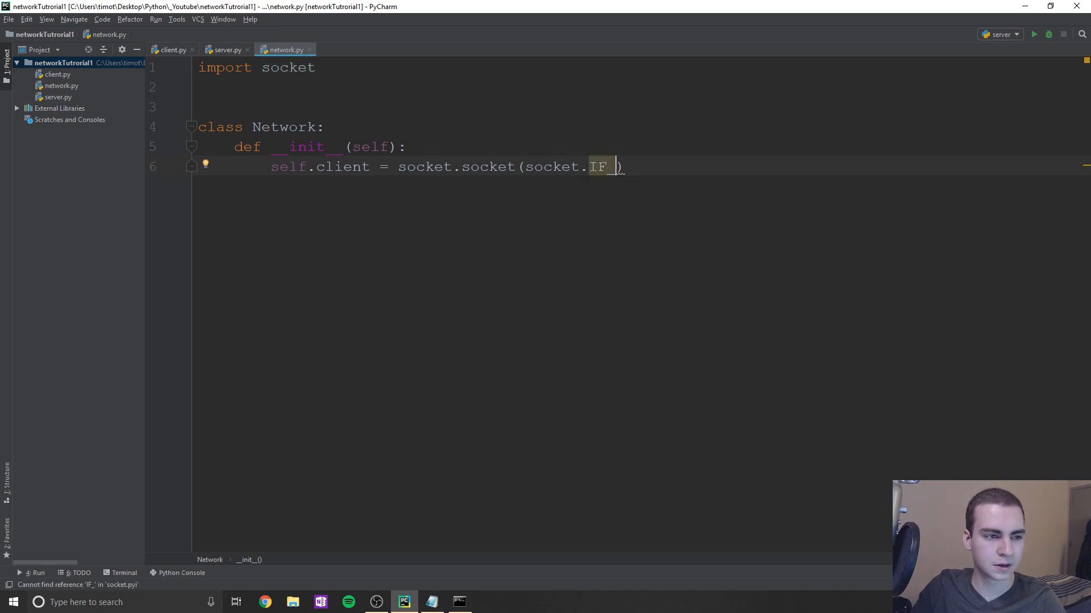
type("_INET, socket.SOCK_STREAM")
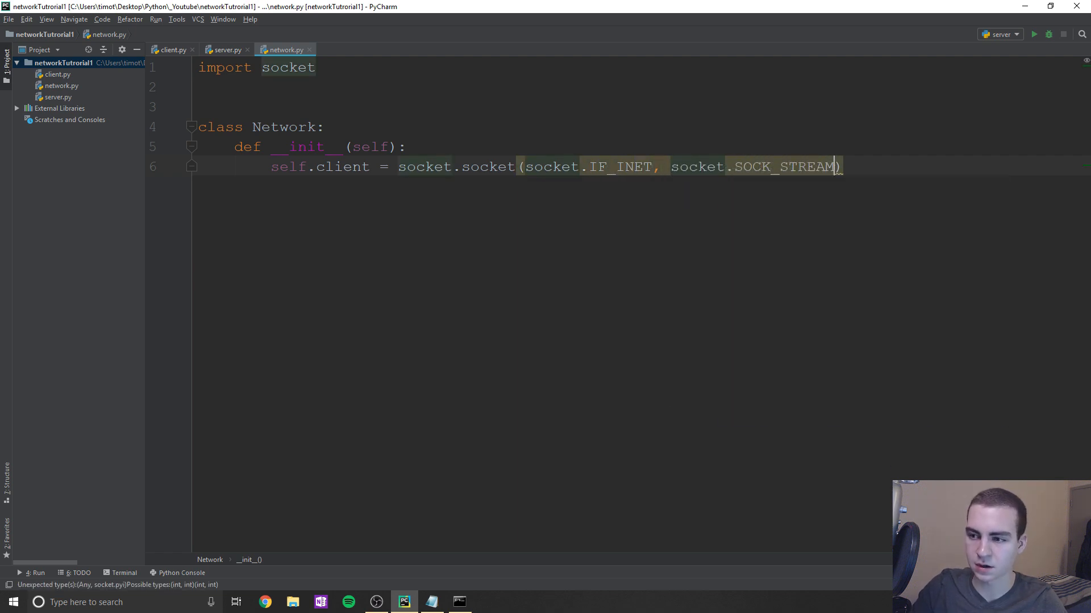
type("SE")
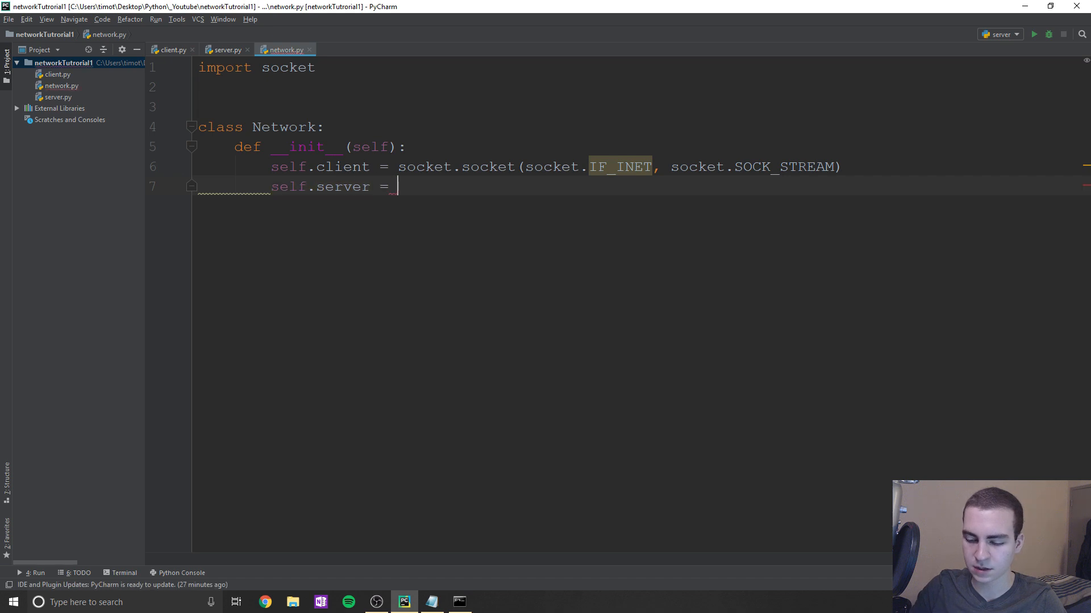
- Store self.server = "10.11.250.207" copied from server.py and self.port = 5555
type("\"\\nself.")
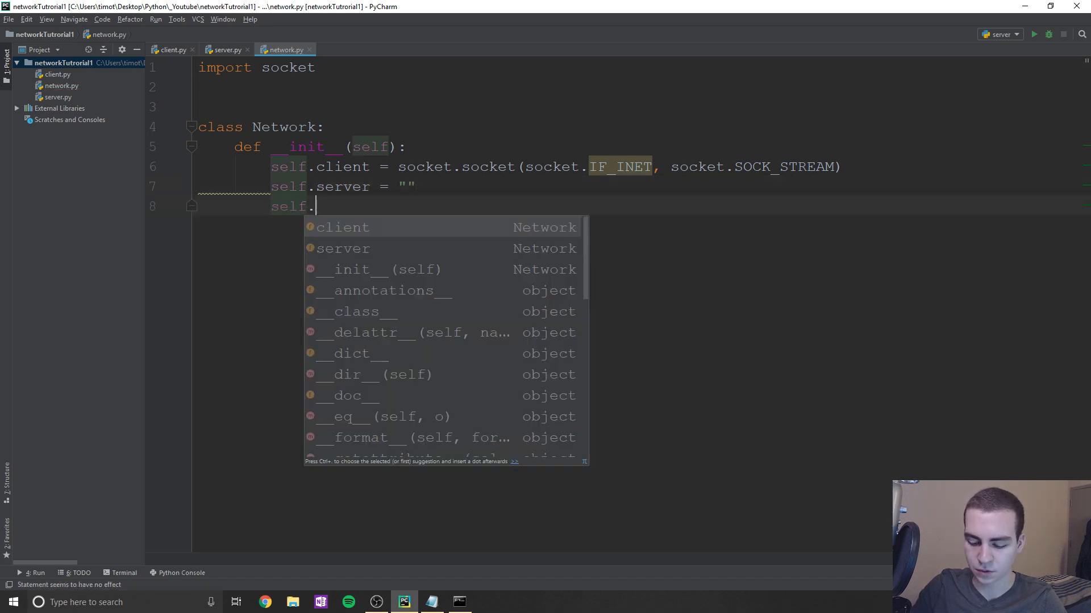
type("port = 5555")
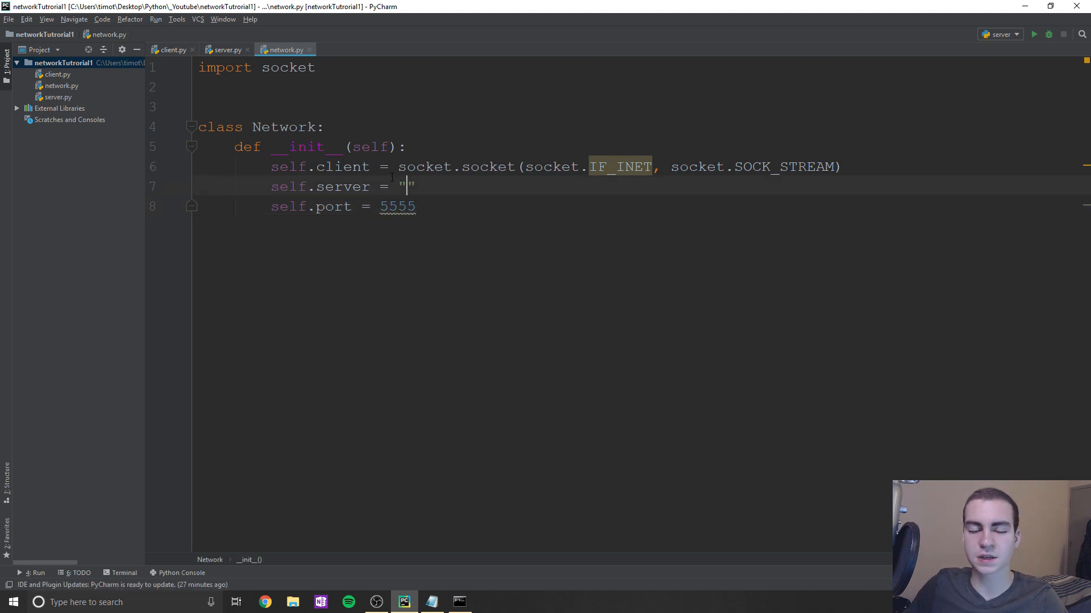
left_click(227, 49)
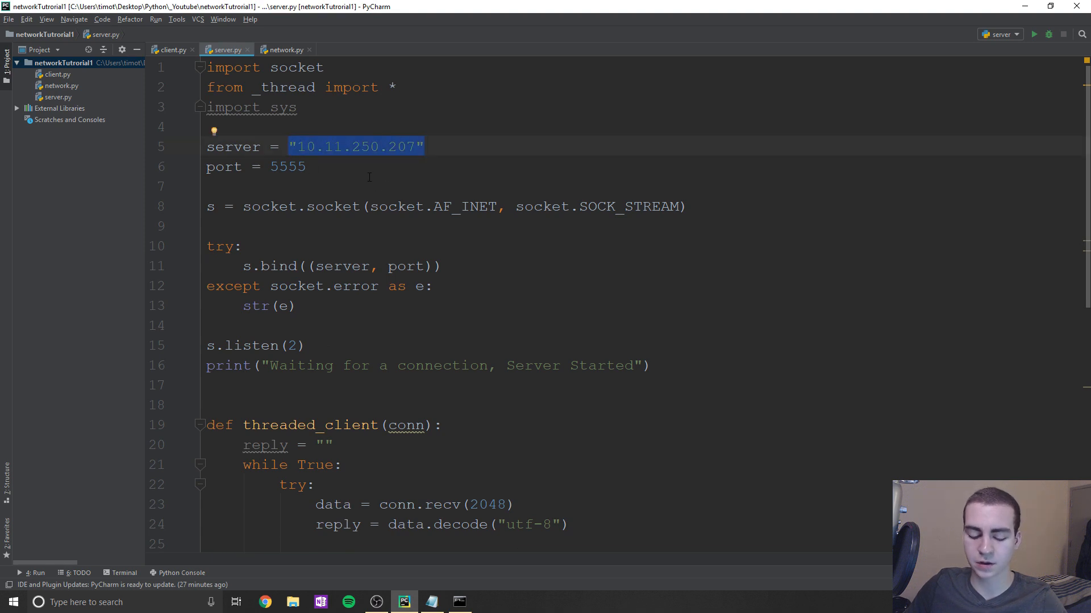
left_click(284, 49)
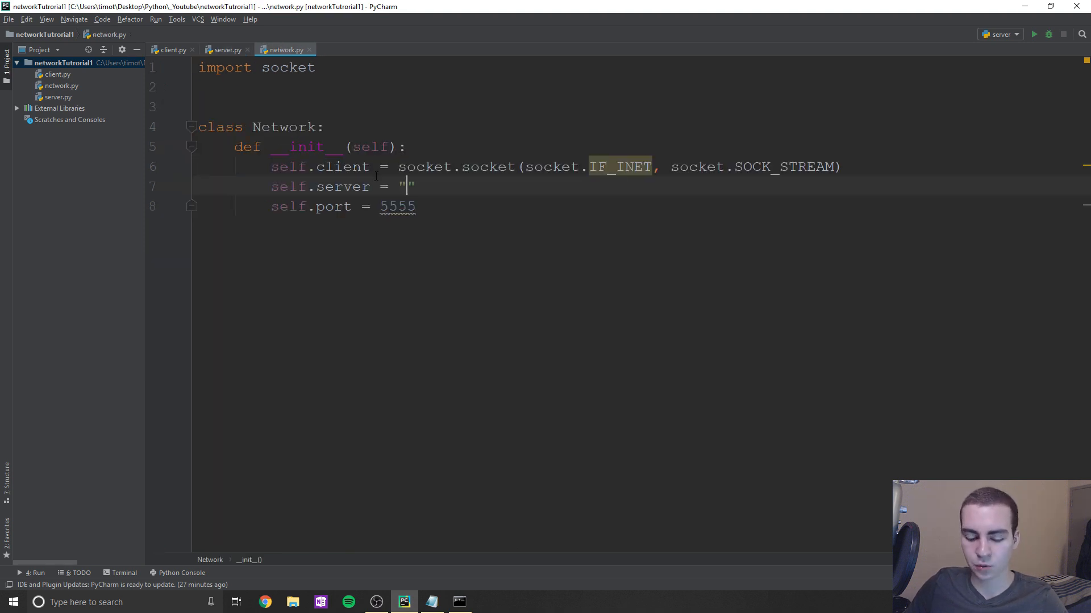
type("10.11.250.207\"")
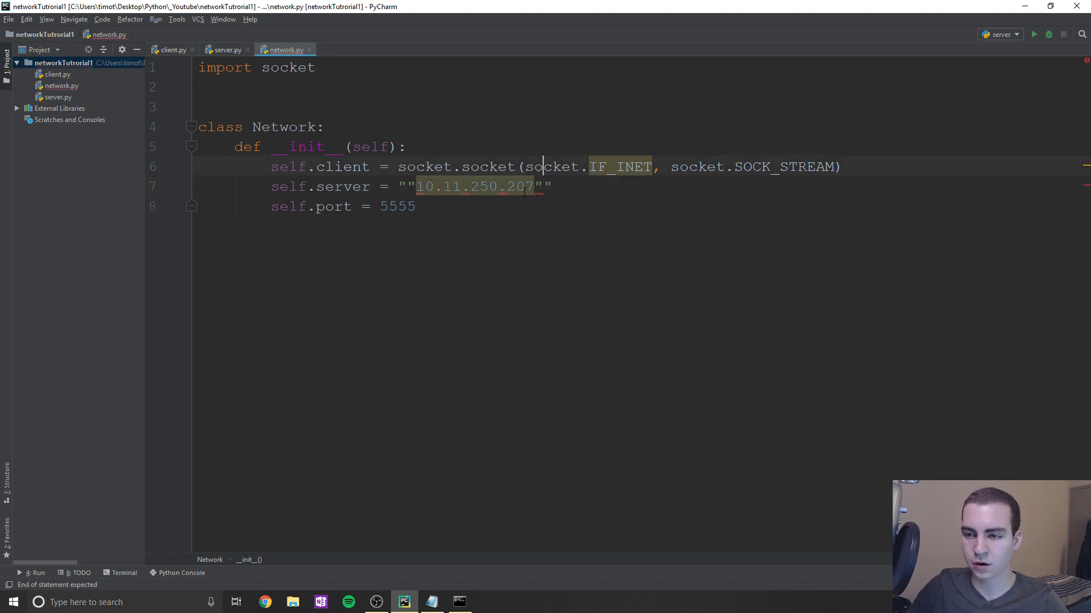
key("BackSpace")
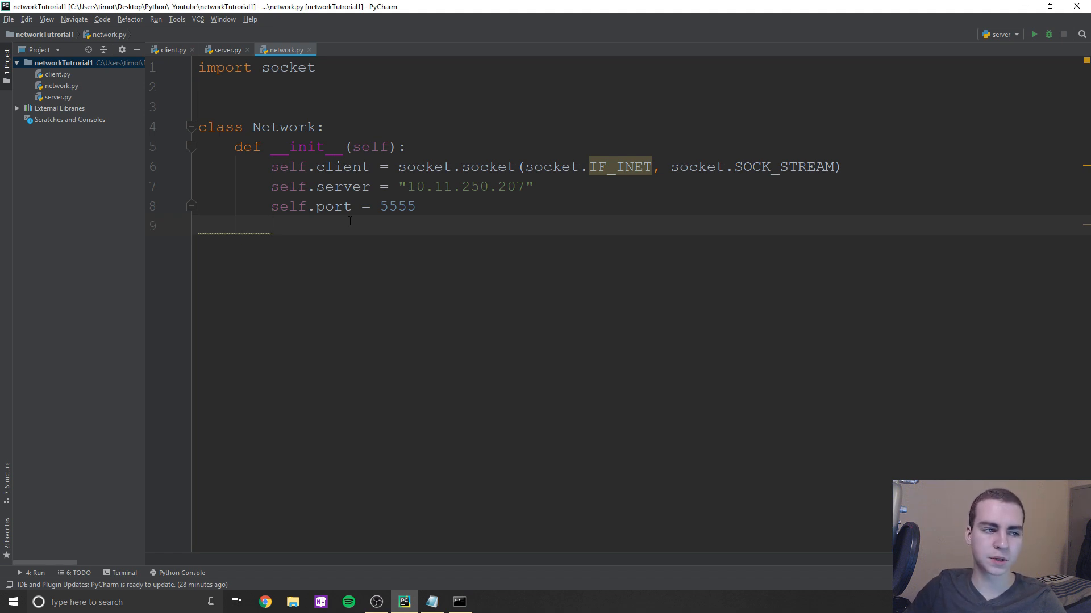
- Add self.addr = (self.server, self.port) and call self.connect() from __init__
type("self.a")
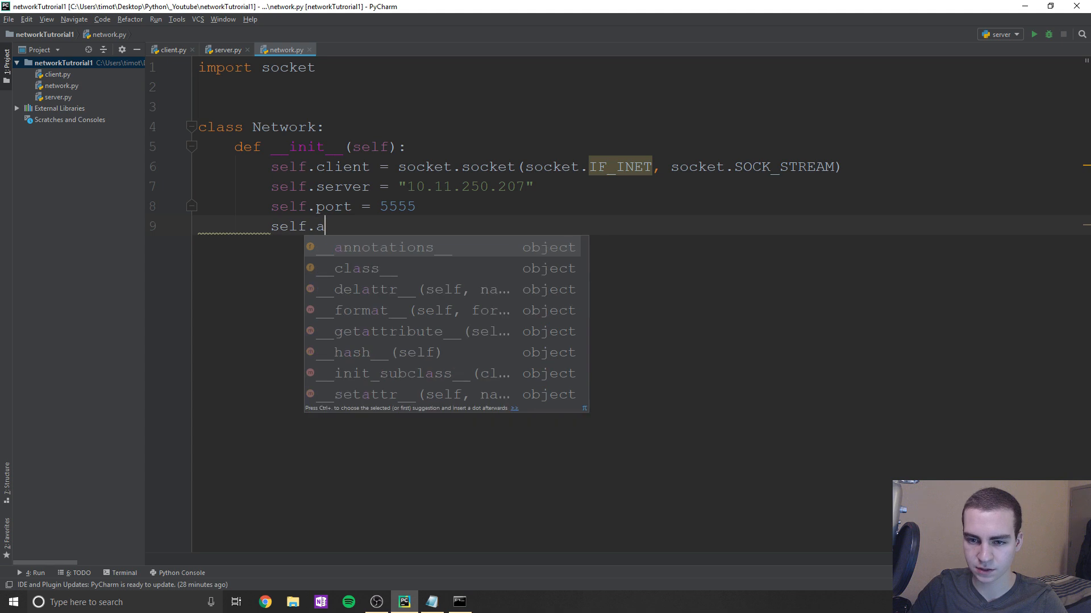
type("ddr = ()")
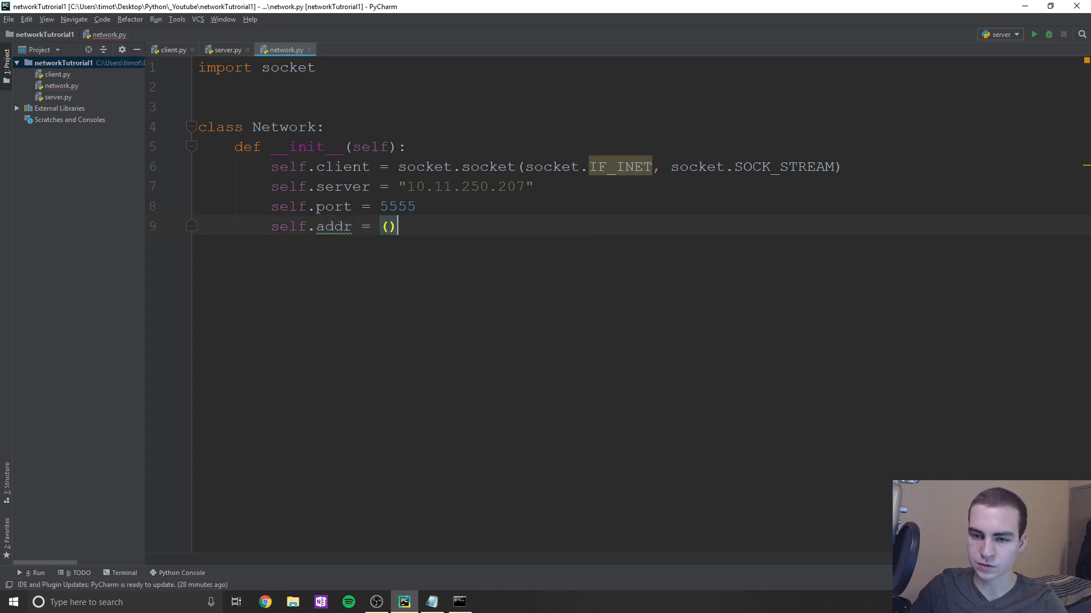
type("serv")
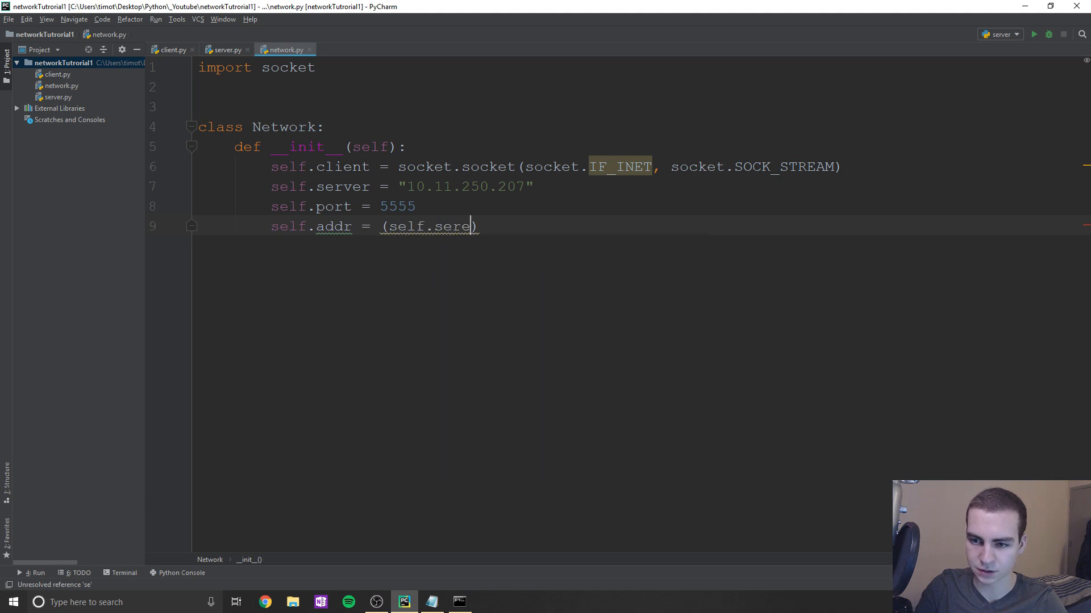
type("rver")
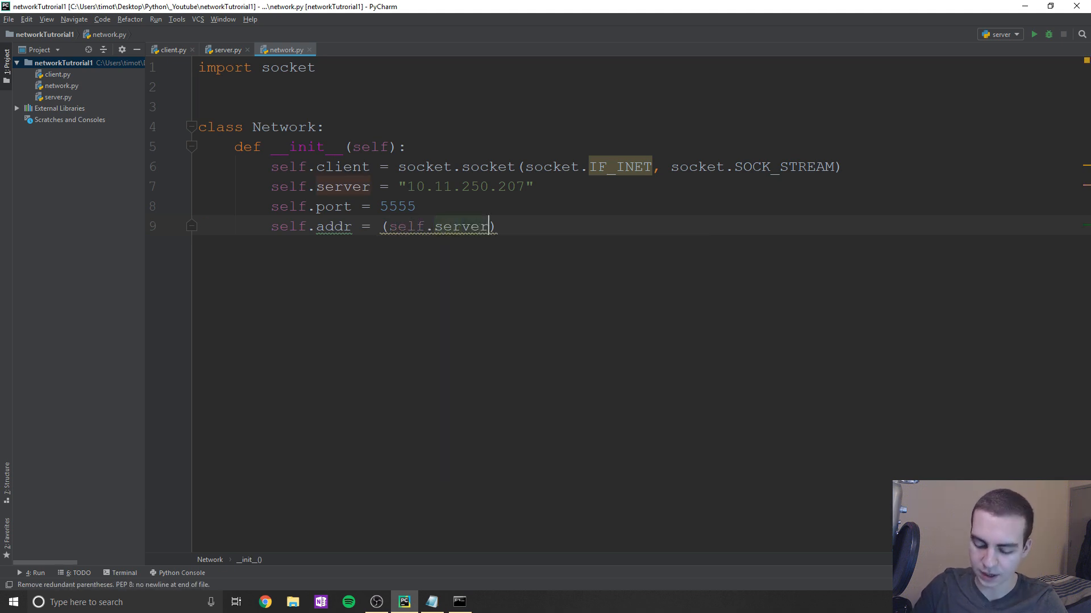
type(", self.port")
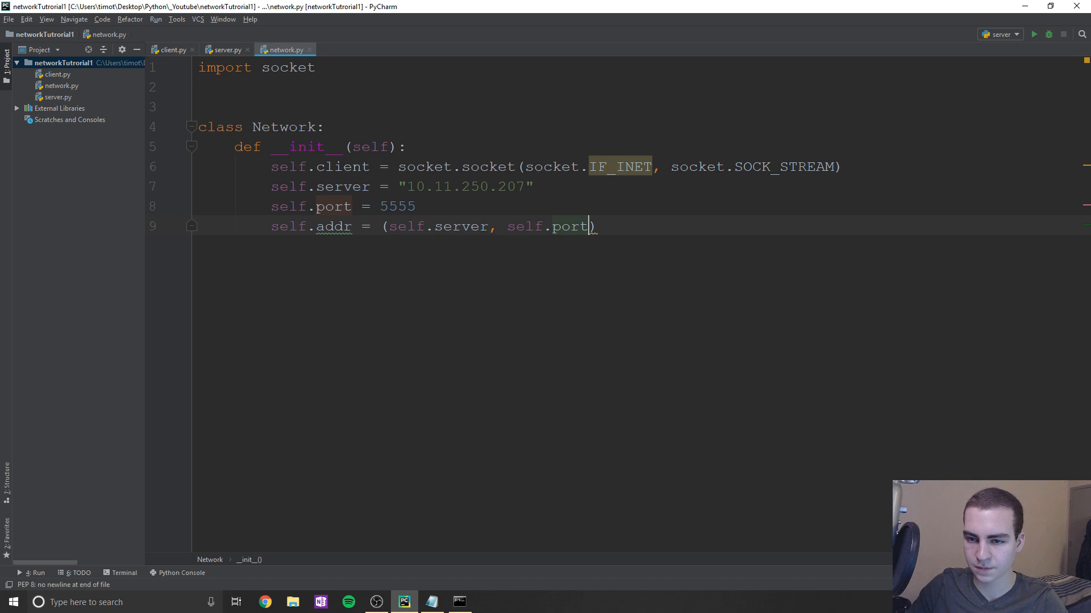
type("seldf.")
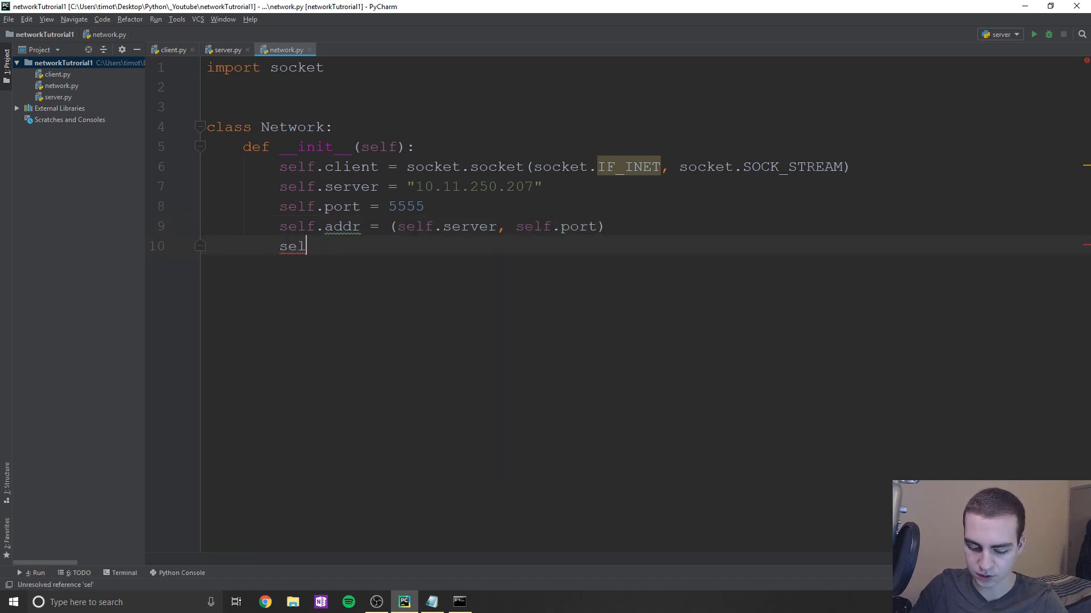
type("f.id =")
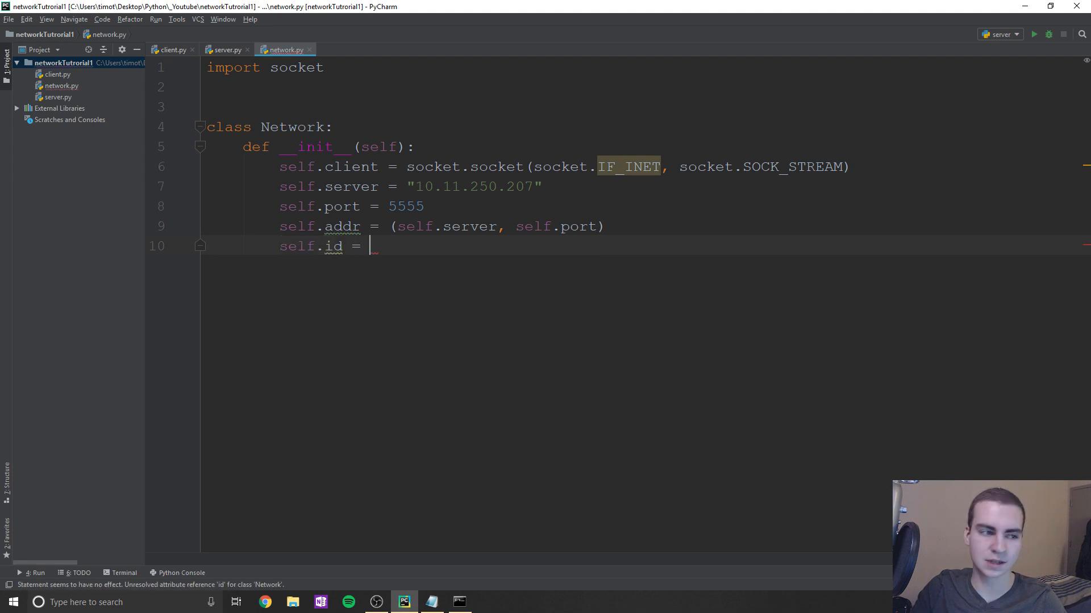
type("self.co")
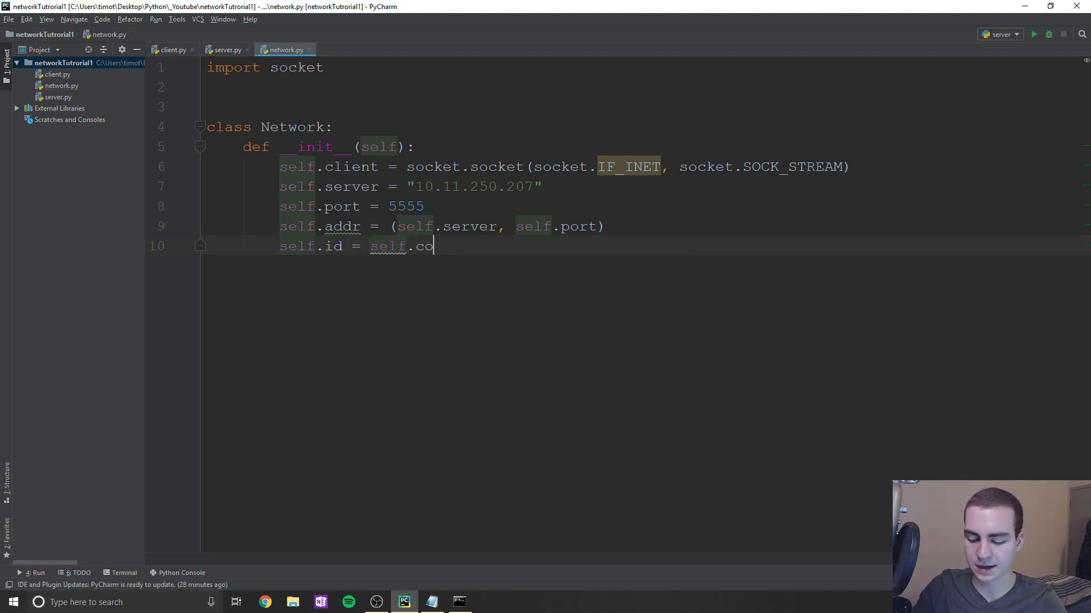
type("nnect()")
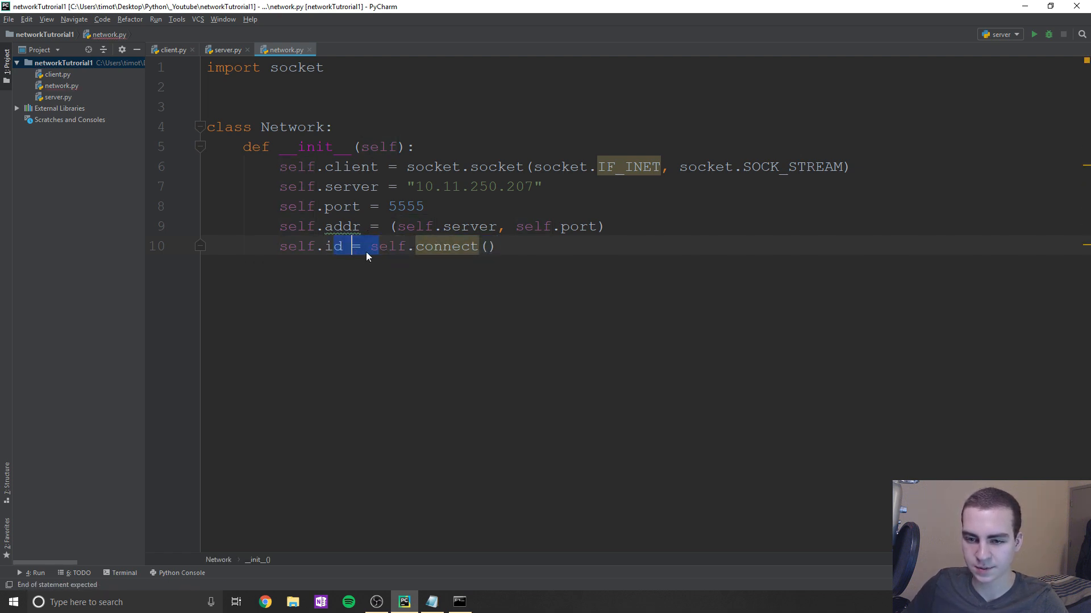
left_click(371, 247)
type("def")
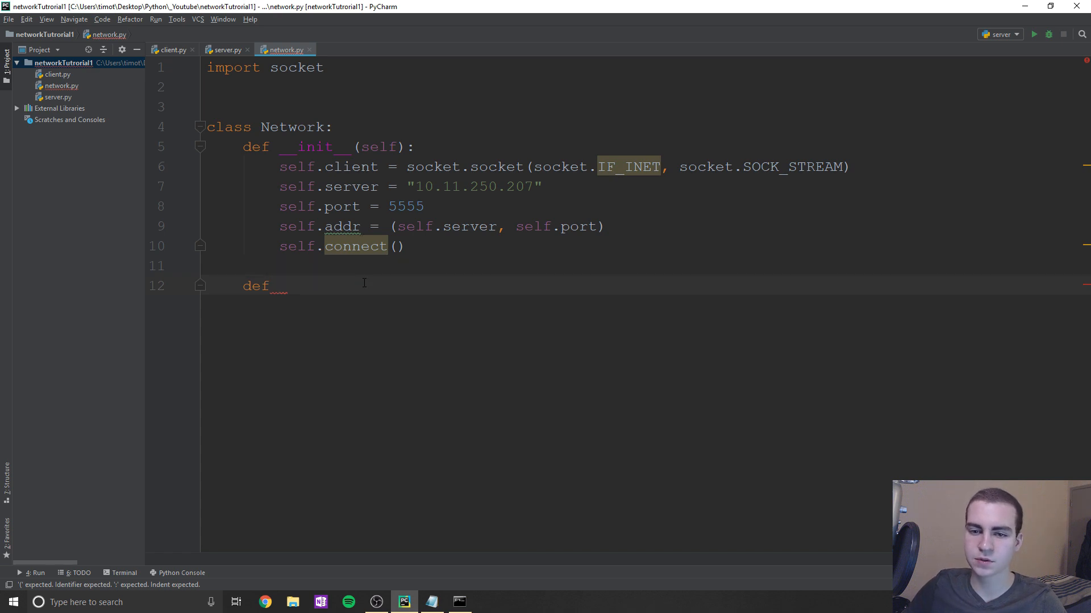
- Define connect(self) wrapping self.client.connect(self.addr) in a try/except block
type("connect")
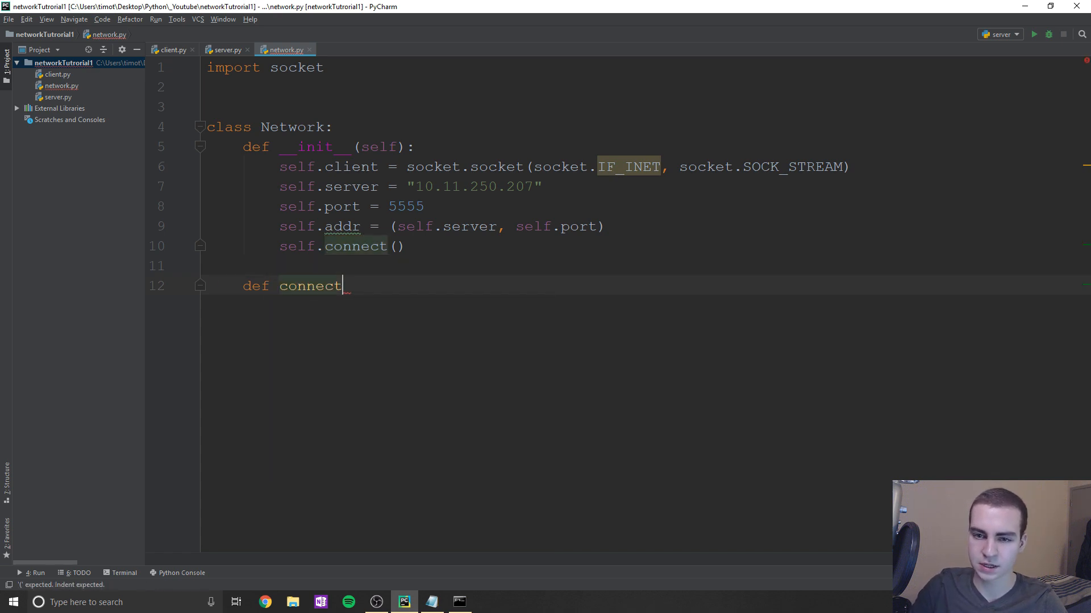
type("(self):")
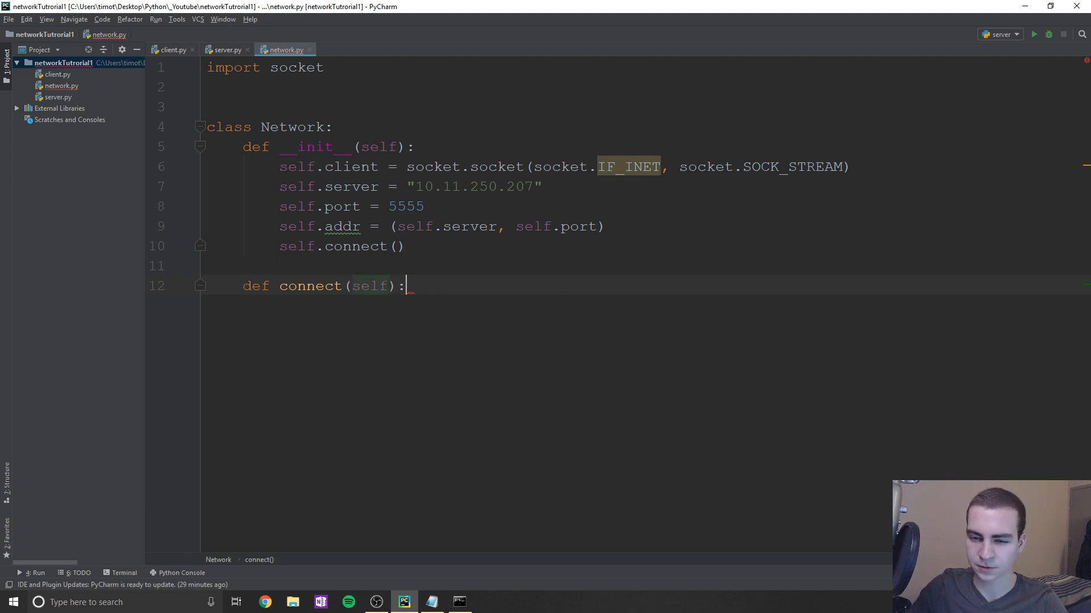
type("s")
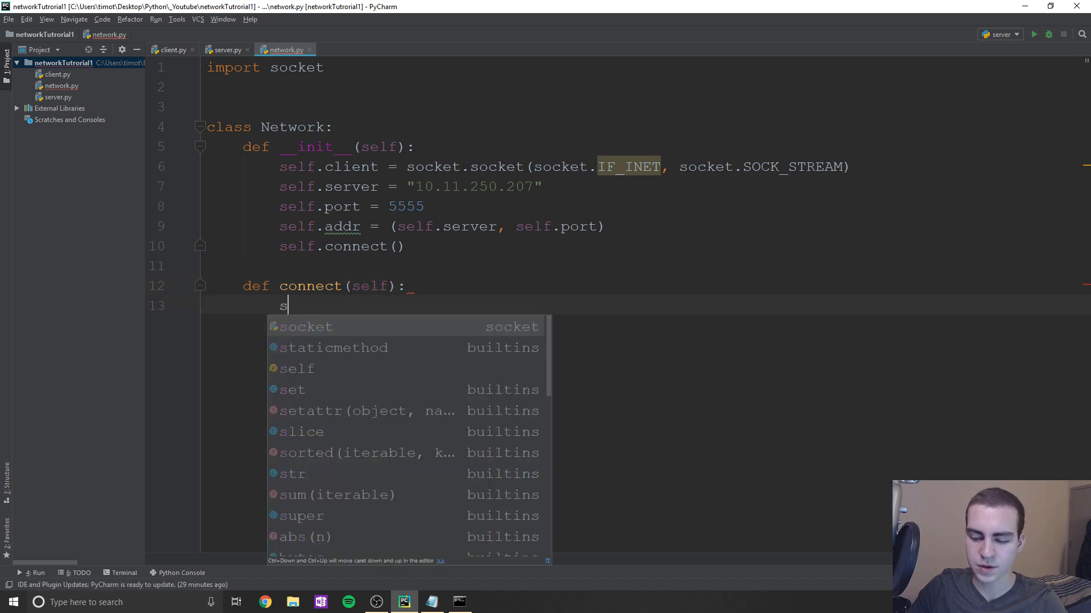
type("elf.client.connect(self.addr")
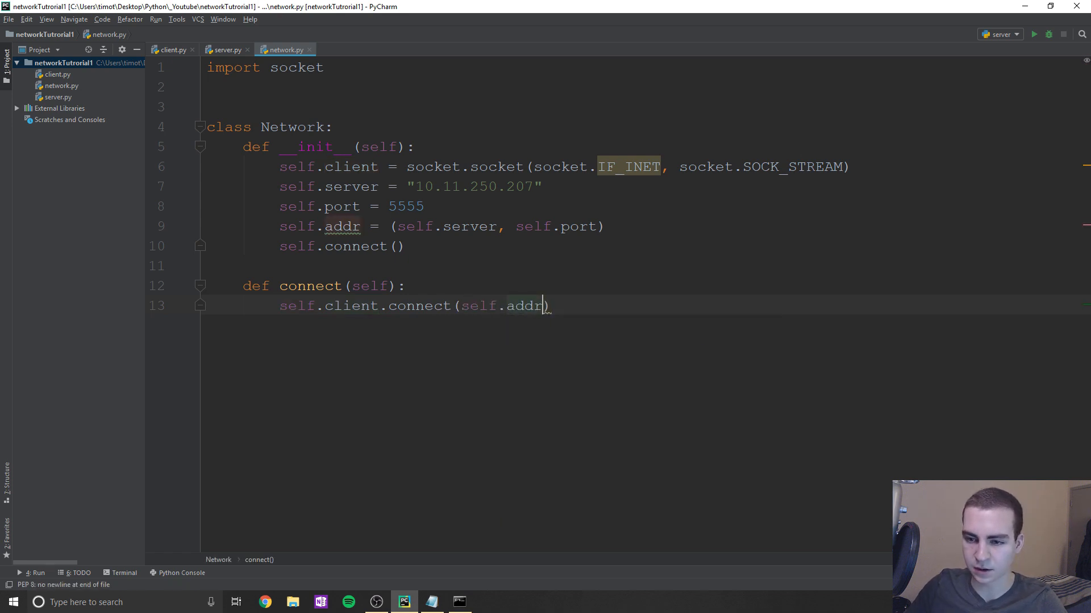
type("trey")
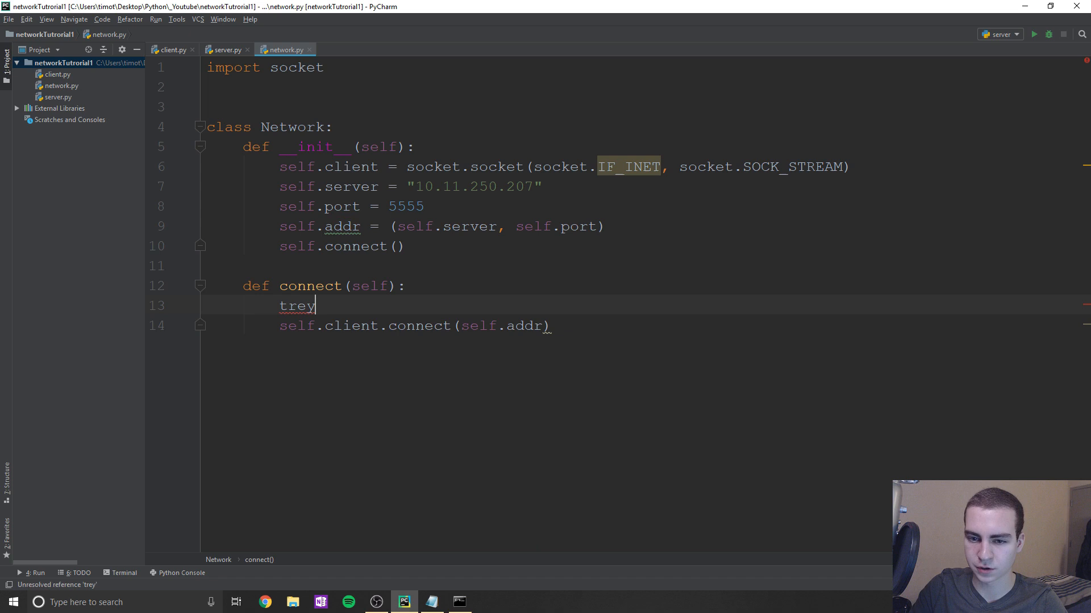
type("try:")
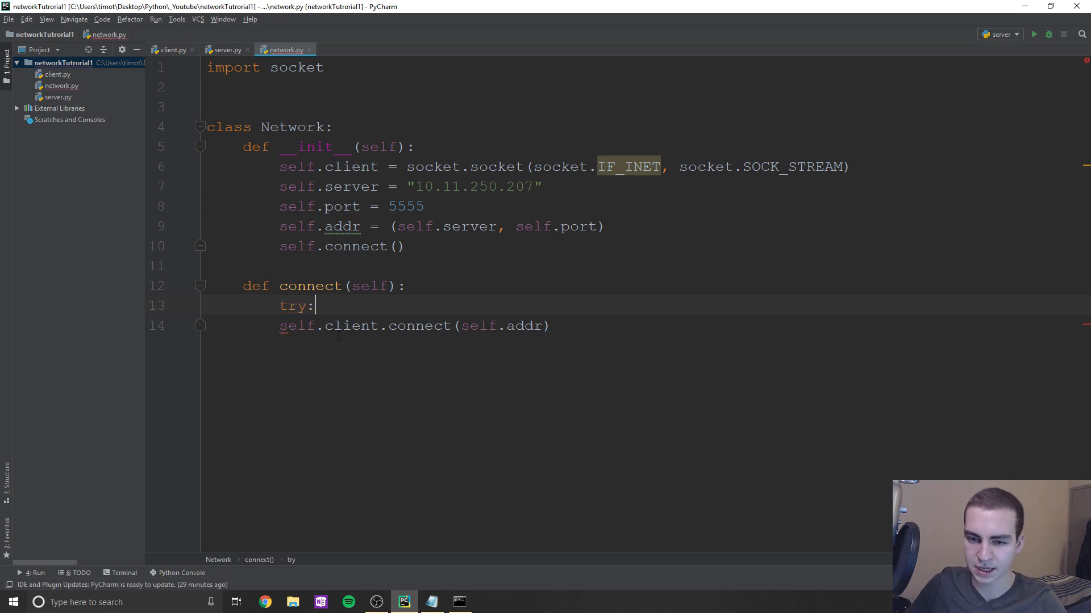
key("Return")
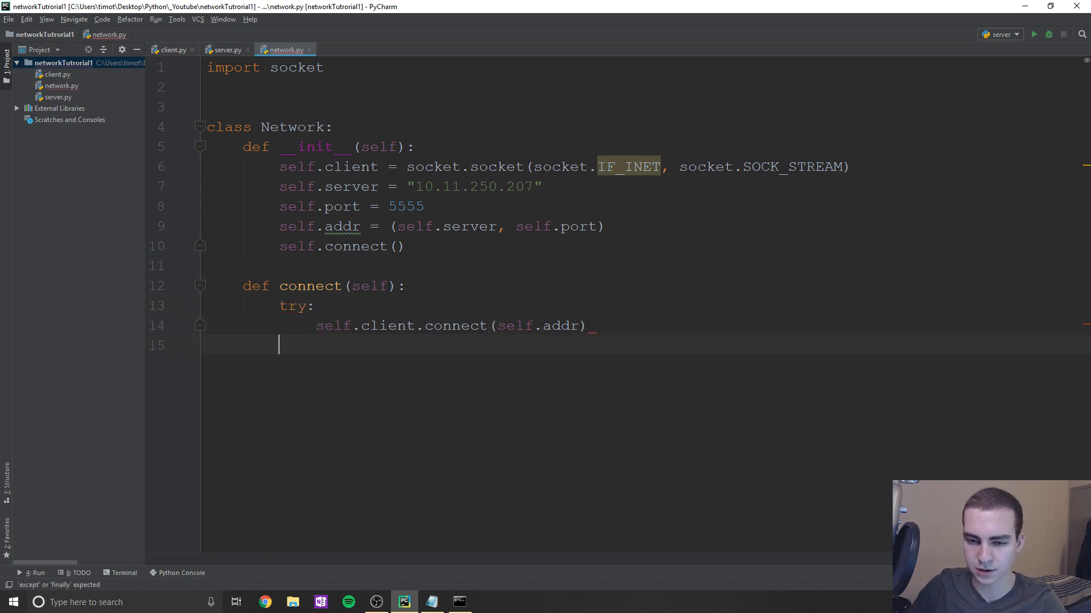
type("except")
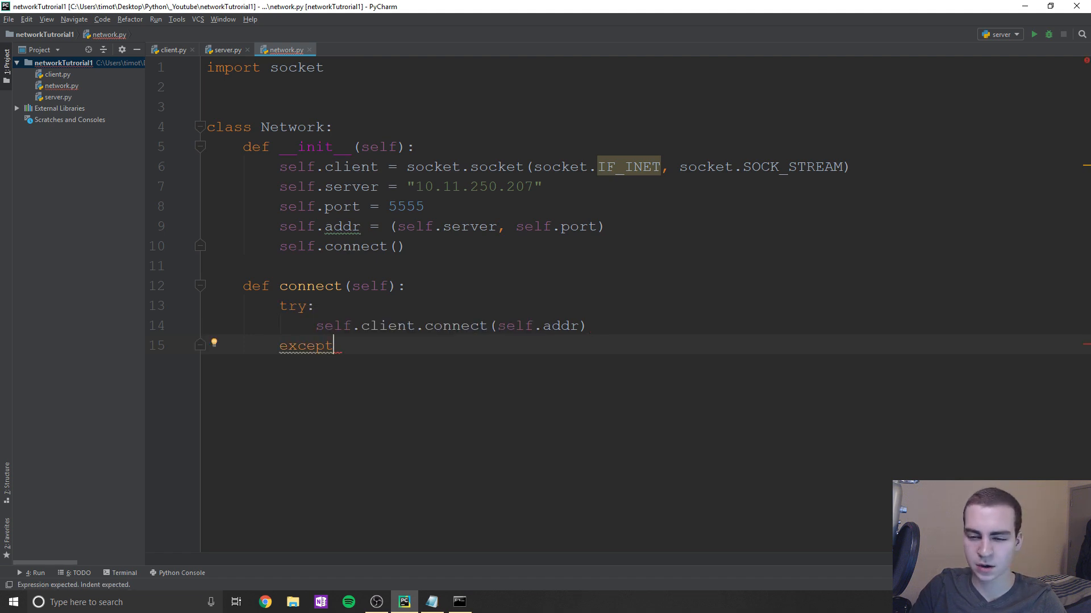
type(":")
type("pass")
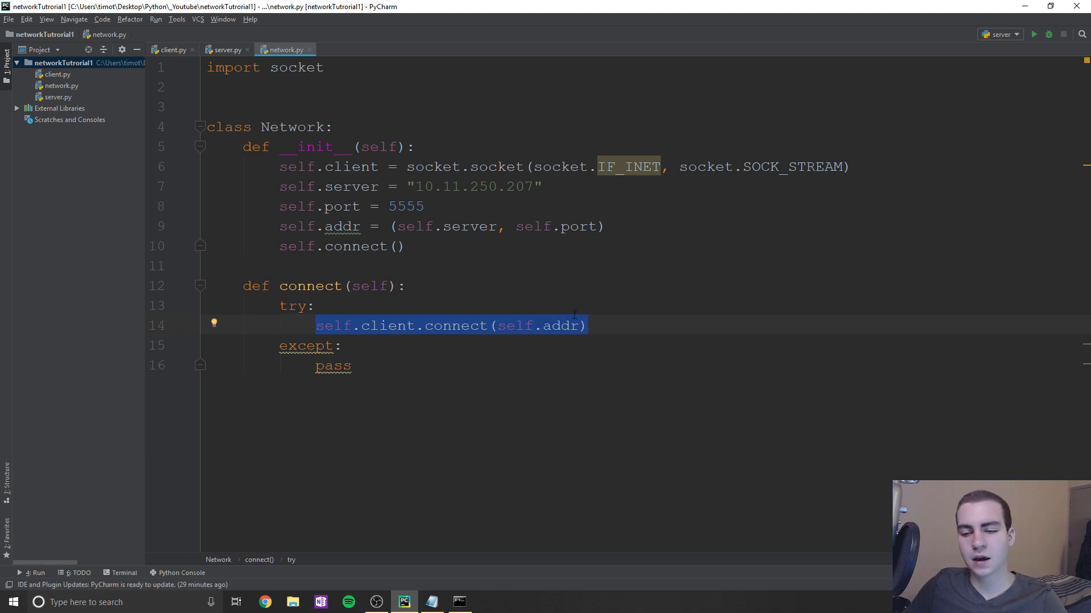
- Return self.client.recv(2048).decode() after connecting, with pass in the except branch
left_click(592, 325)
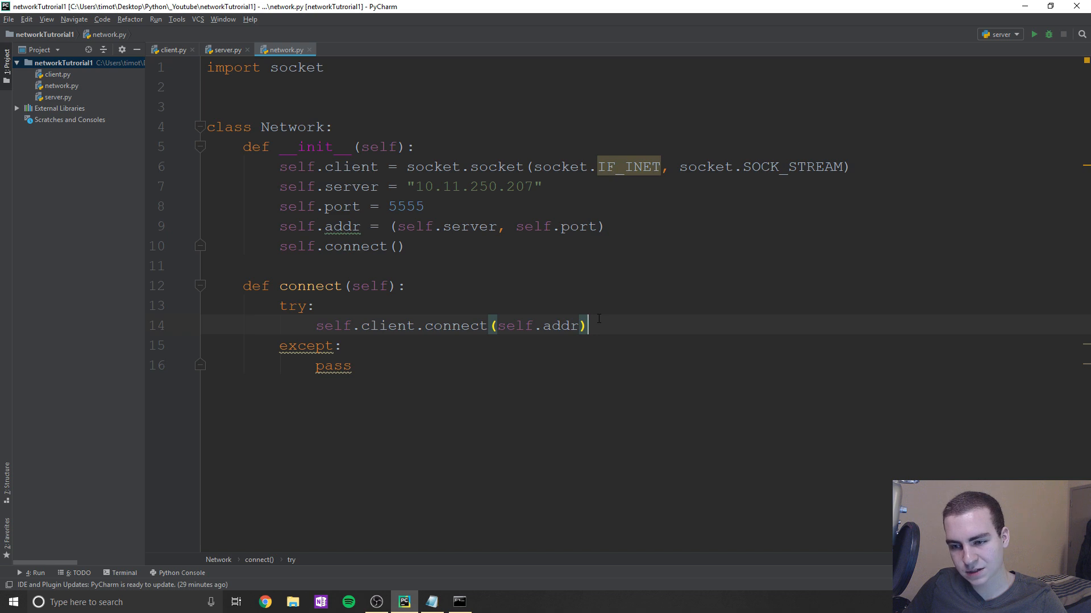
type("retur")
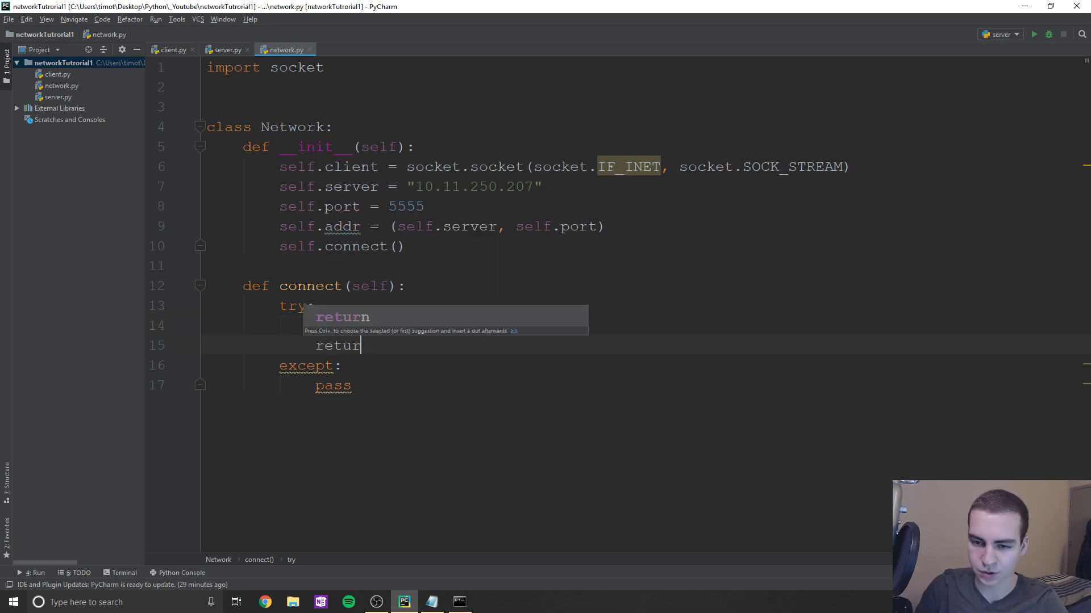
type("n self.")
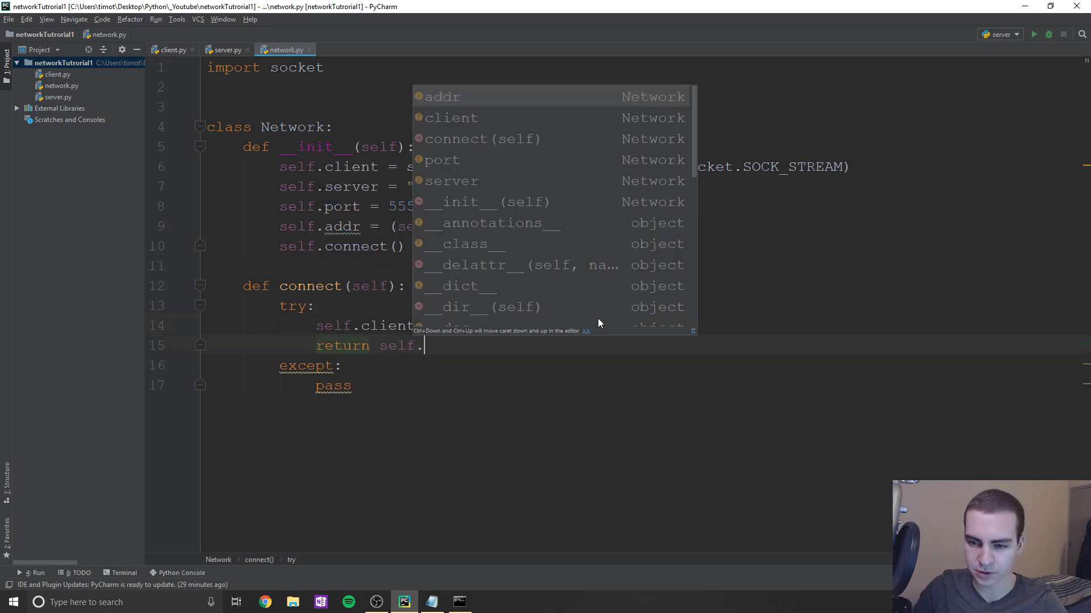
type("client.re")
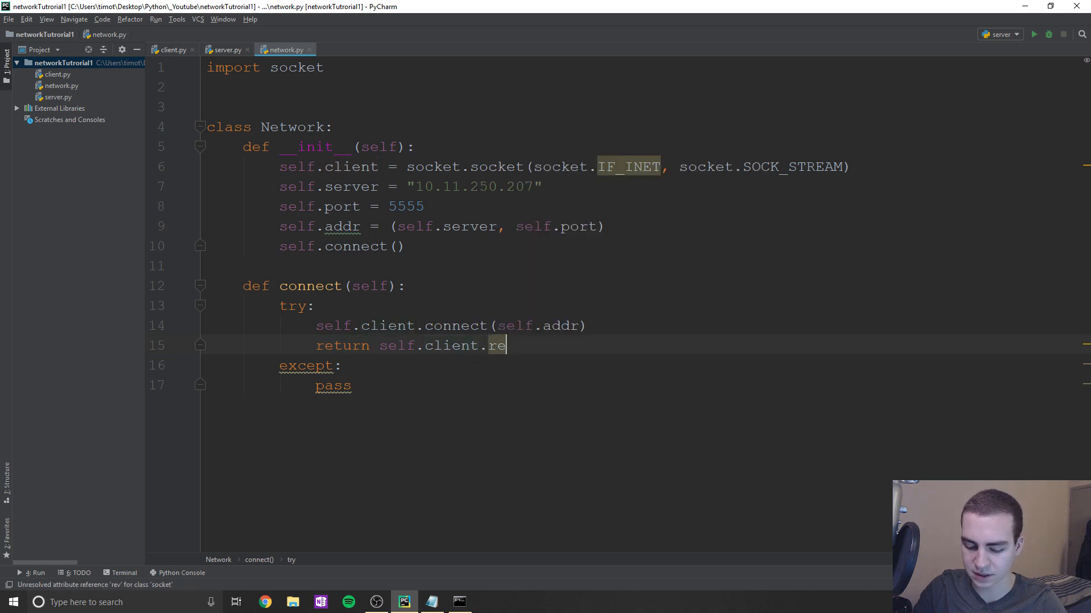
type("cv(20")
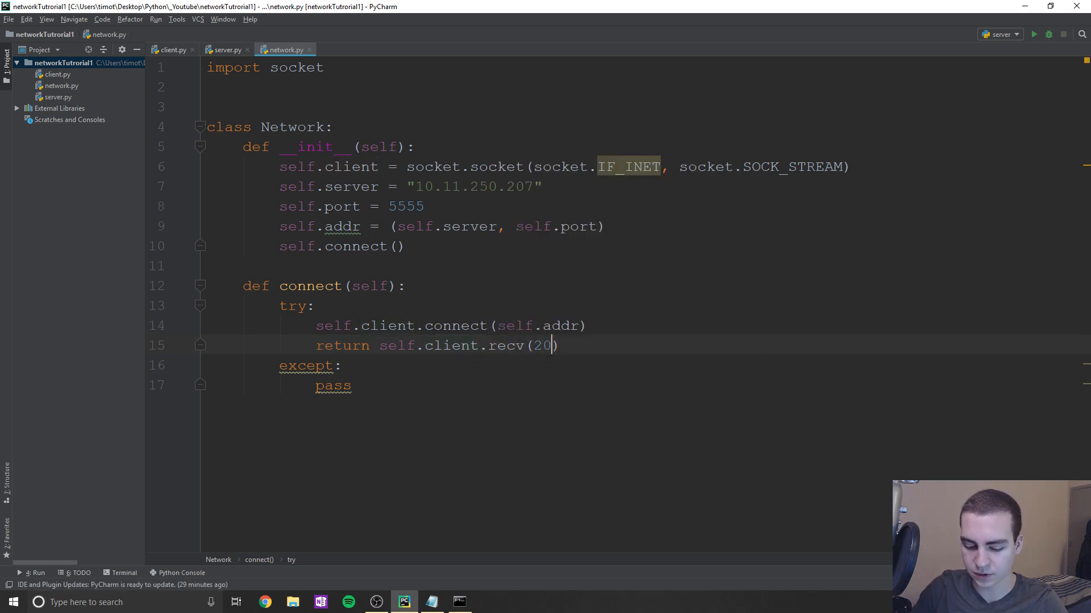
type("48).decode(")
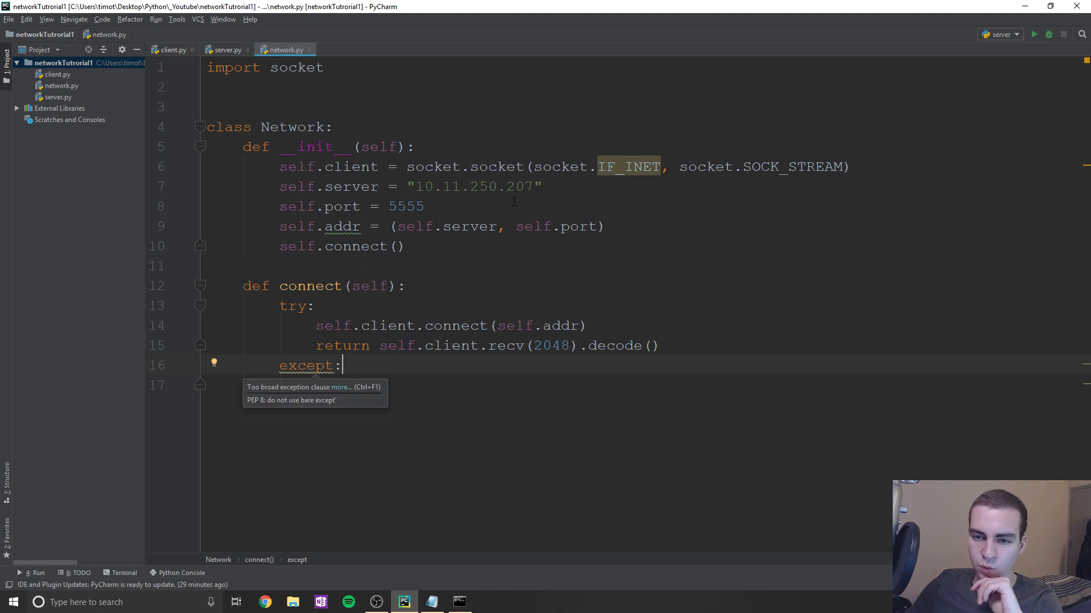
type("pass")
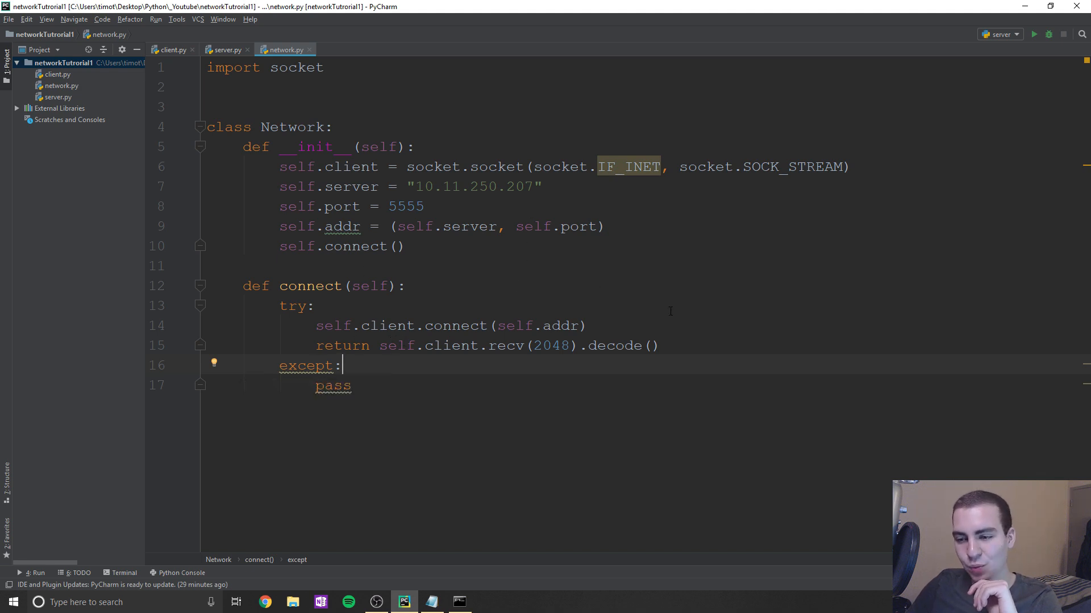
mouse_move(728, 371)
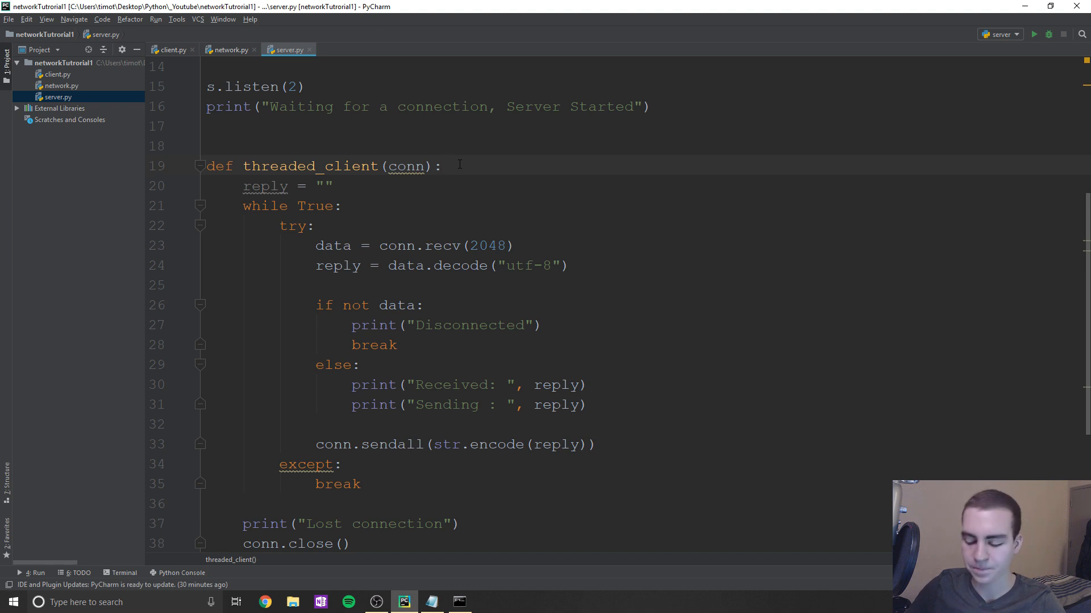
- Start threaded_client in server.py with conn.send(str.encode("Connected"))
type("con")
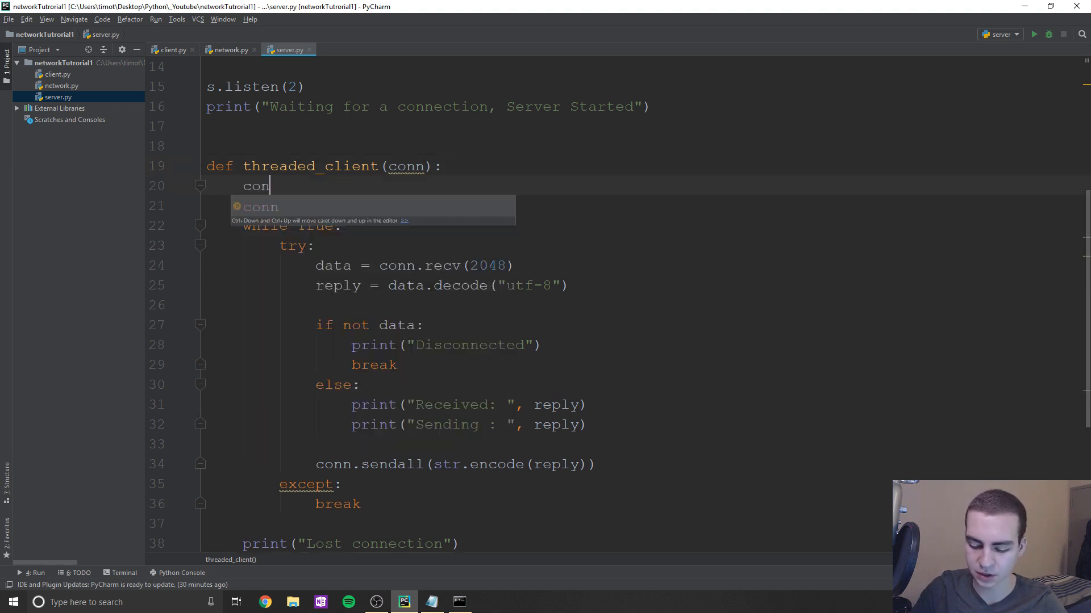
type("n.send()")
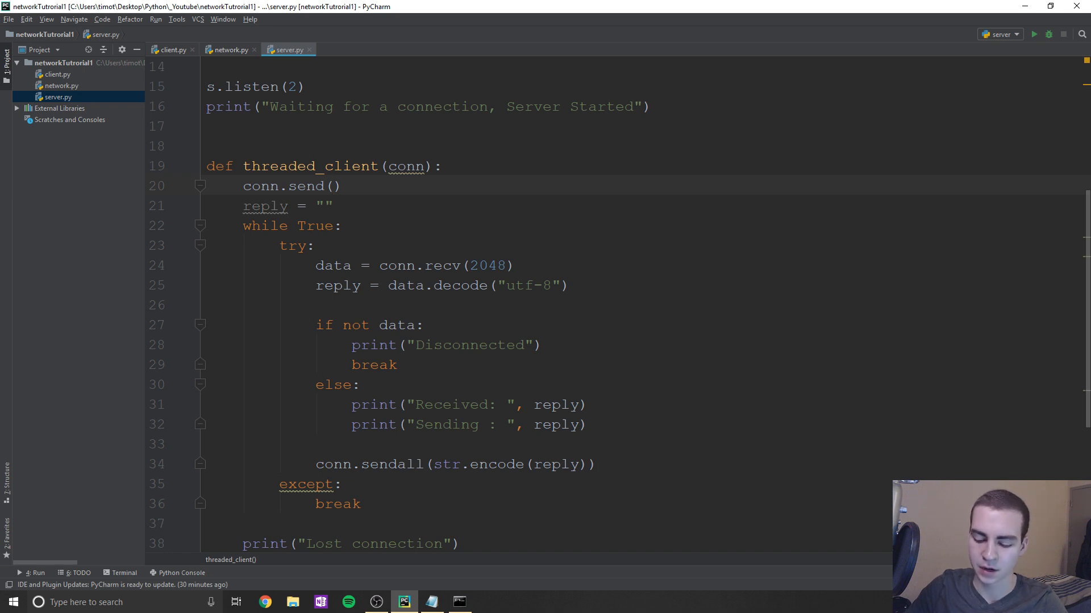
type("str")
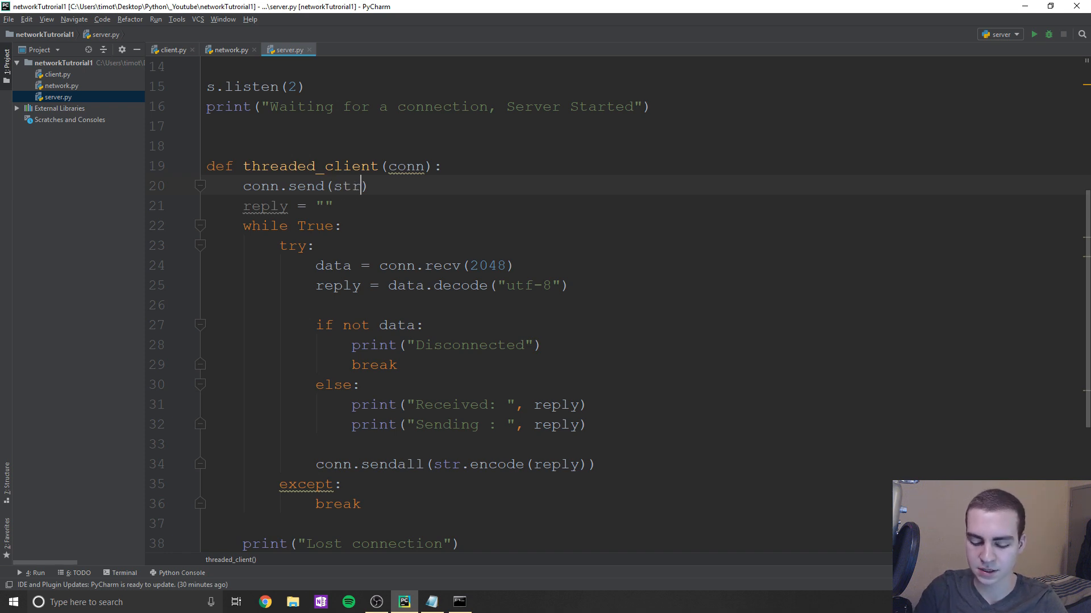
type(".encode(\"Connected")
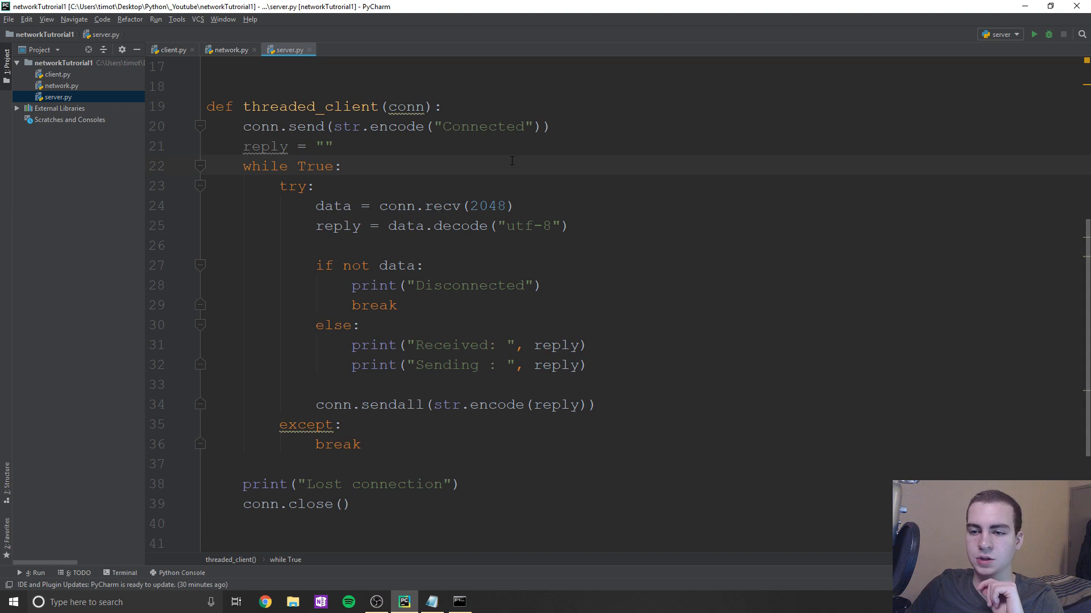
- Change __init__ to self.id = self.connect() followed by print(self.id)
left_click(231, 49)
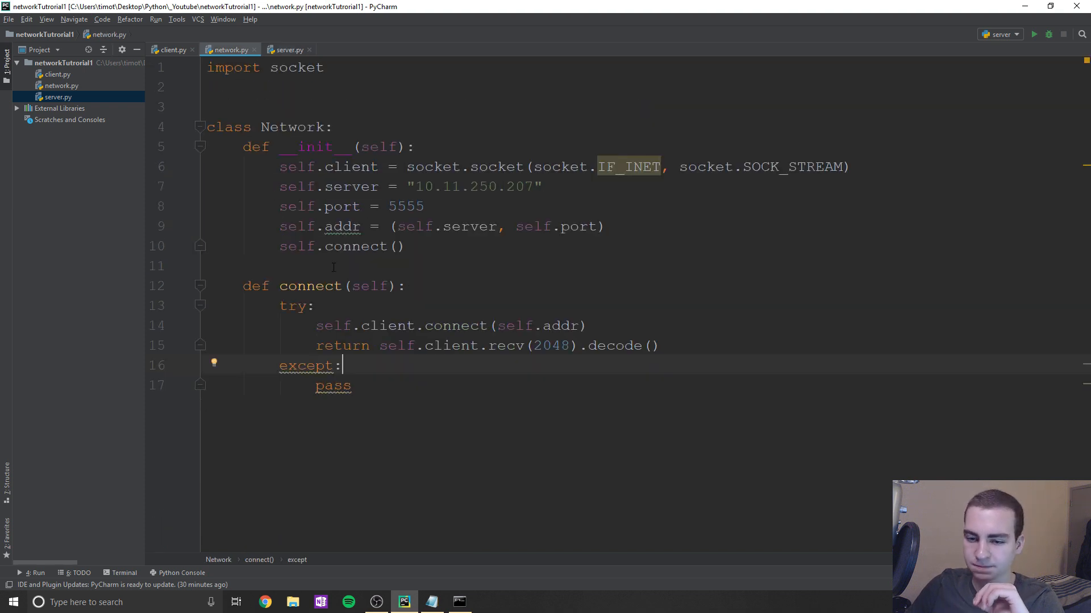
left_click(395, 246)
type("self.id = ")
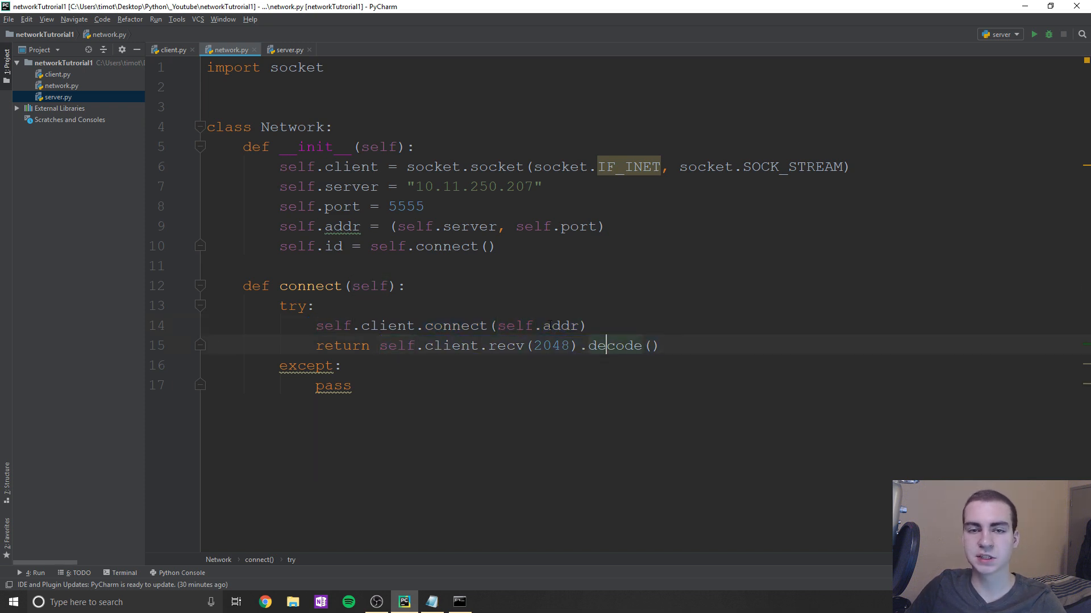
left_click(500, 245)
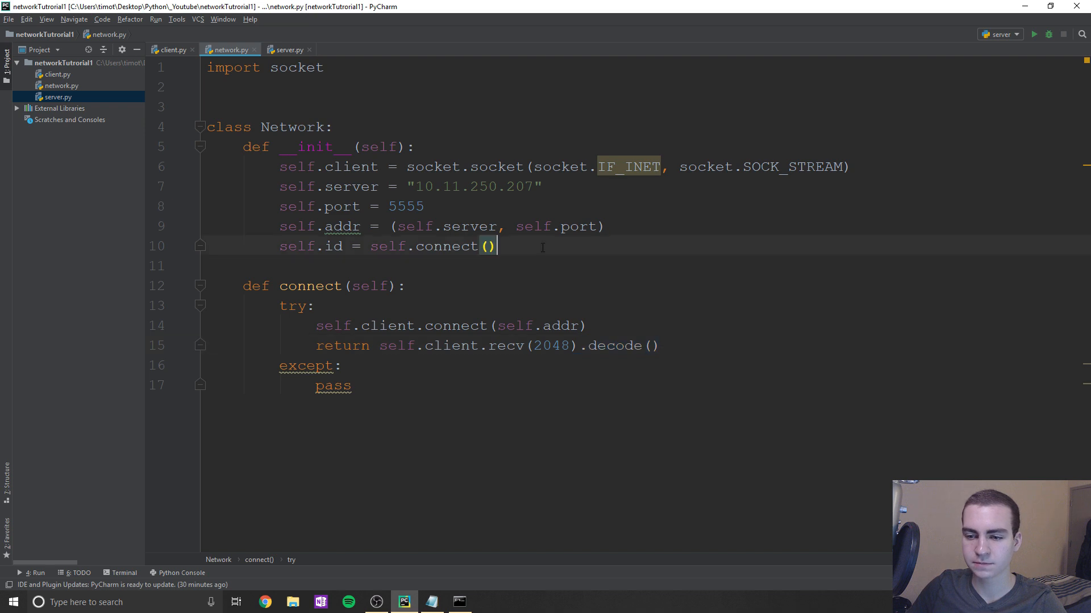
type("print()")
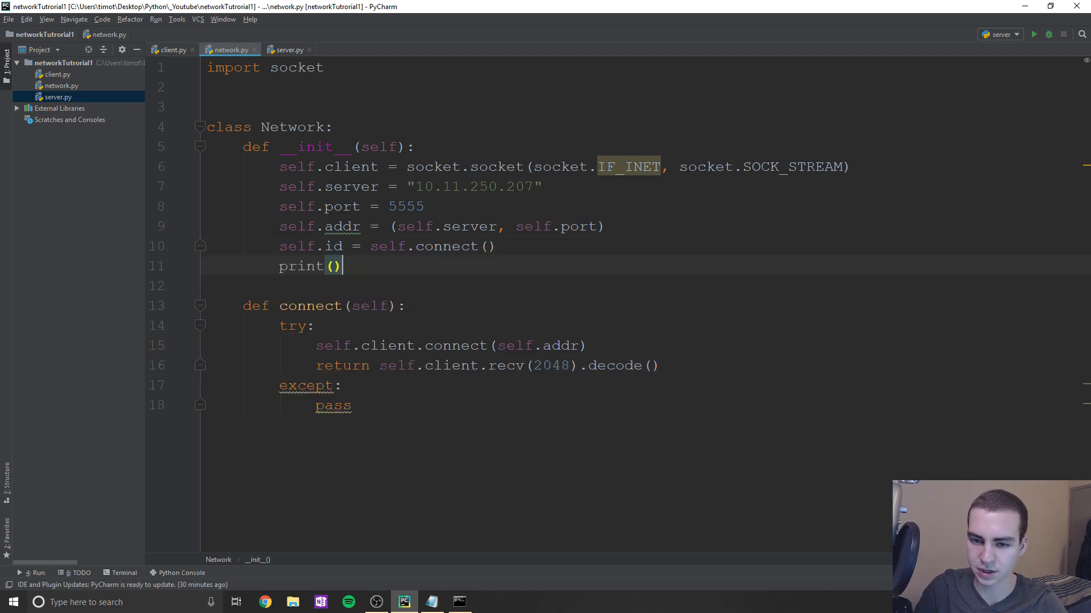
type("self.id")
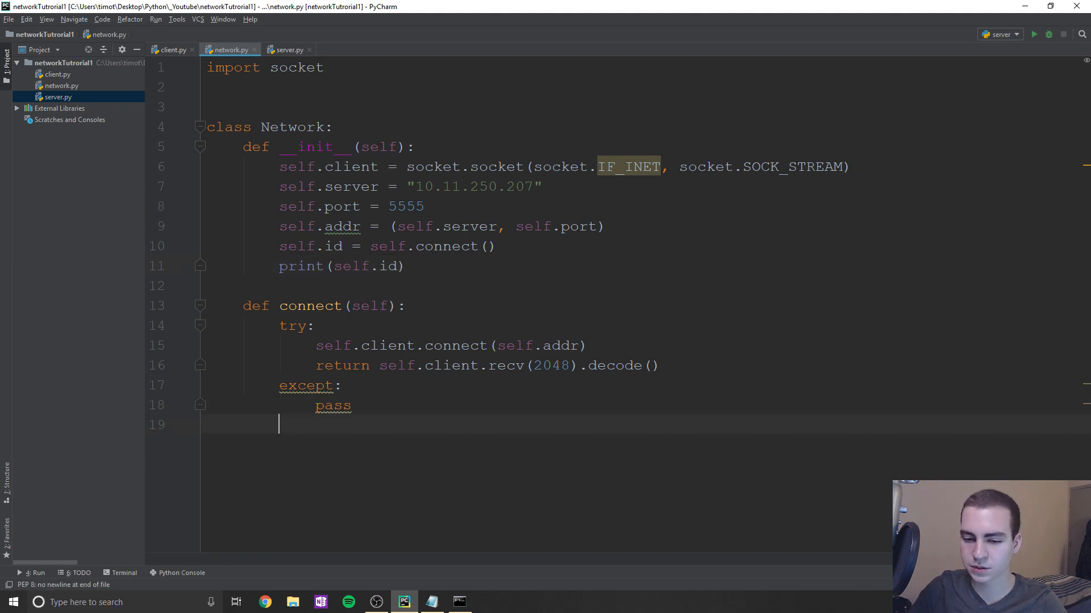
- Add a test line n = Network() at the end of network.py
key("Enter")
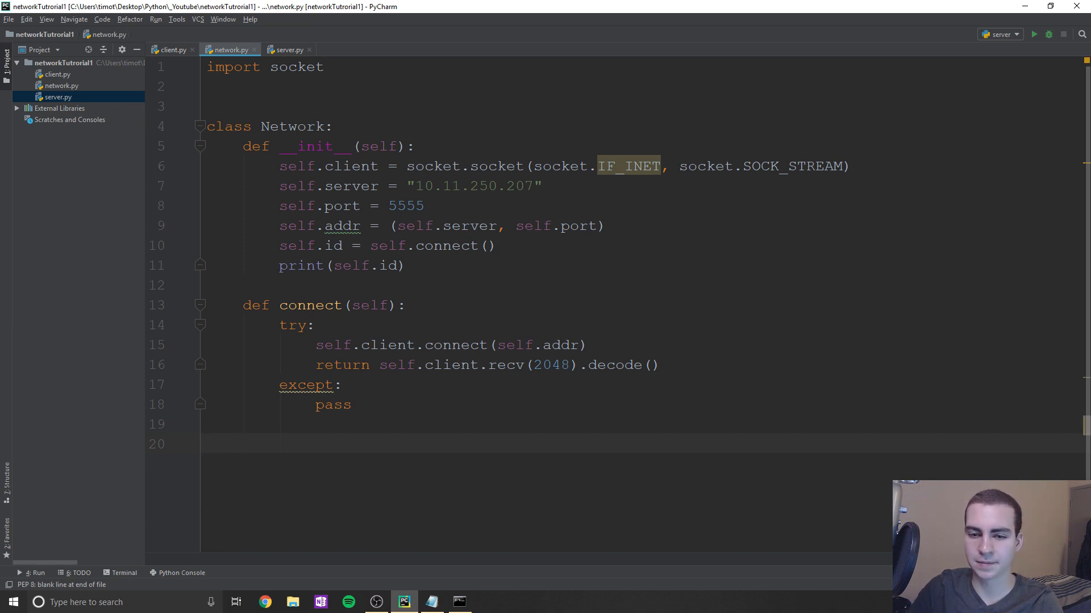
type("n =")
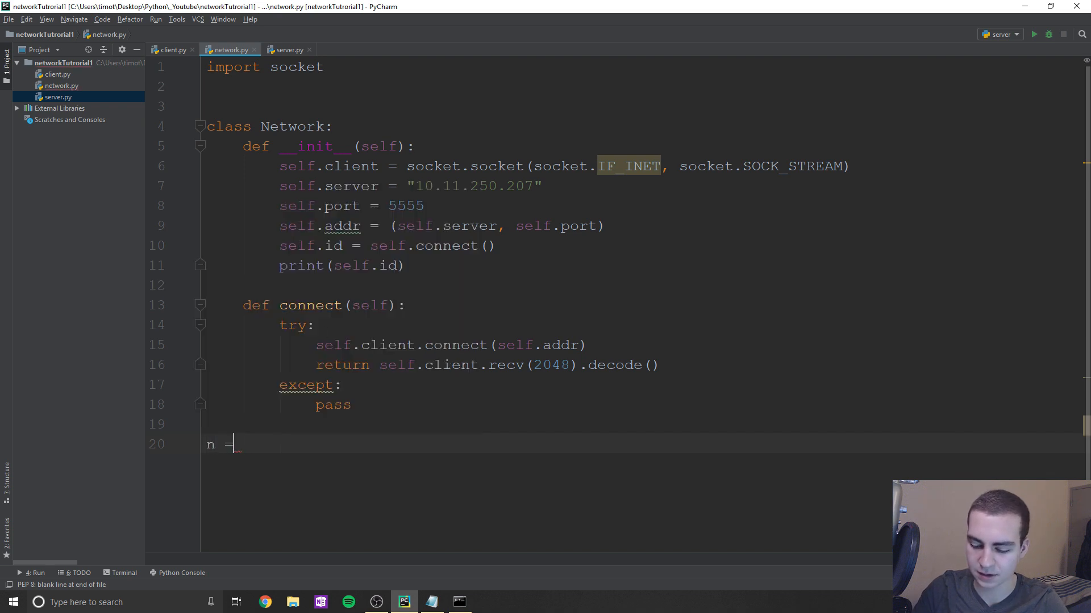
type("Network(")
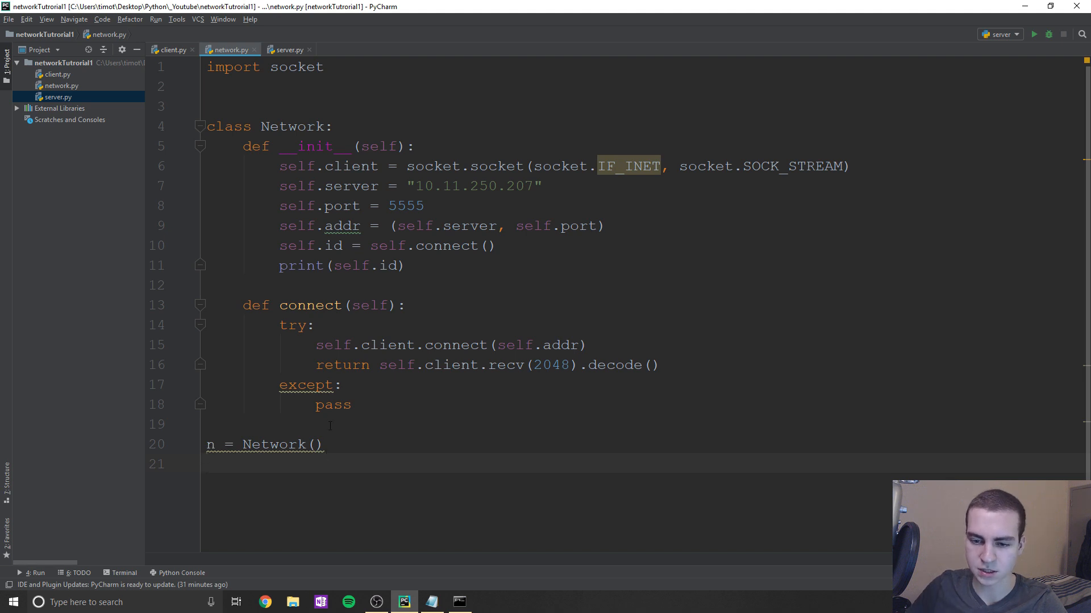
triple_click(341, 266)
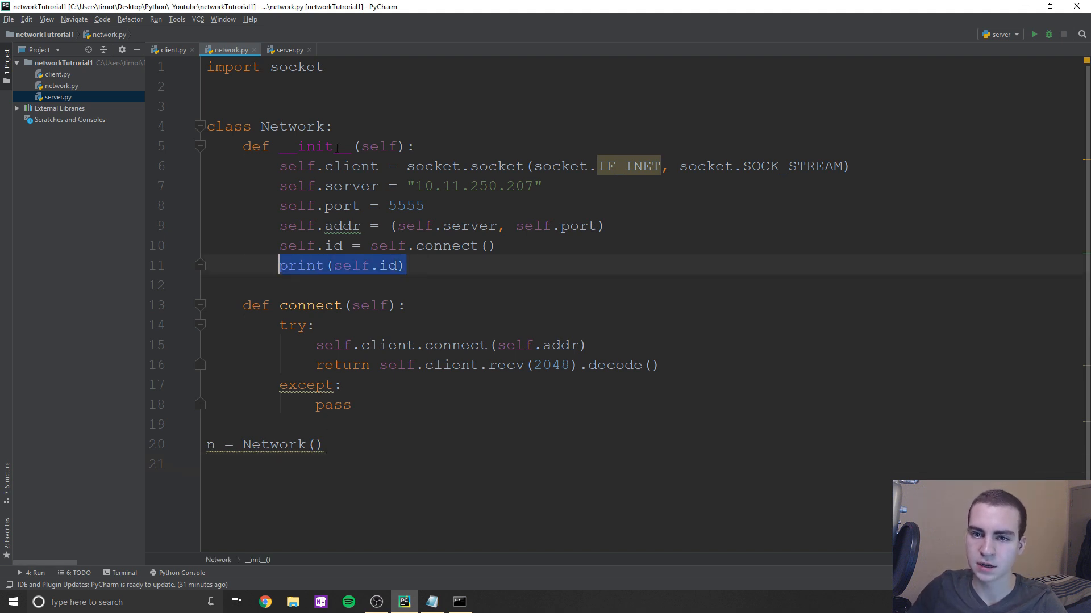
- Add a Python run configuration named network with network.py as its script path
left_click(1015, 34)
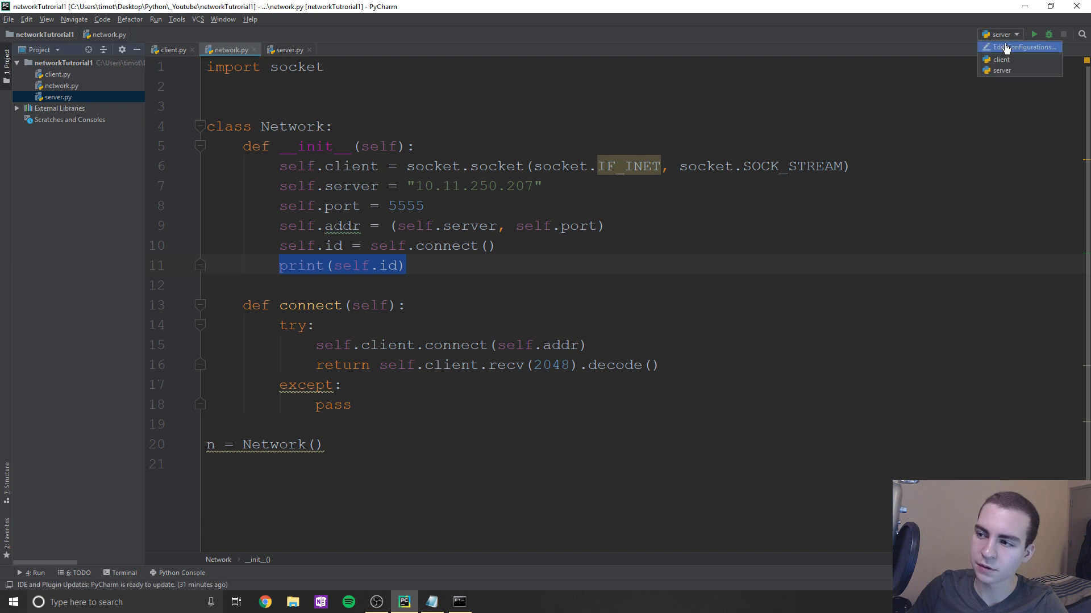
left_click(1020, 46)
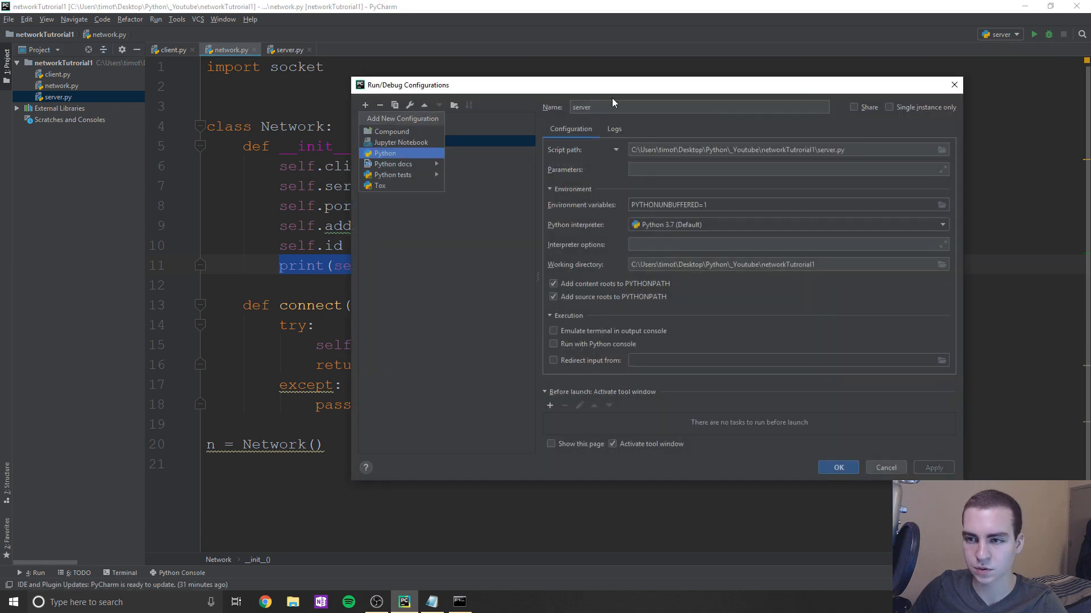
left_click(380, 153)
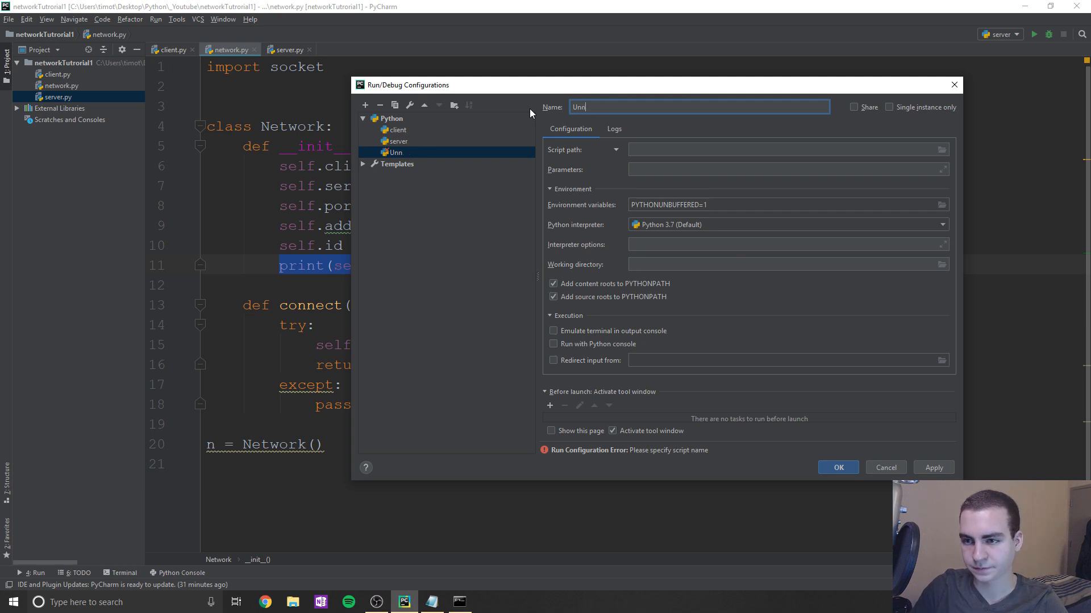
type("network")
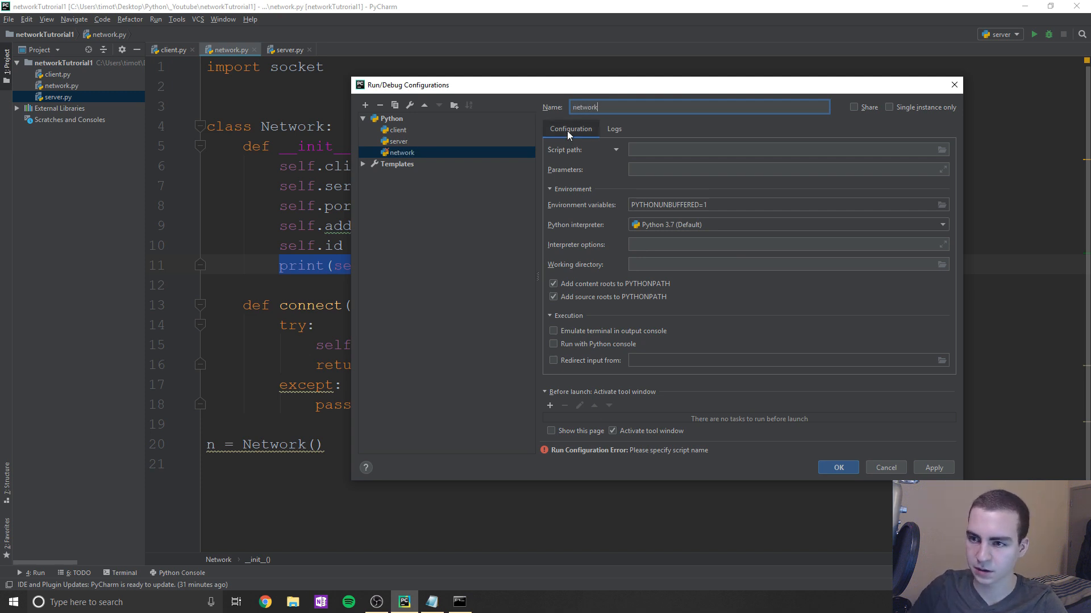
left_click(941, 150)
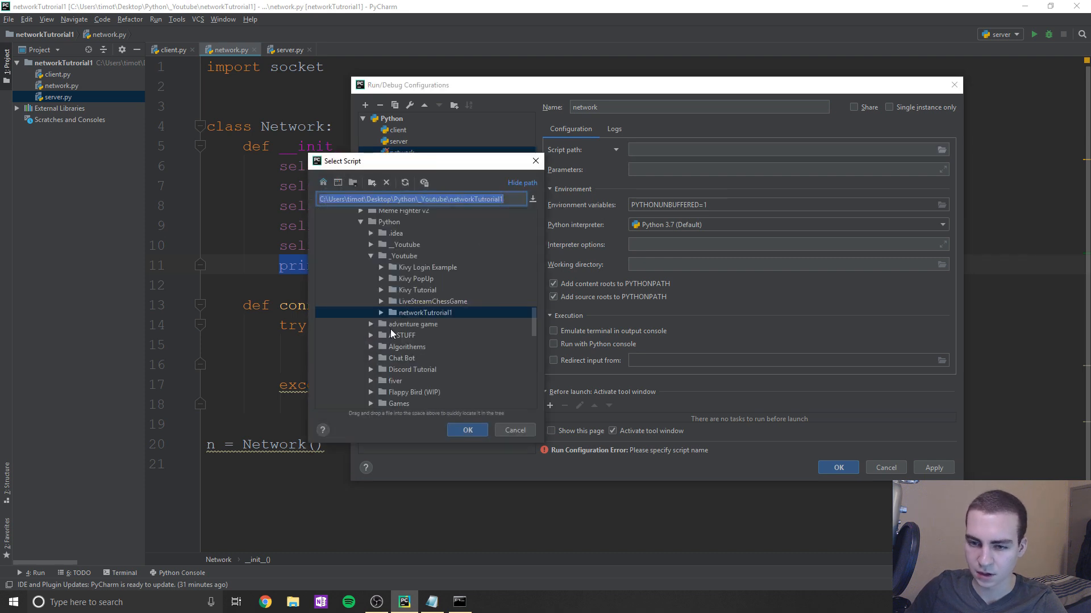
left_click(468, 429)
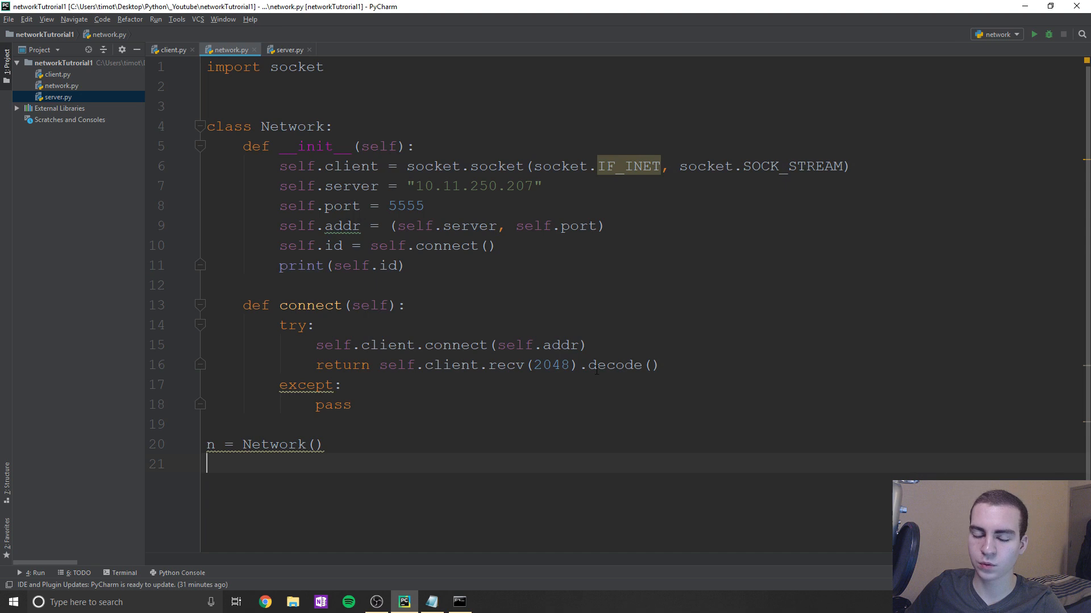
- Start the server run configuration so it waits for connections
scroll("down", 3)
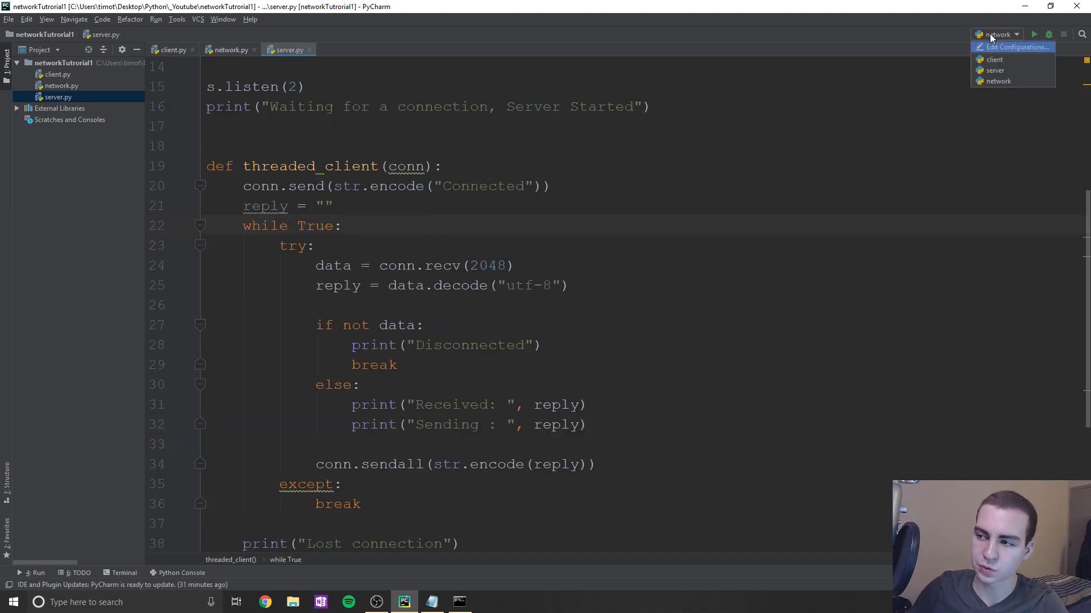
left_click(1037, 34)
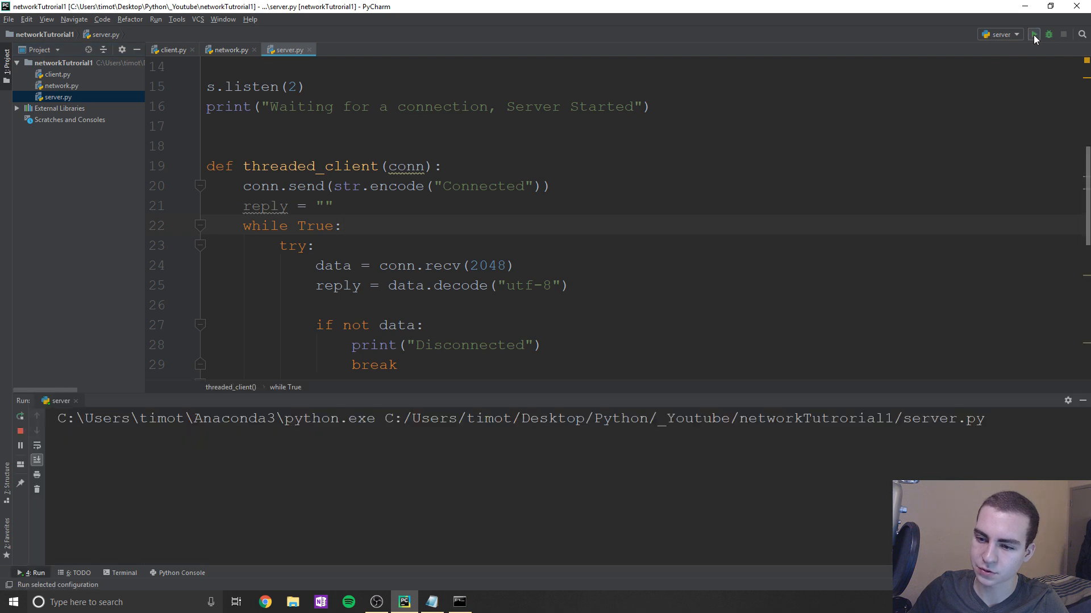
left_click(229, 49)
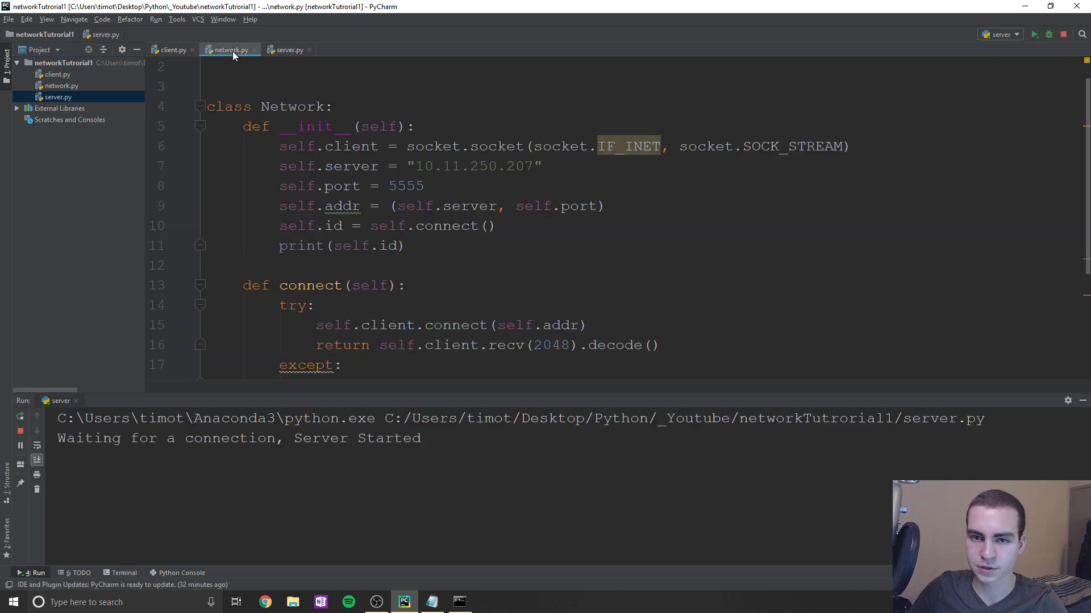
- Run network.py, which fails with AttributeError: socket has no IF_INET
left_click(1037, 34)
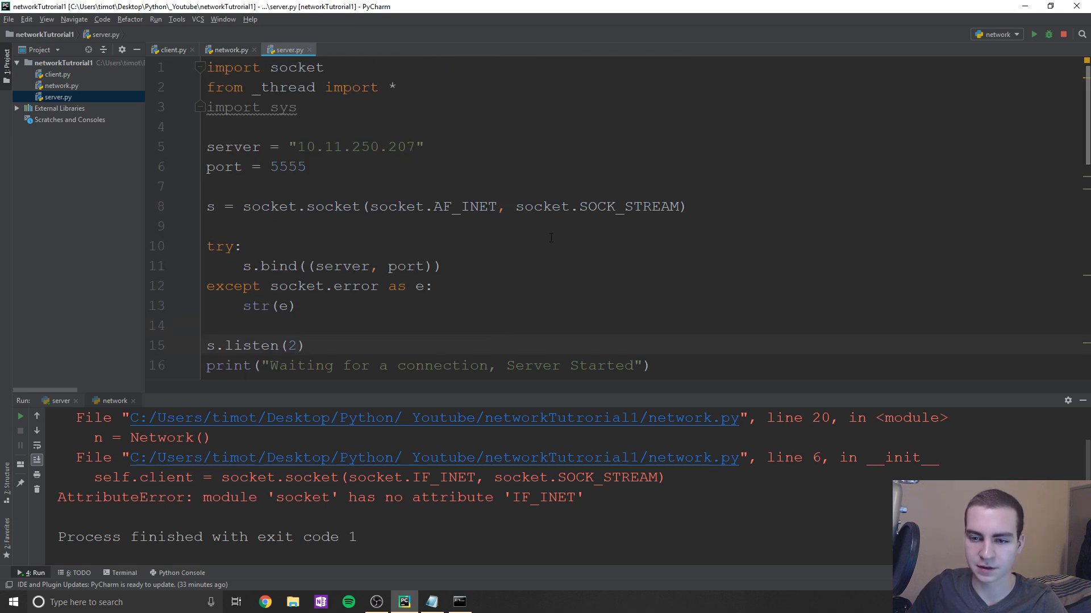
left_click(229, 49)
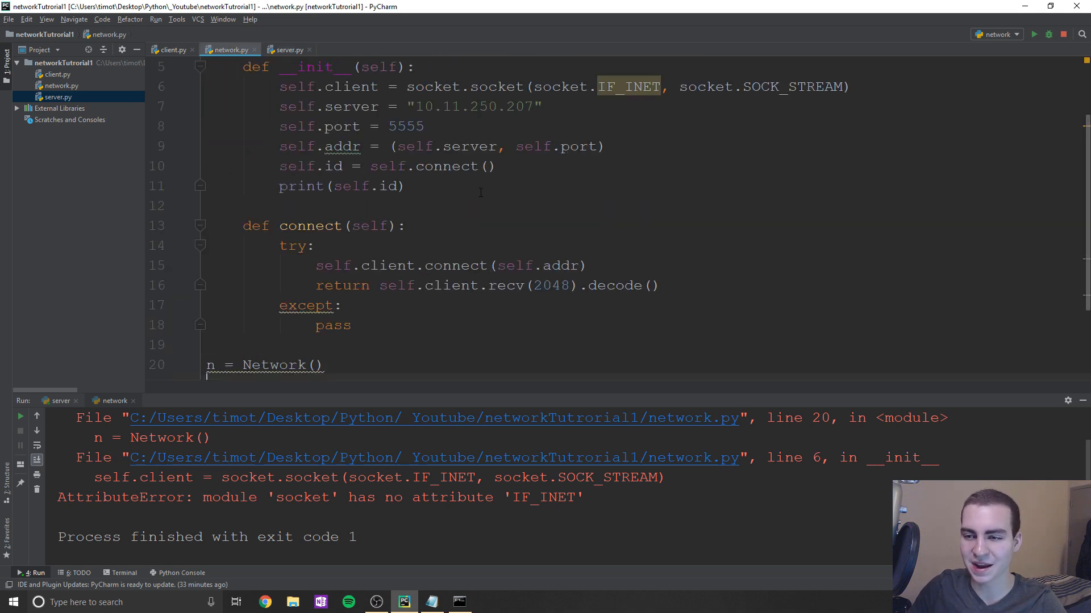
- Correct IF_INET to AF_INET, rerun network.py and check the server log's connection messages
type("a")
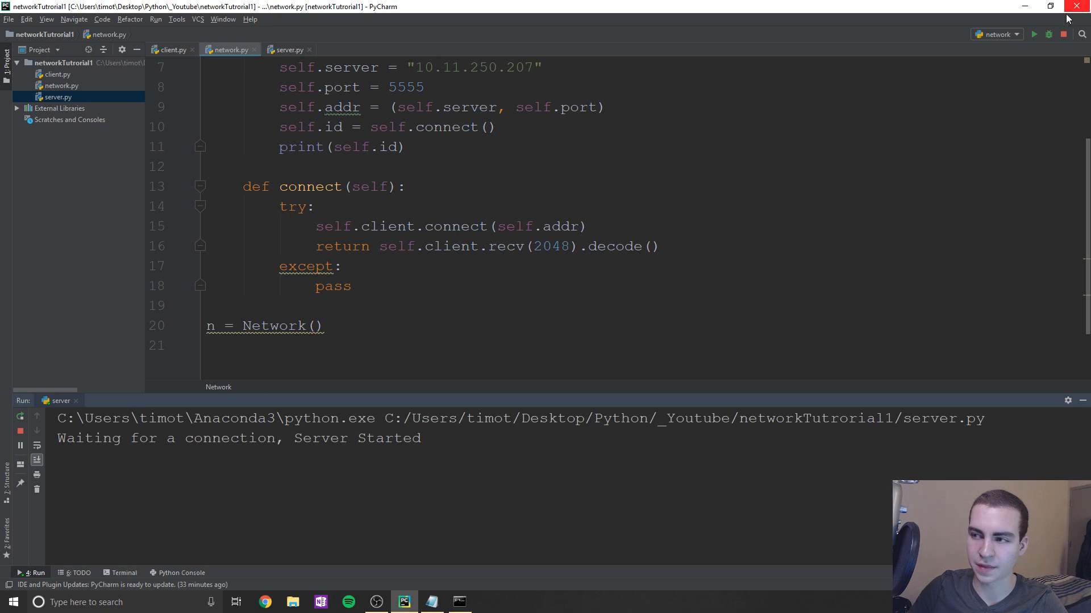
left_click(1033, 34)
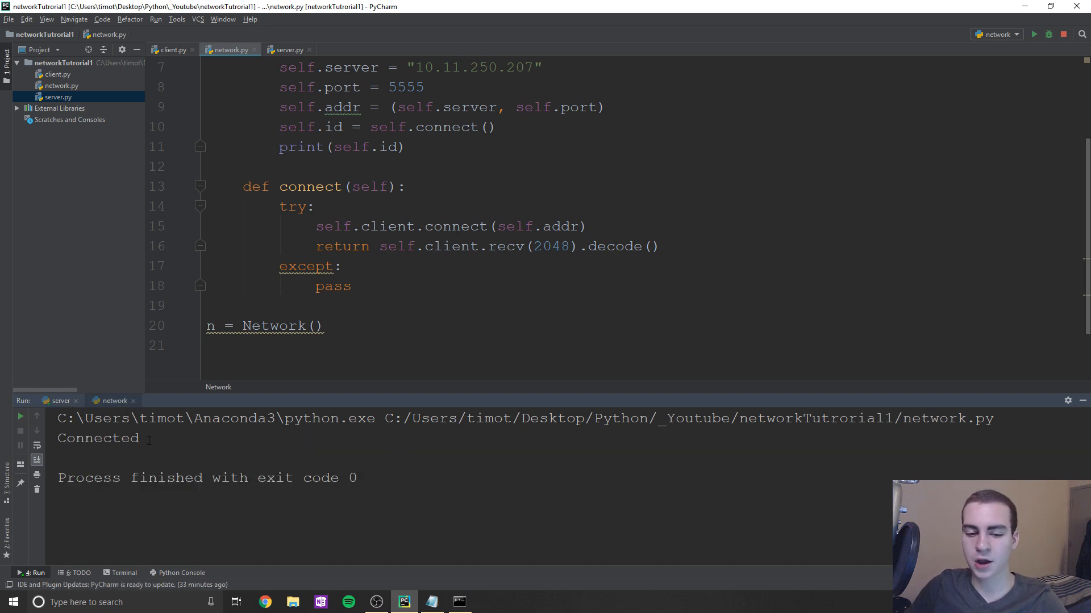
left_click(55, 400)
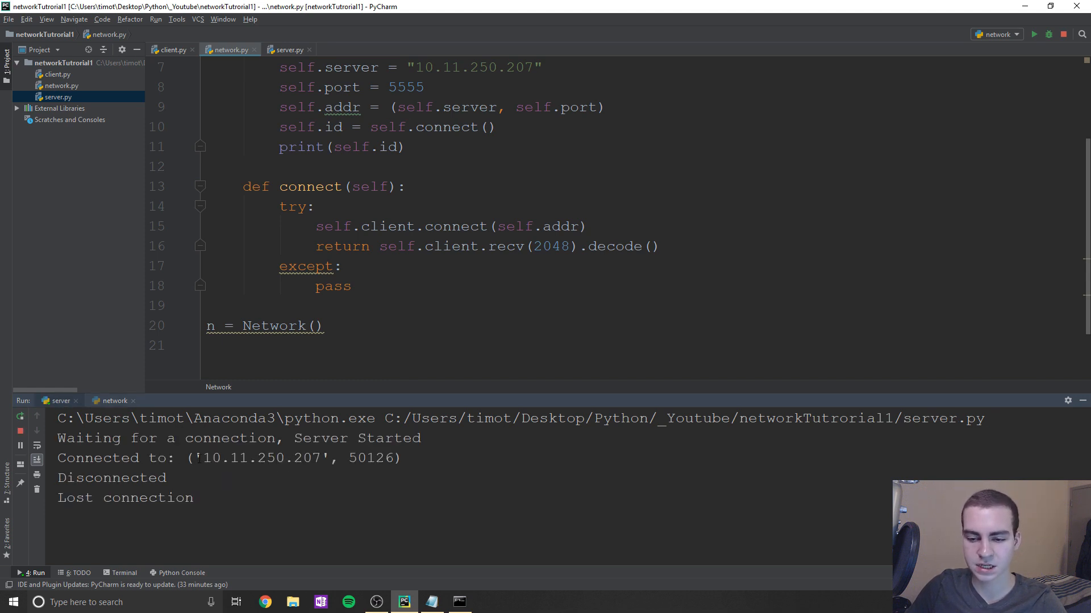
left_click_drag(195, 458, 327, 458)
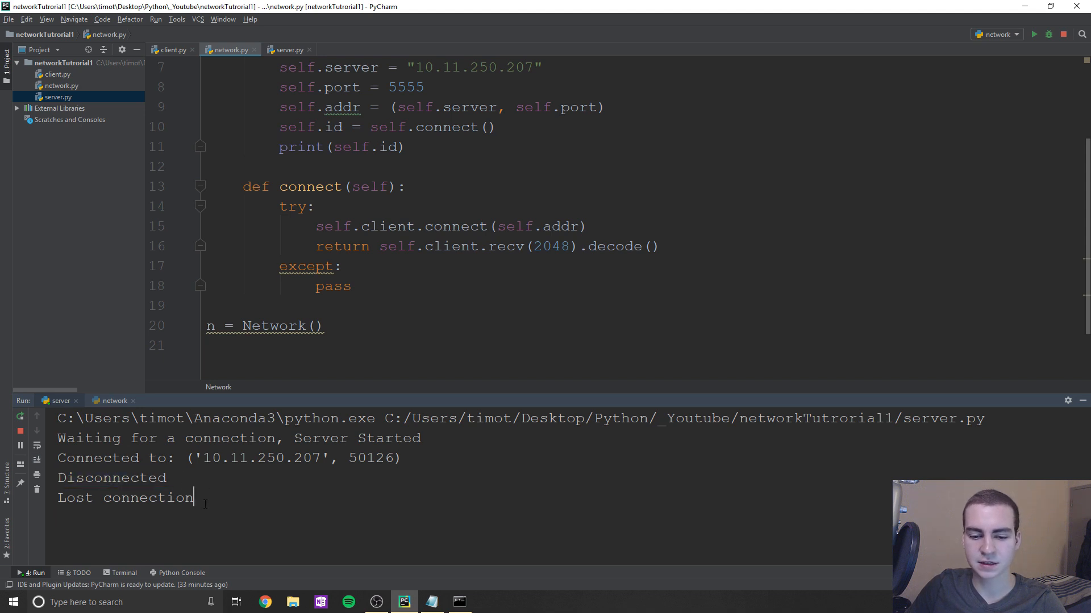
double_click(125, 498)
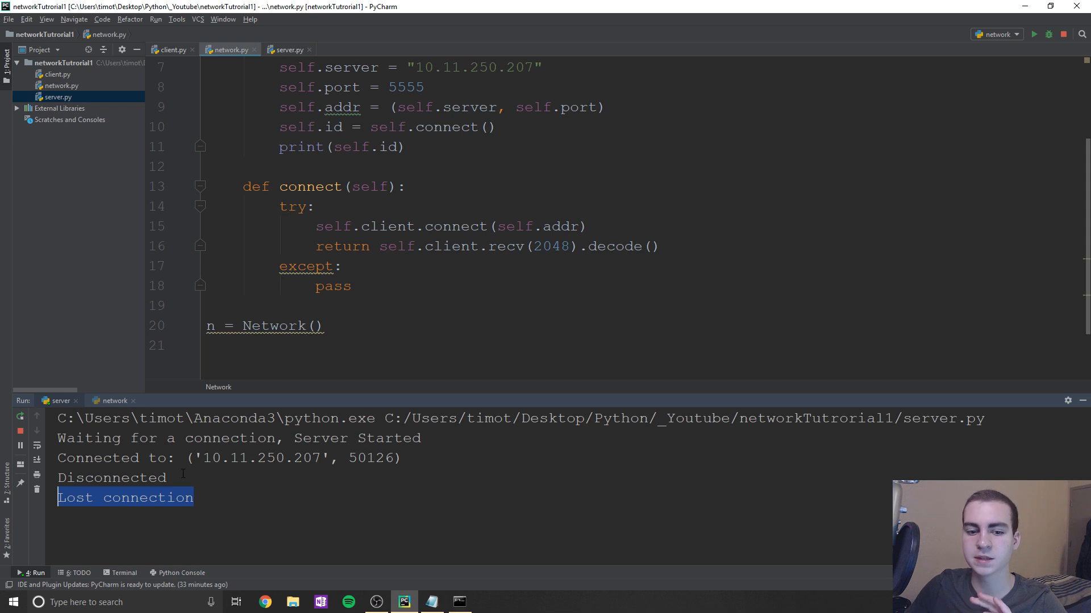
- Confirm network.py printed Connected, glance at server.py's sent message, then hide the Run panel
left_click(114, 400)
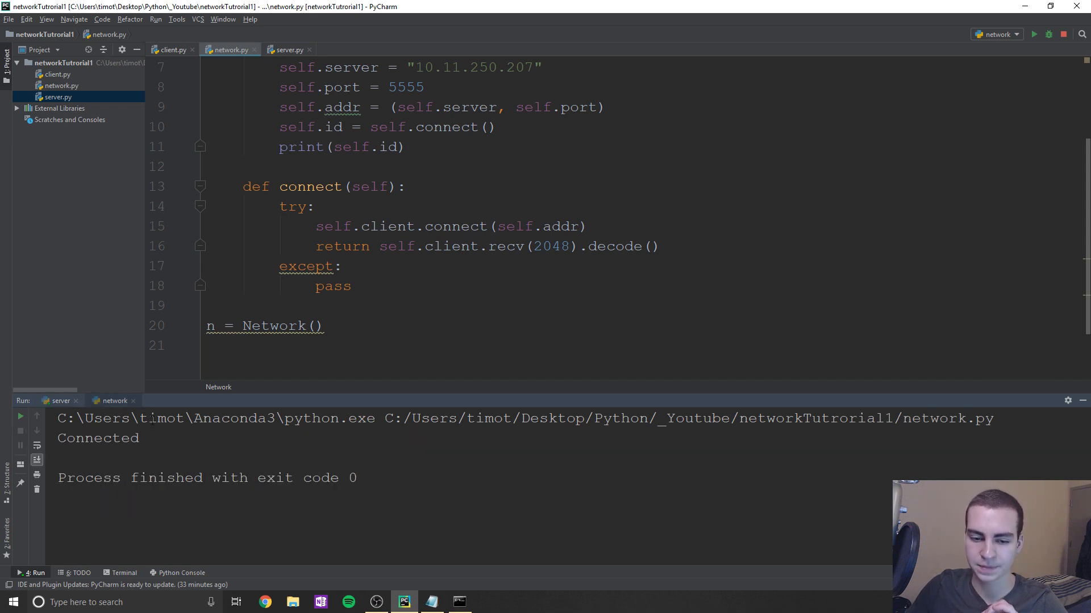
double_click(98, 439)
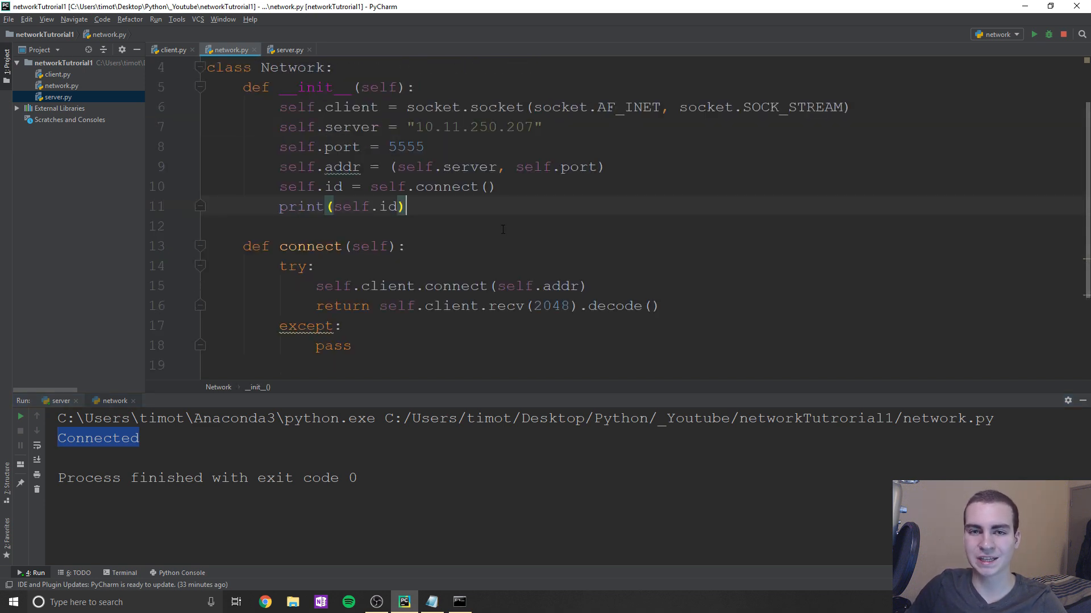
left_click(288, 49)
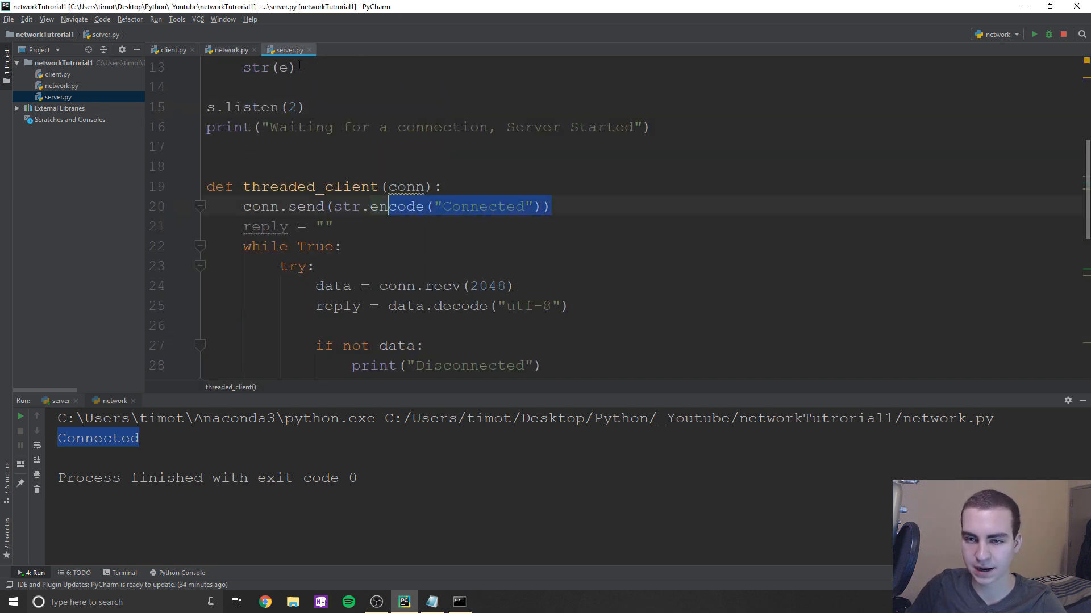
left_click(230, 49)
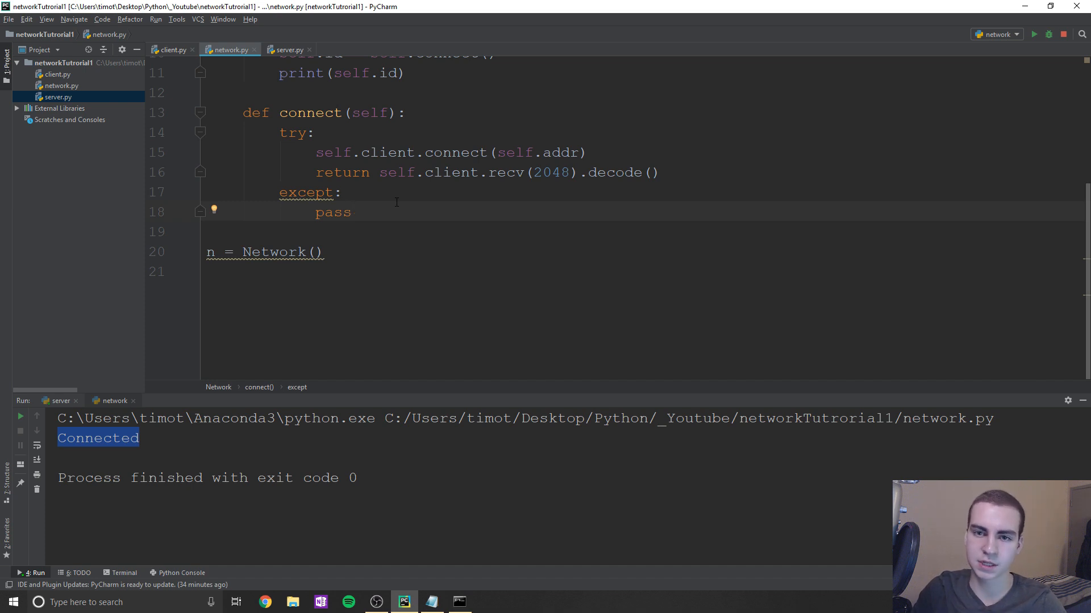
mouse_move(954, 47)
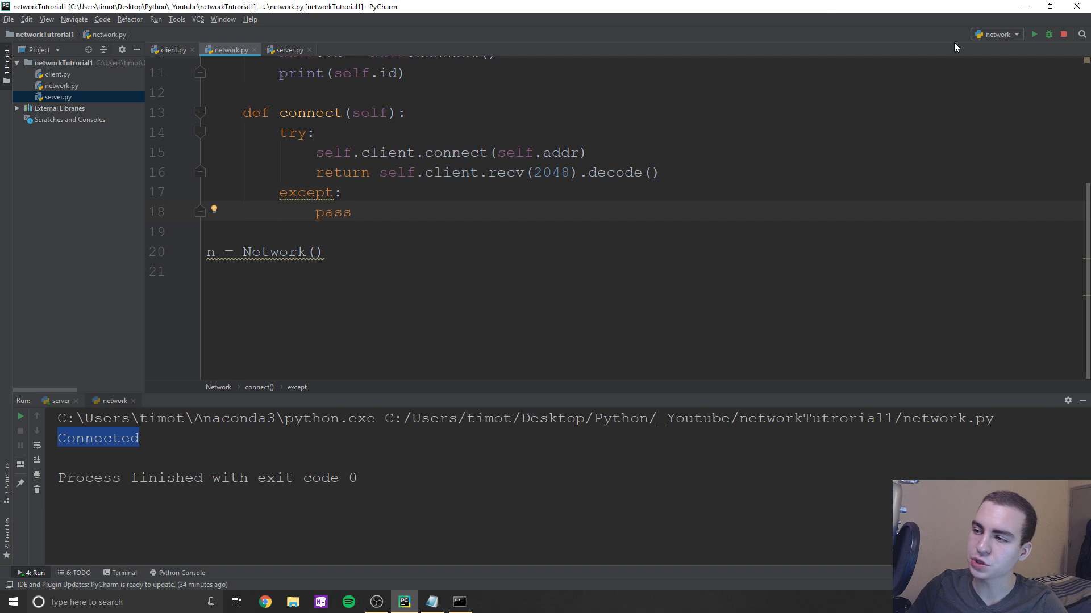
mouse_move(1036, 34)
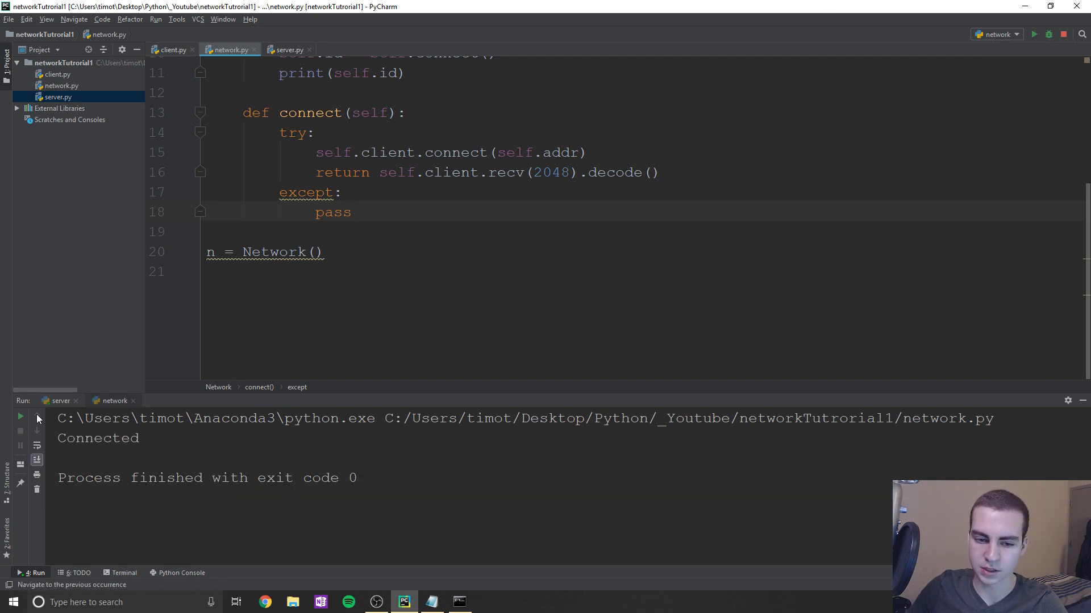
left_click(59, 401)
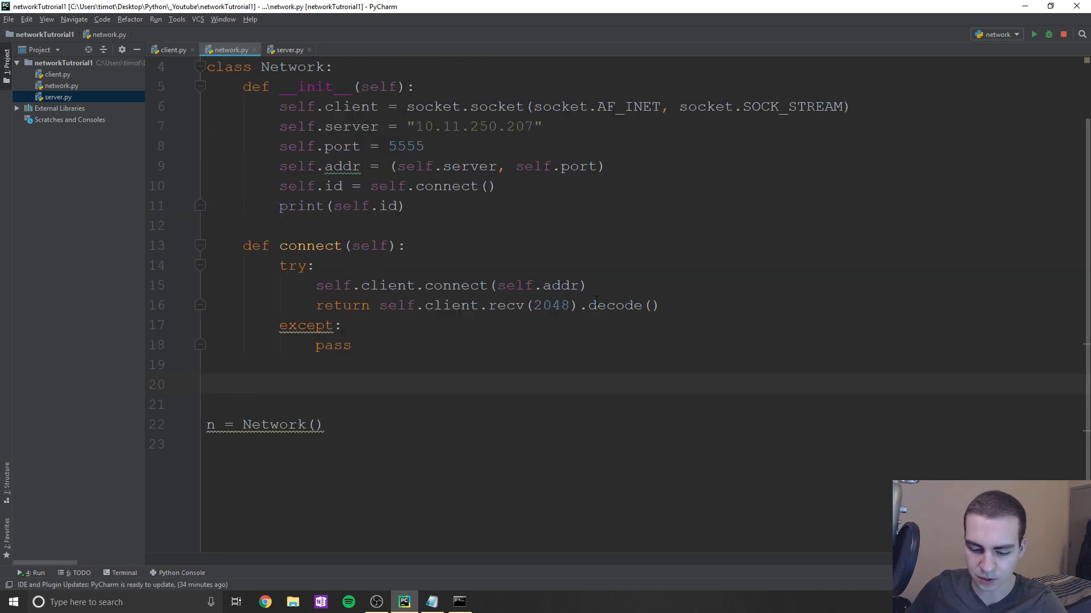
- Define send(self, data) with a try block calling self.client.send on the encoded data
type("def send(self):")
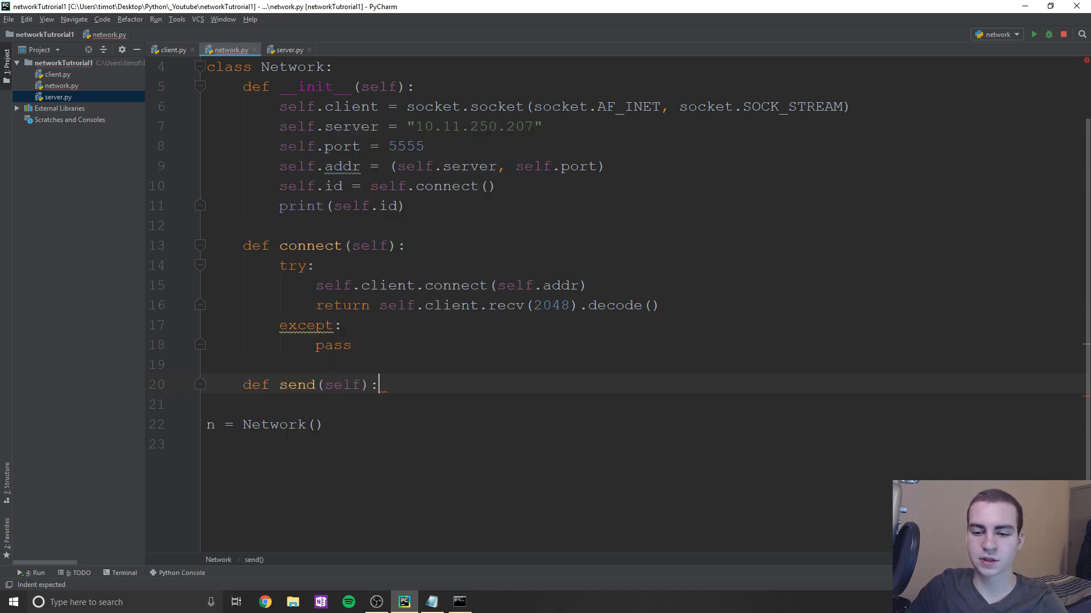
type(",")
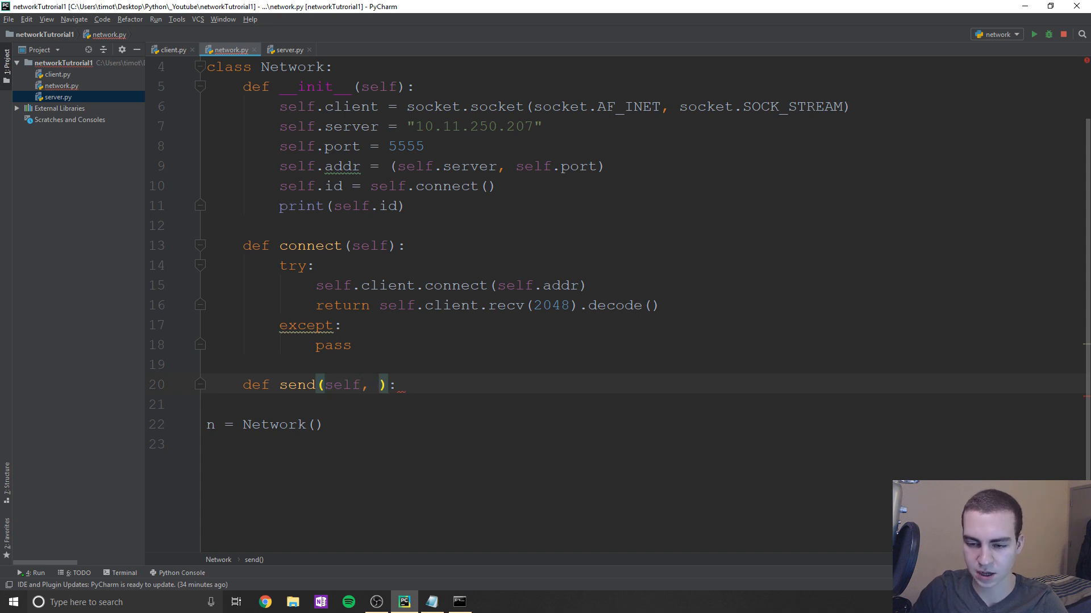
type("data")
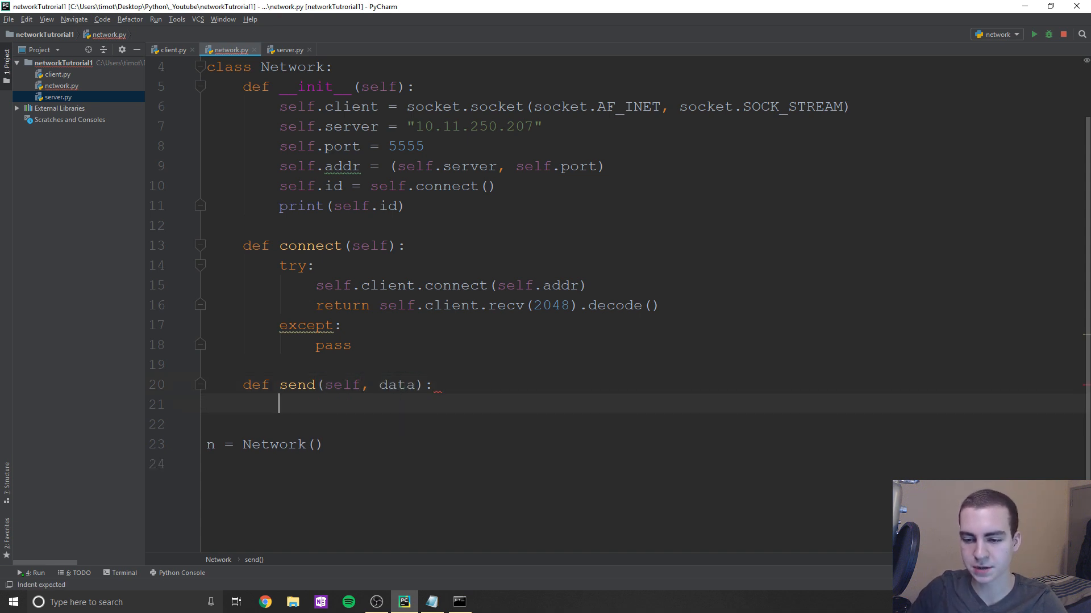
type("try:")
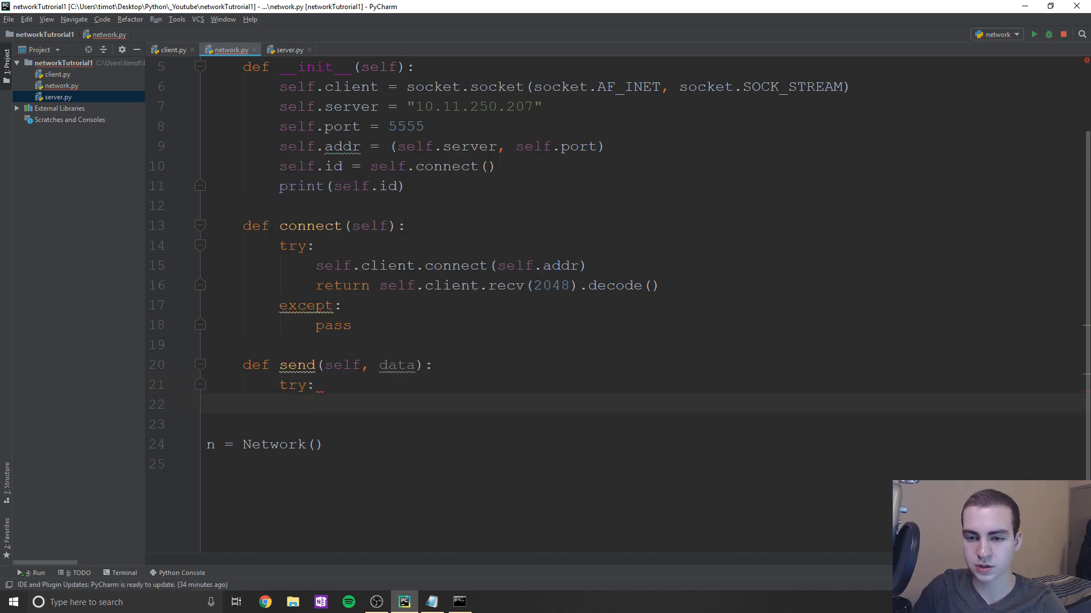
type("self.client.")
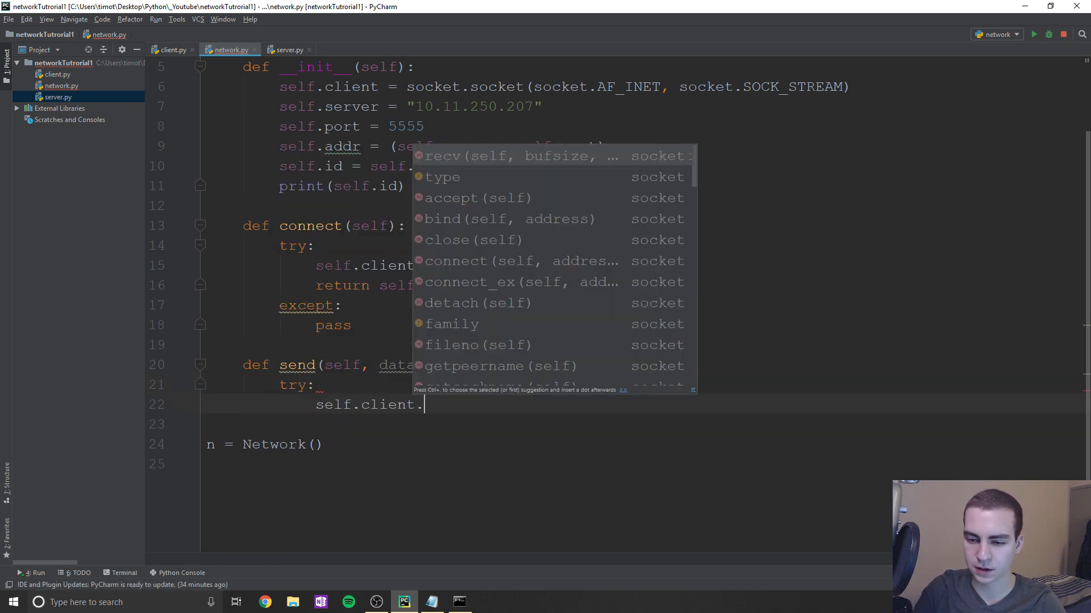
type("send()")
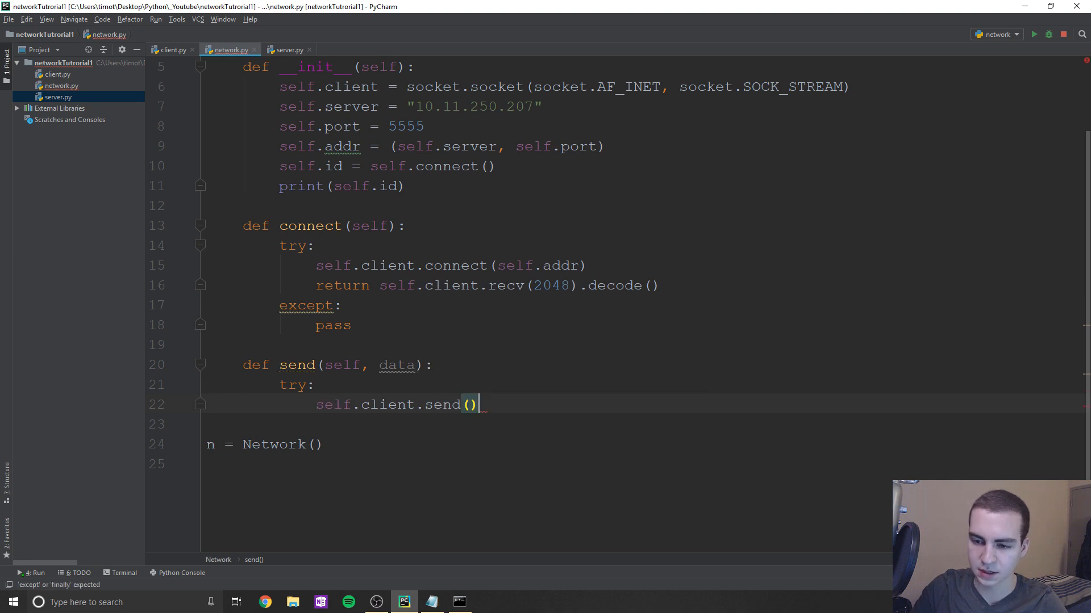
type("str.encode(data")
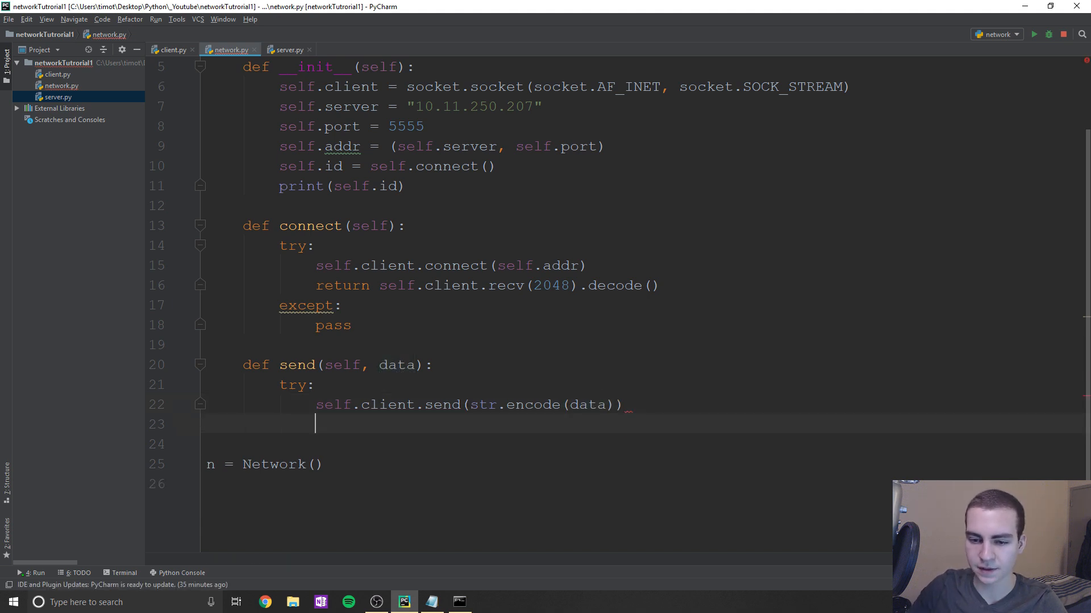
- Return self.client.recv(2048).decode() and catch socket.error as e, printing it
type("return")
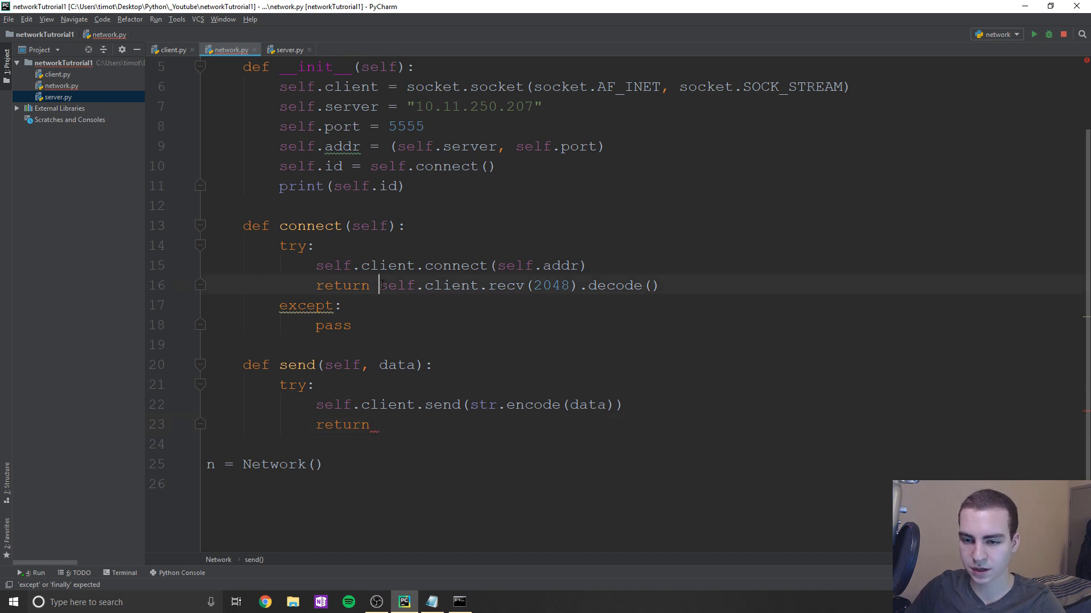
left_click(379, 425)
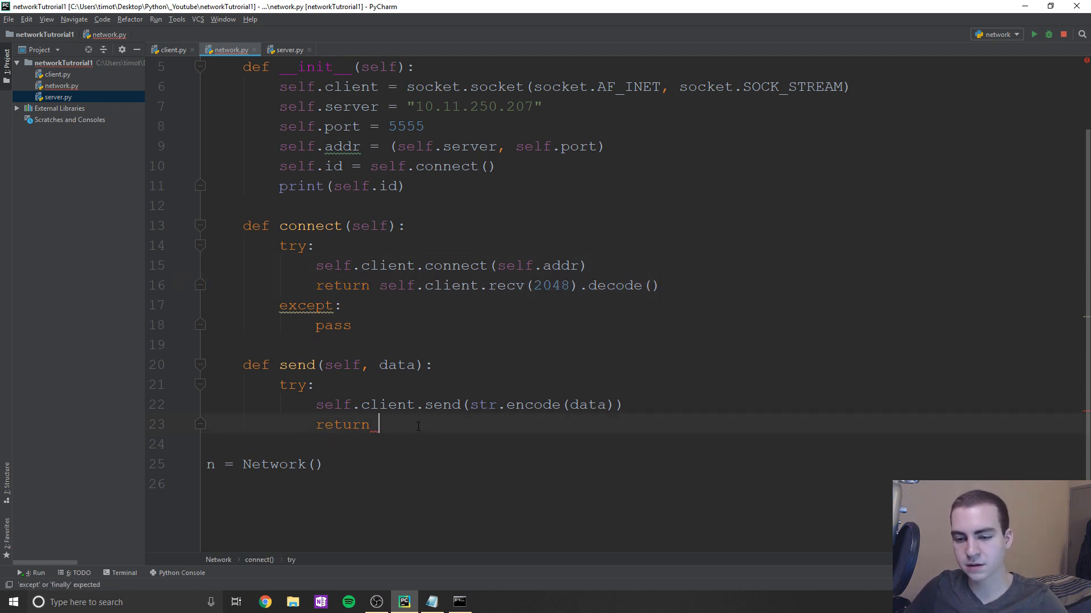
type("self.client.recv(2048).decode()")
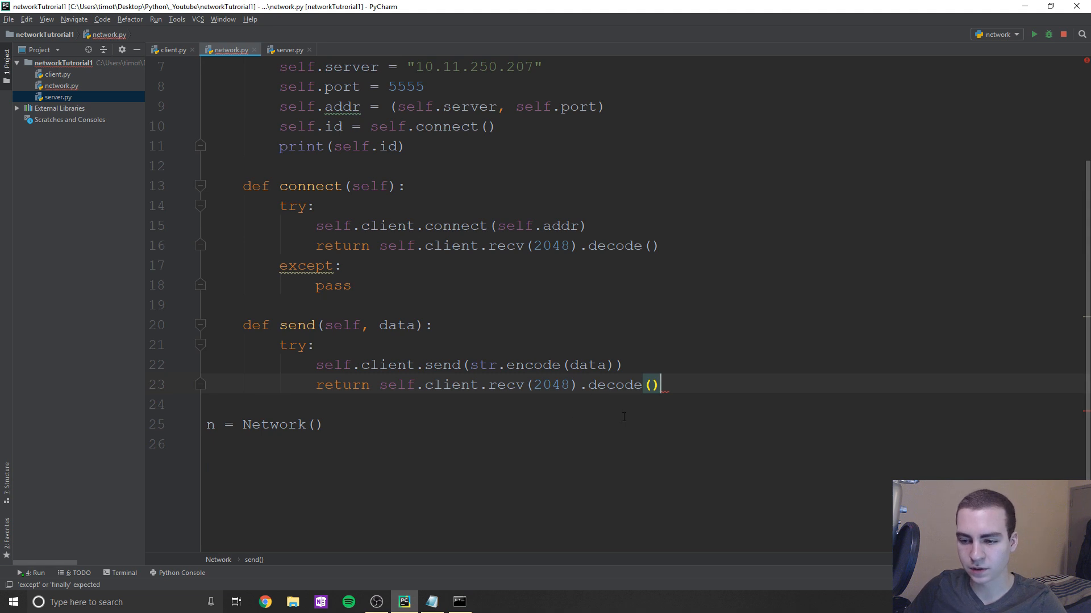
type("exc")
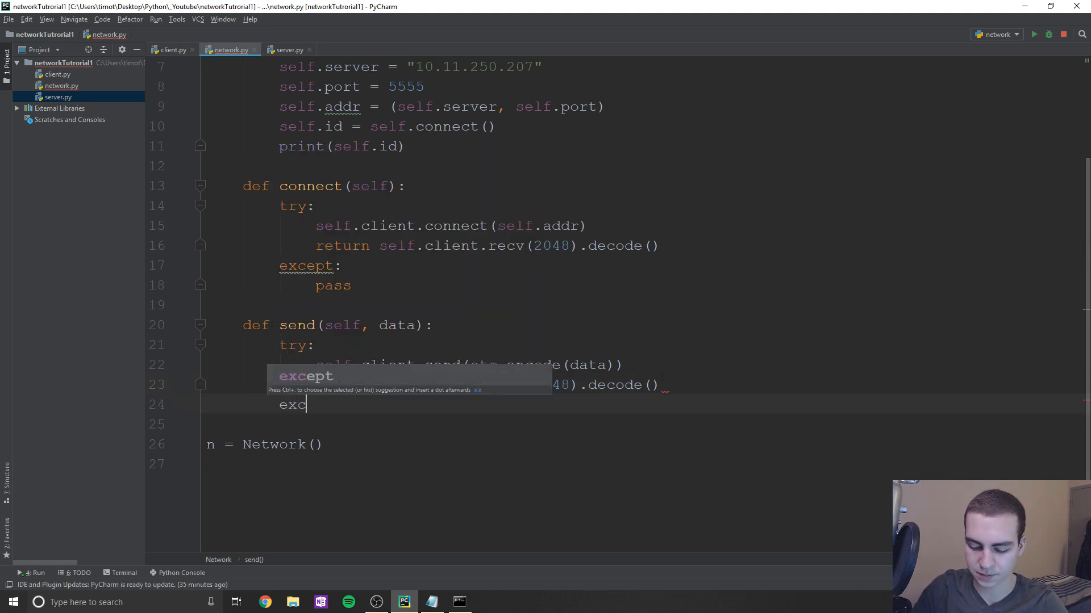
type("except so")
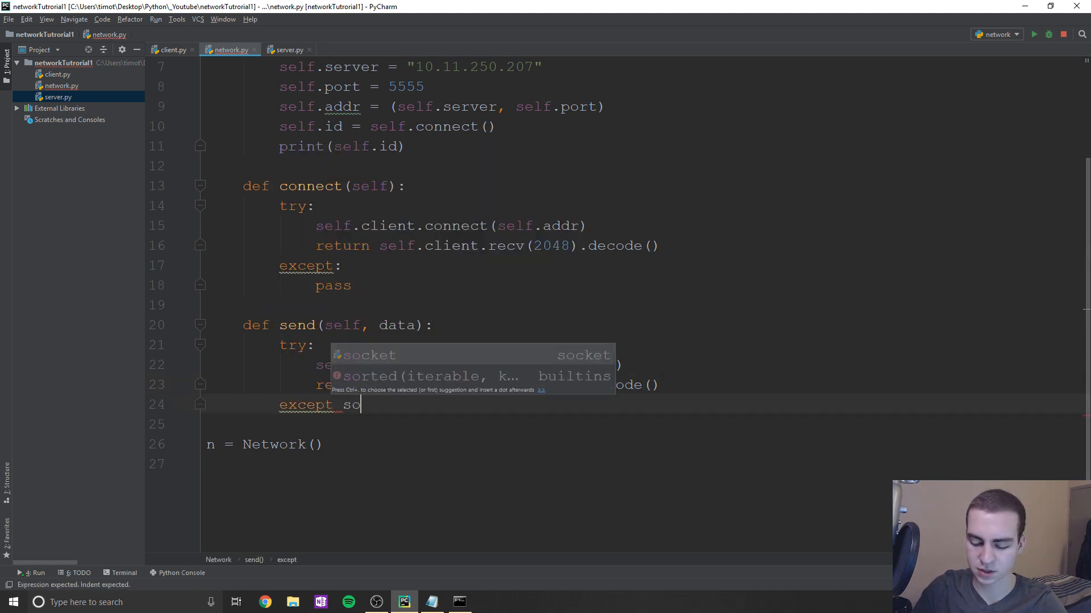
type("cket.error as e:")
left_click(641, 424)
type("print(e)")
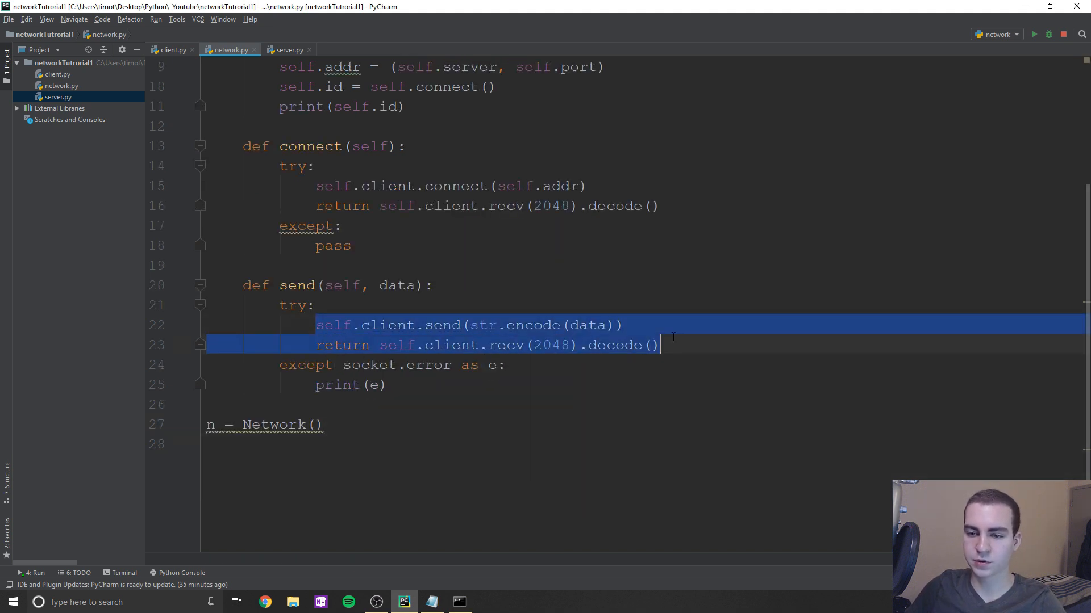
left_click(455, 366)
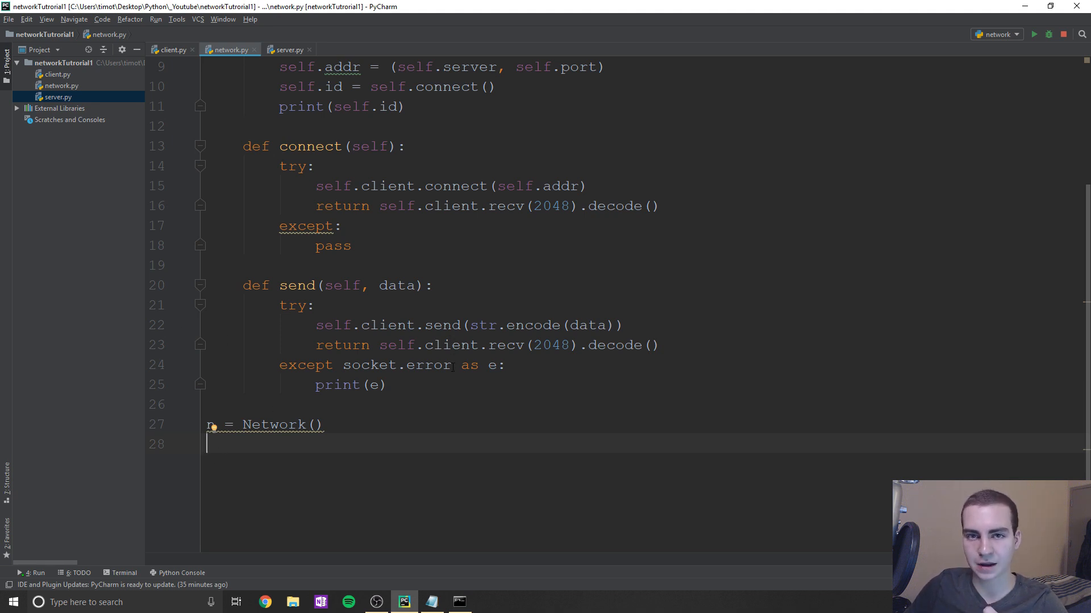
left_click(290, 49)
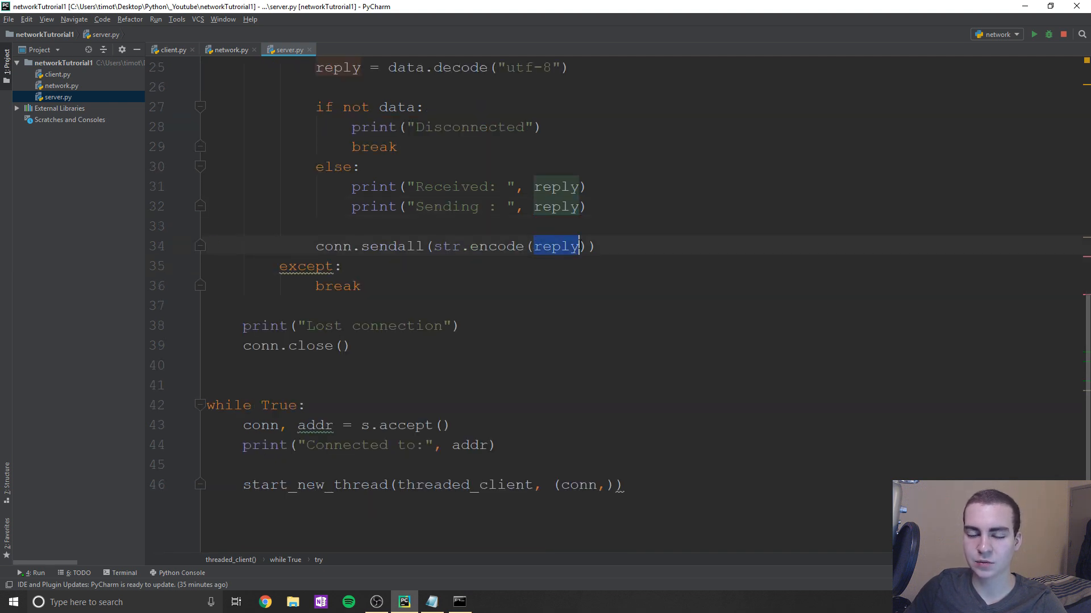
left_click(229, 49)
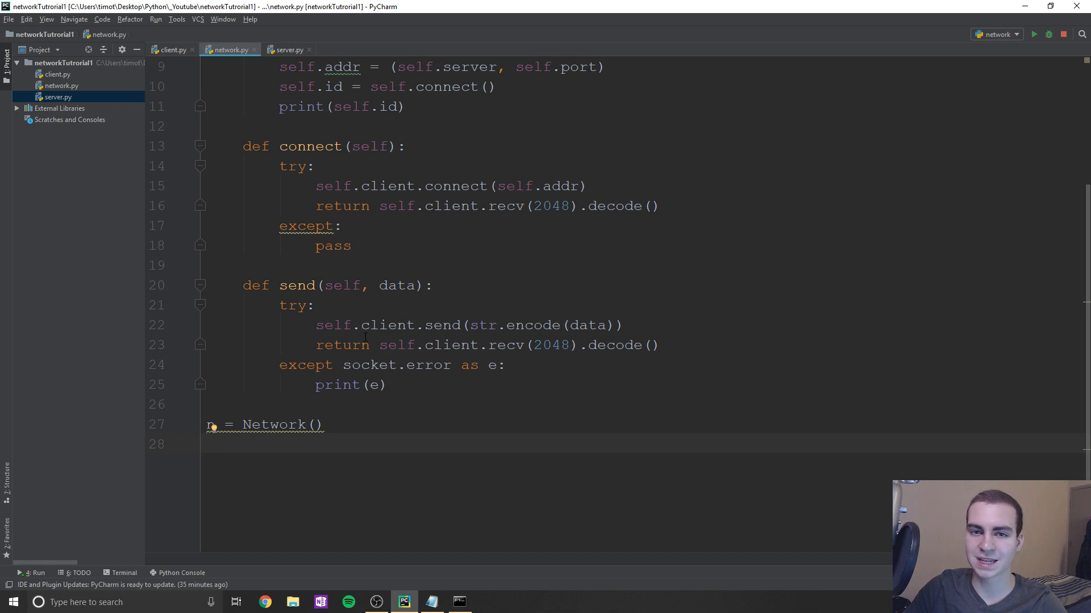
mouse_move(338, 365)
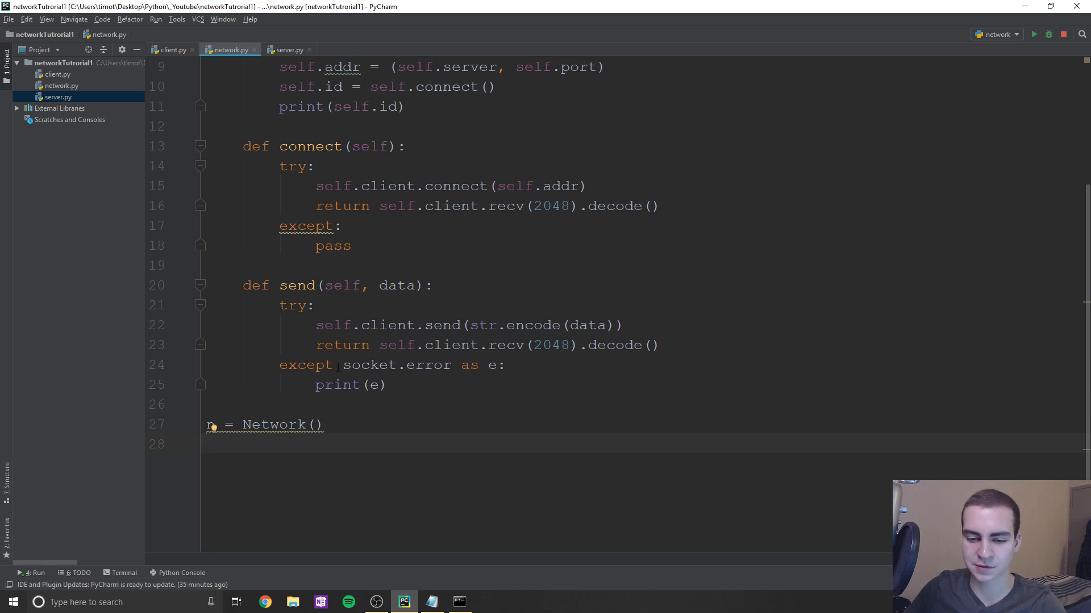
mouse_move(243, 75)
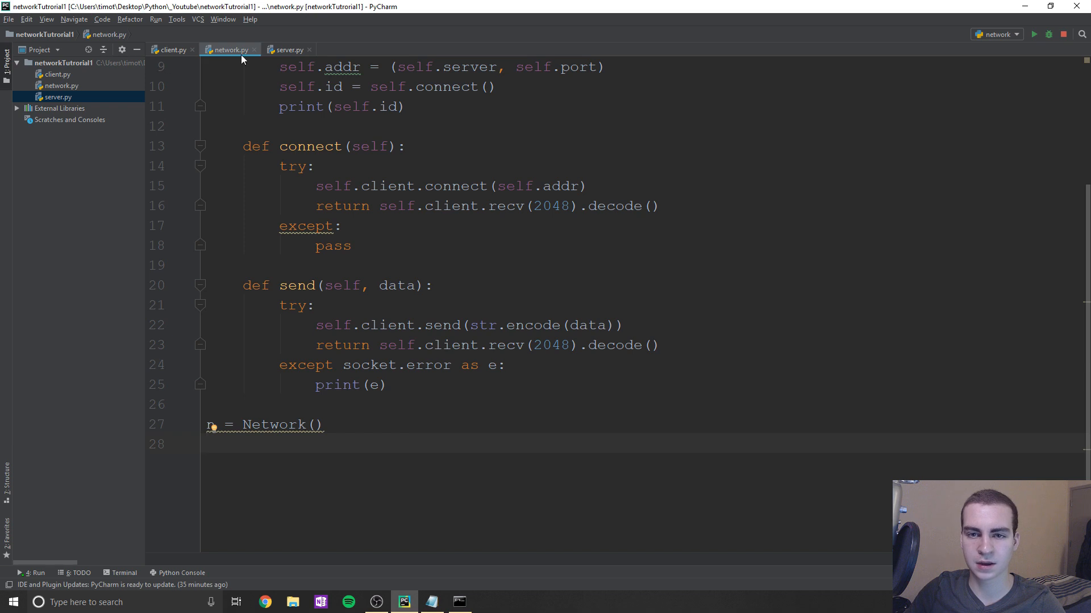
- Add print(n.send("hello")) and print(n.send("working")) below n = Network()
type("n")
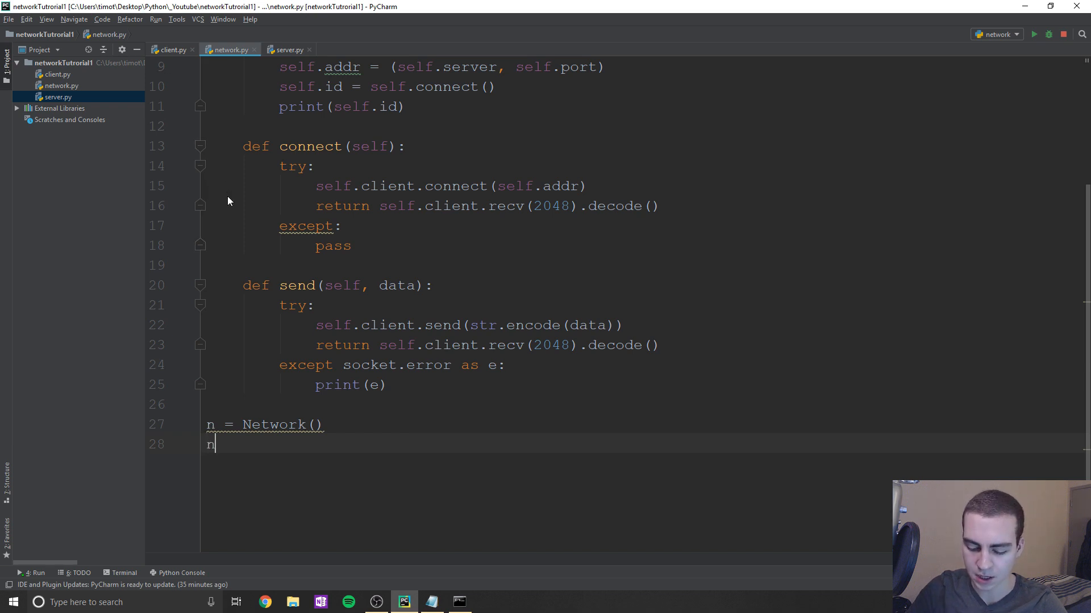
type(".send()")
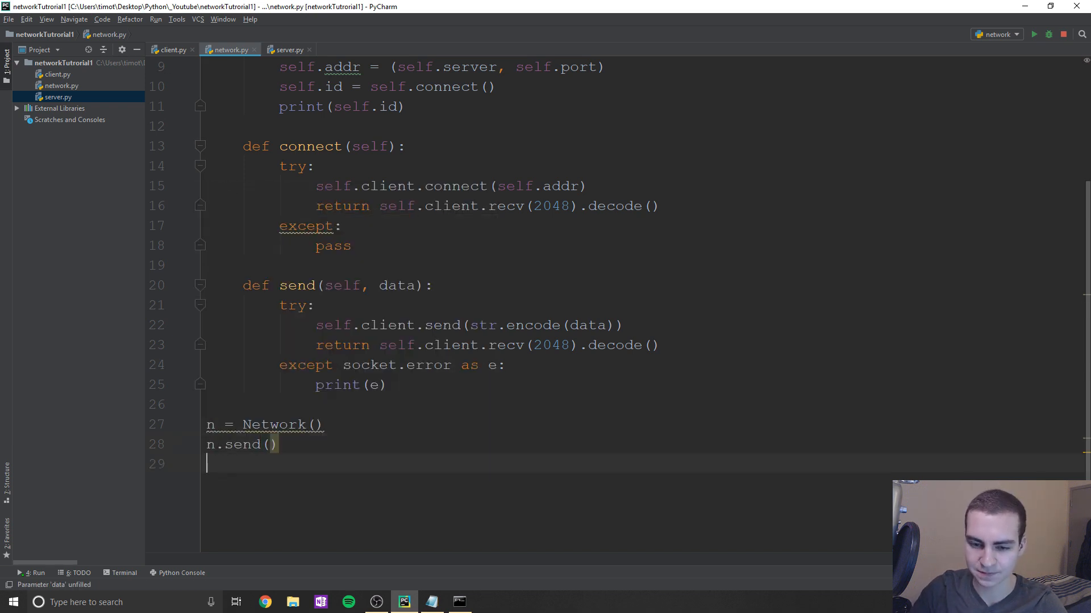
type("print(")
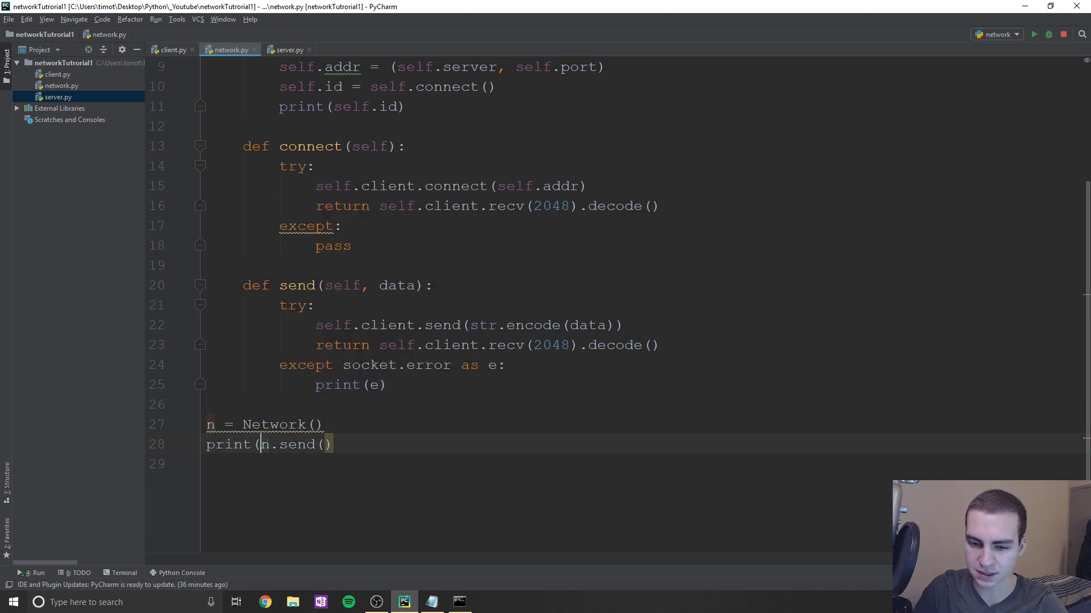
type(")")
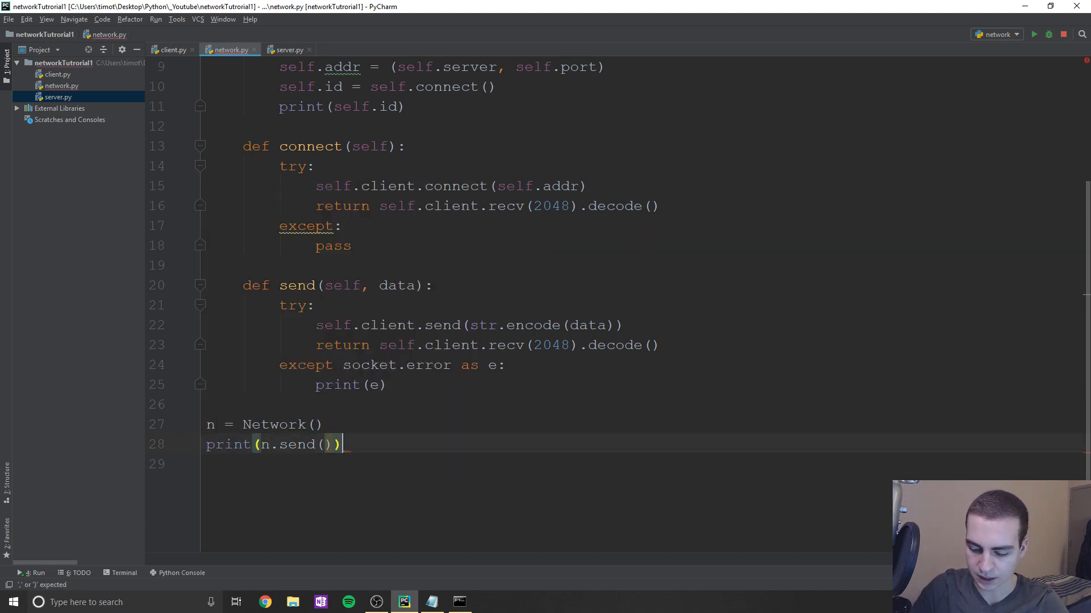
type("print()")
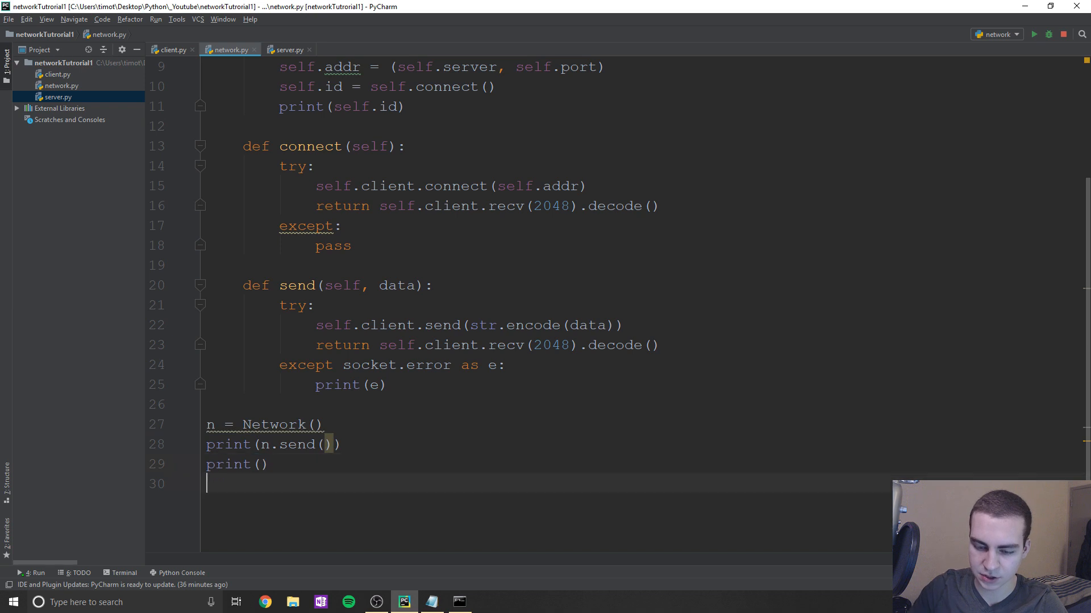
type("n,s")
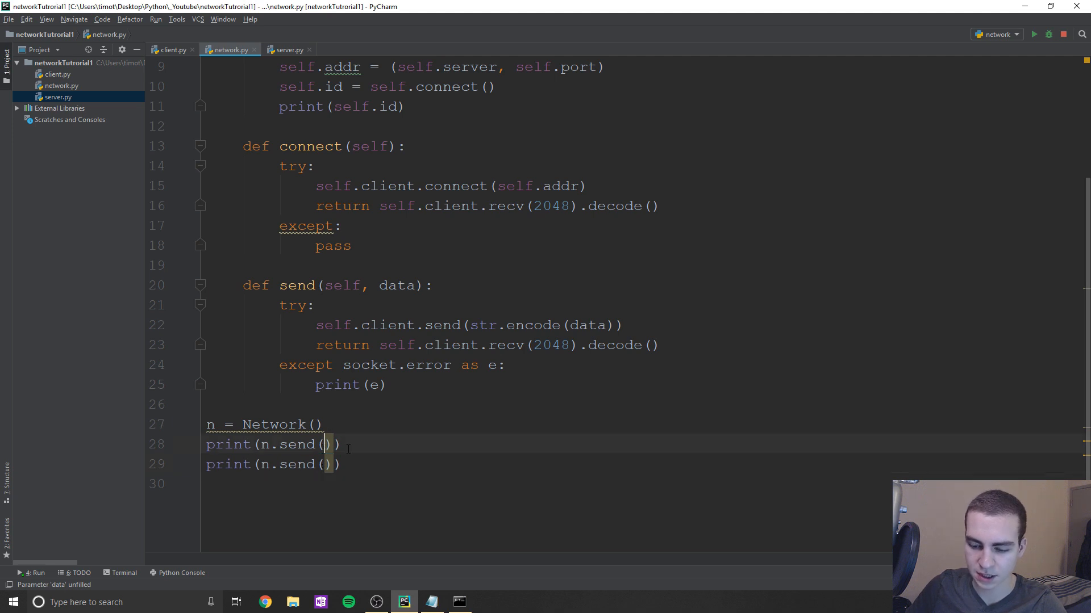
type("\"hel\"")
left_click(272, 464)
type("\"working\"")
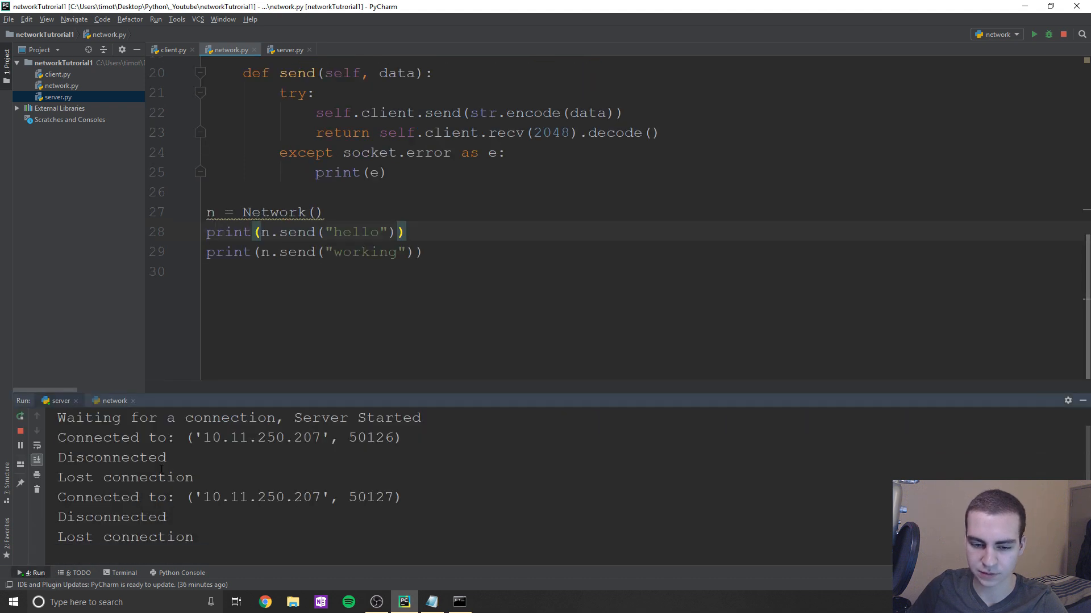
- Run network.py printing Connected, hello, working, check the server's echo log, then return to server.py
left_click(1035, 34)
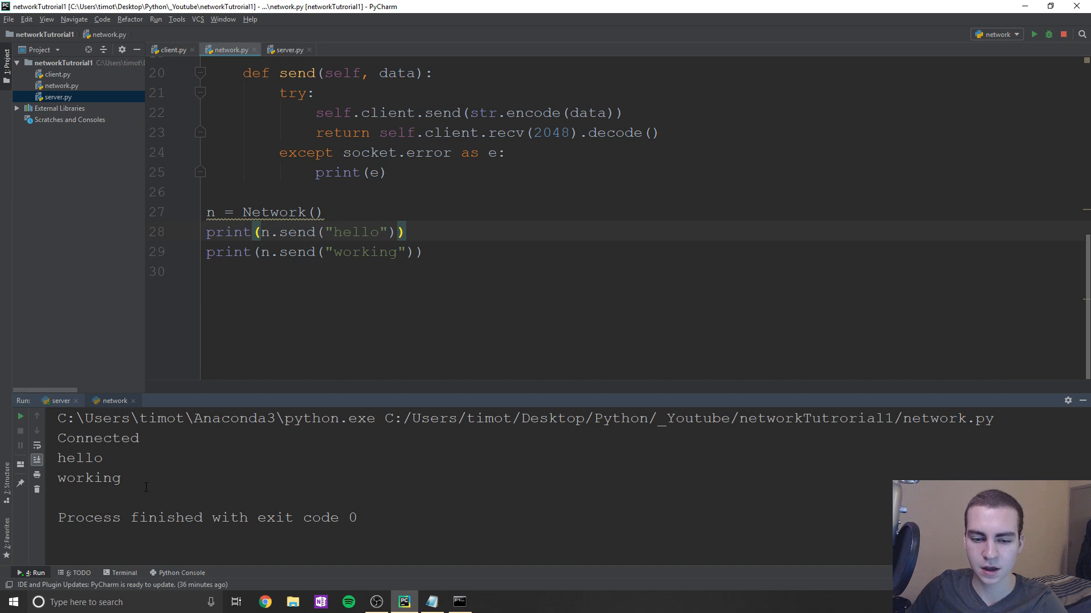
left_click(59, 401)
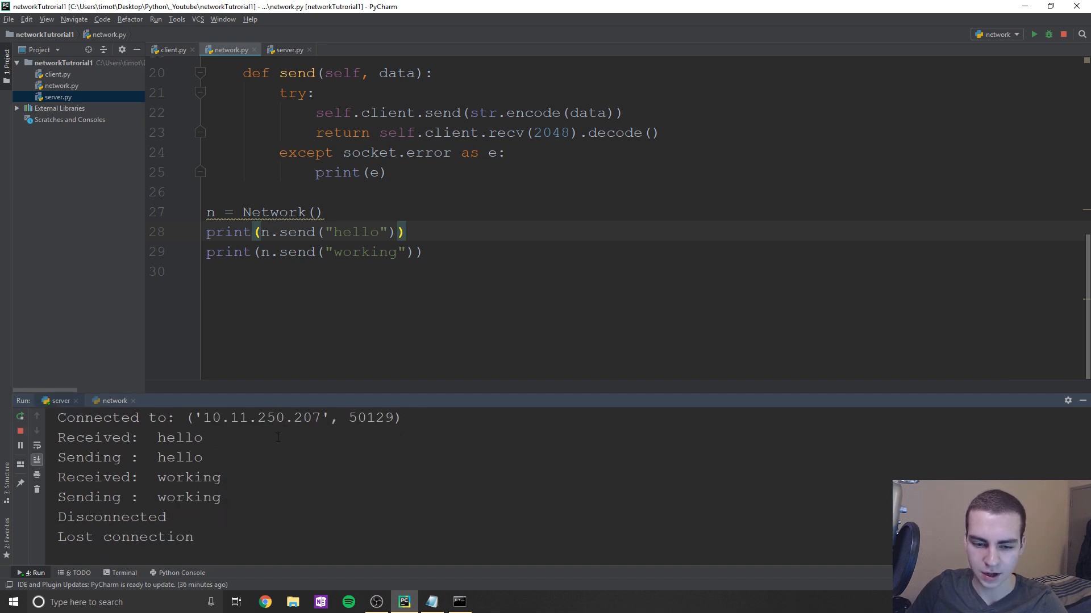
double_click(179, 457)
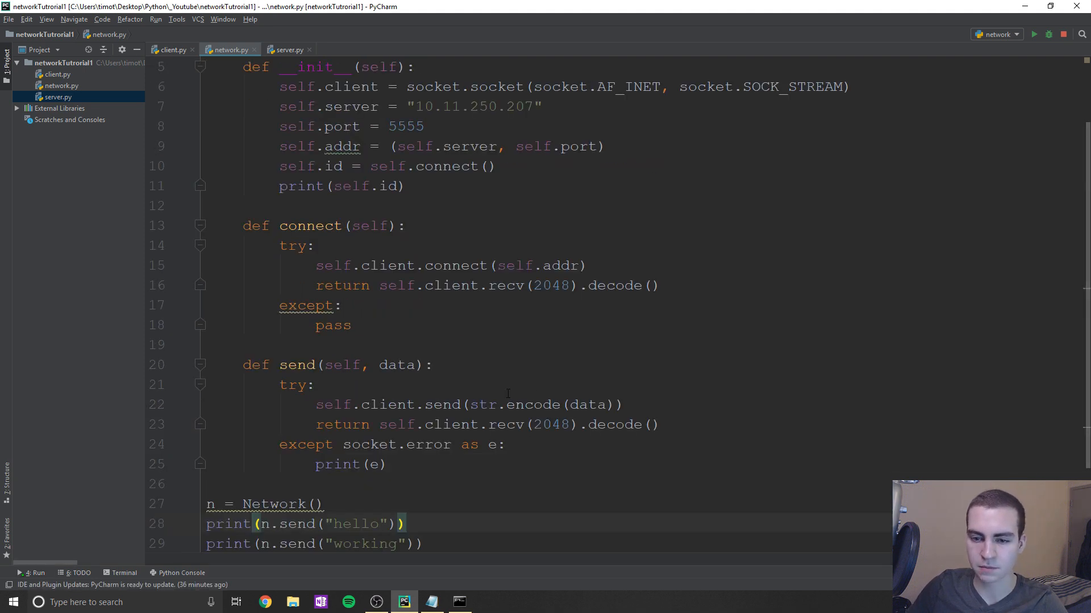
scroll("down", 3)
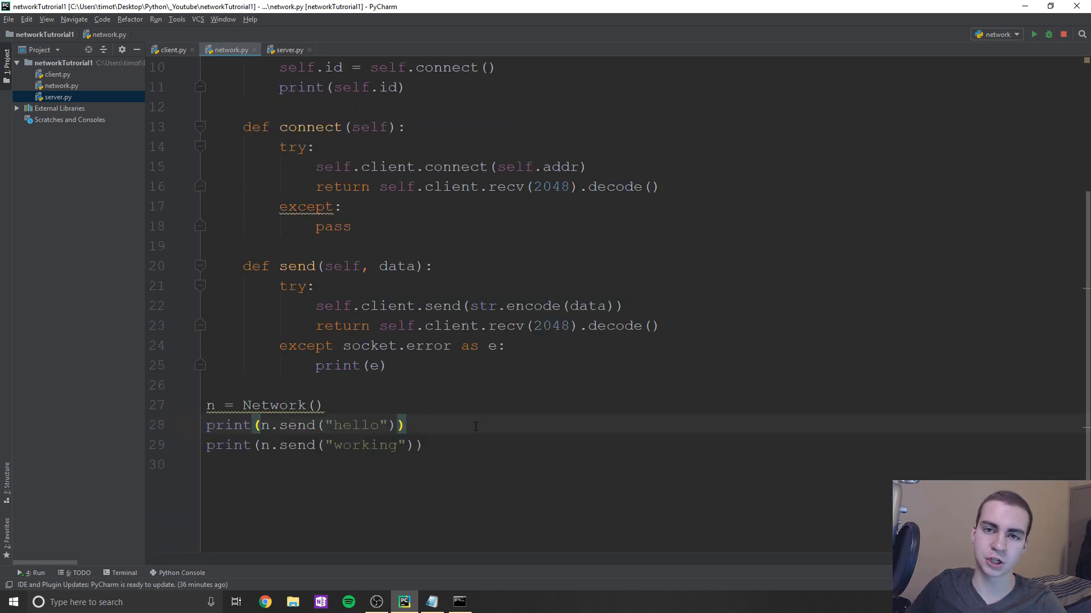
left_click(287, 49)
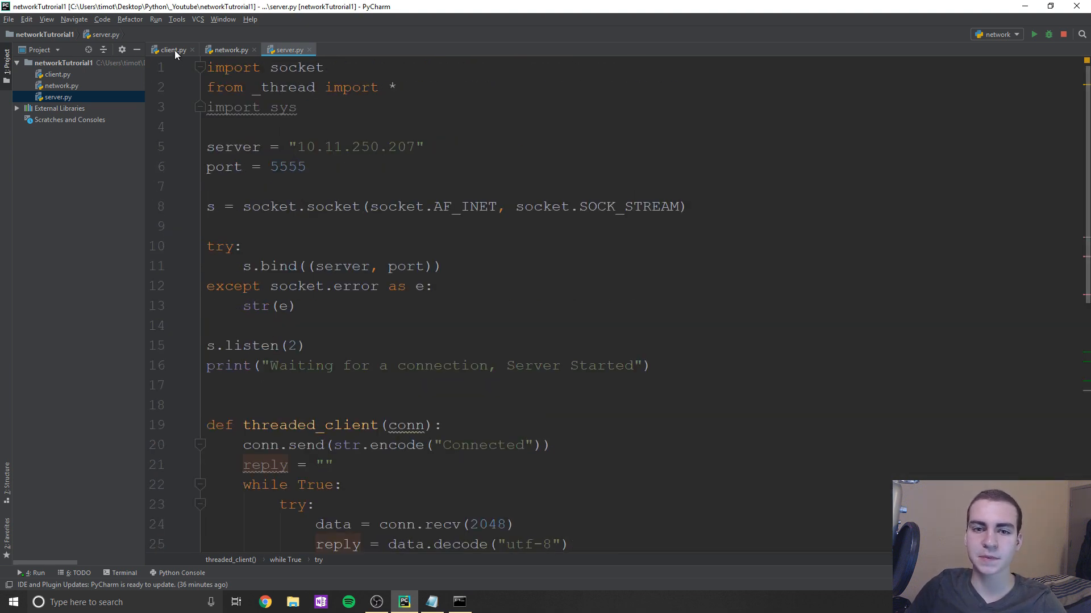
left_click(170, 49)
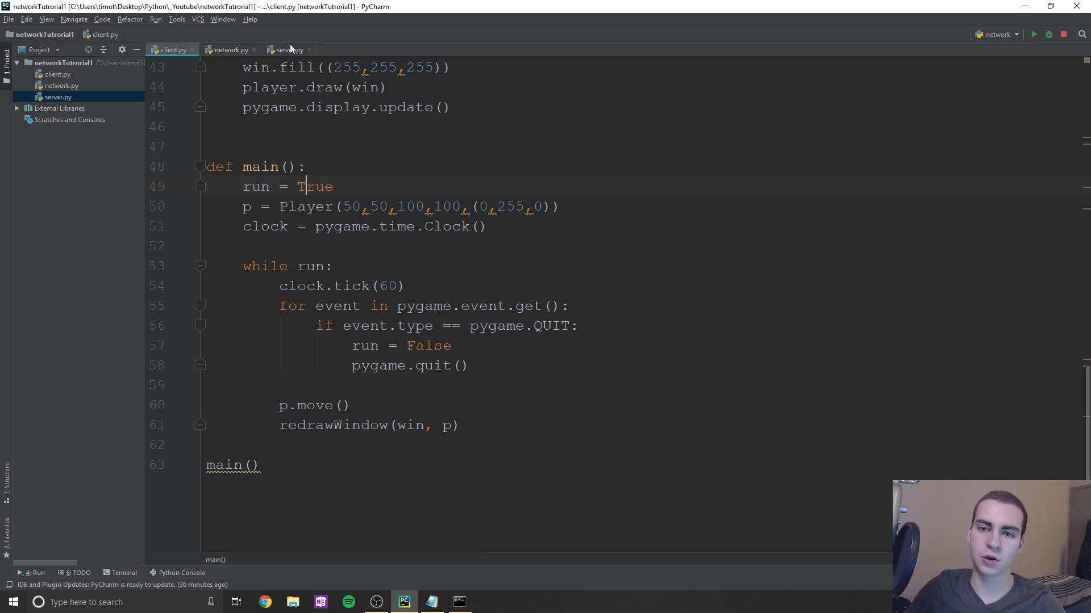
left_click(288, 49)
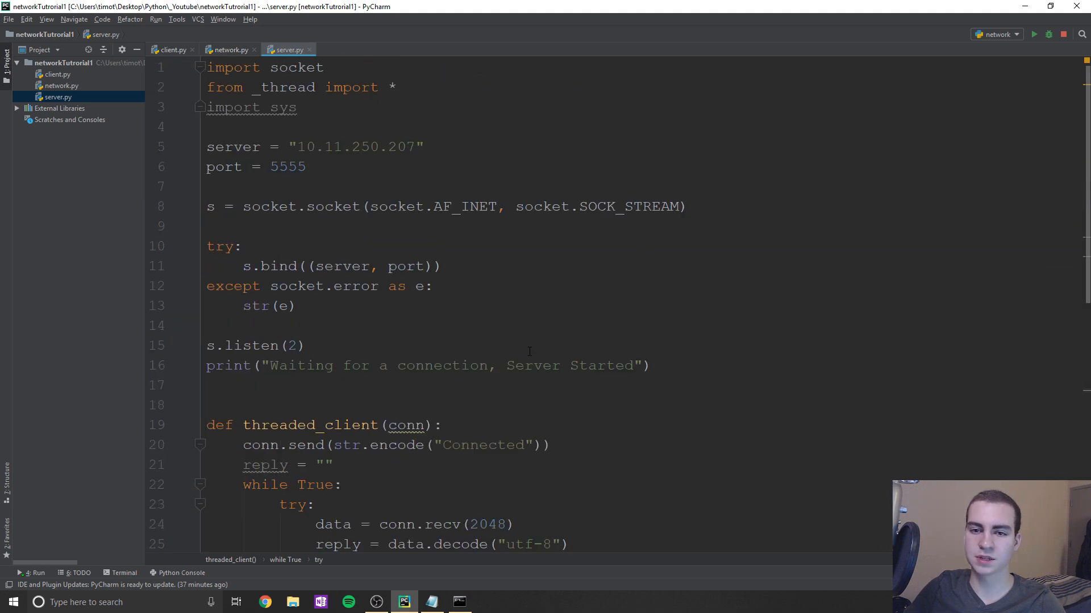
mouse_move(534, 351)
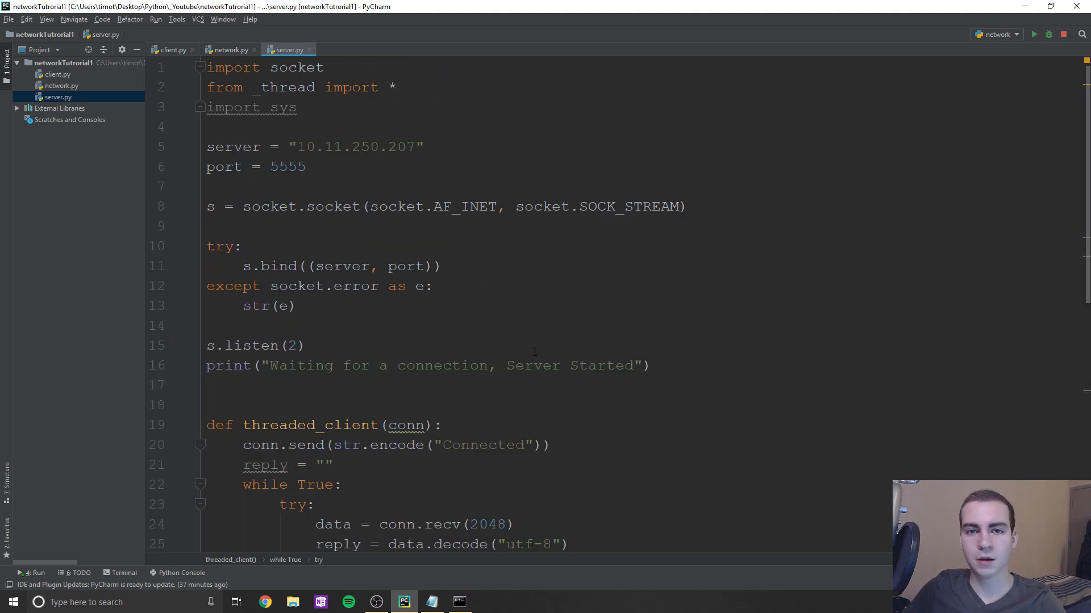